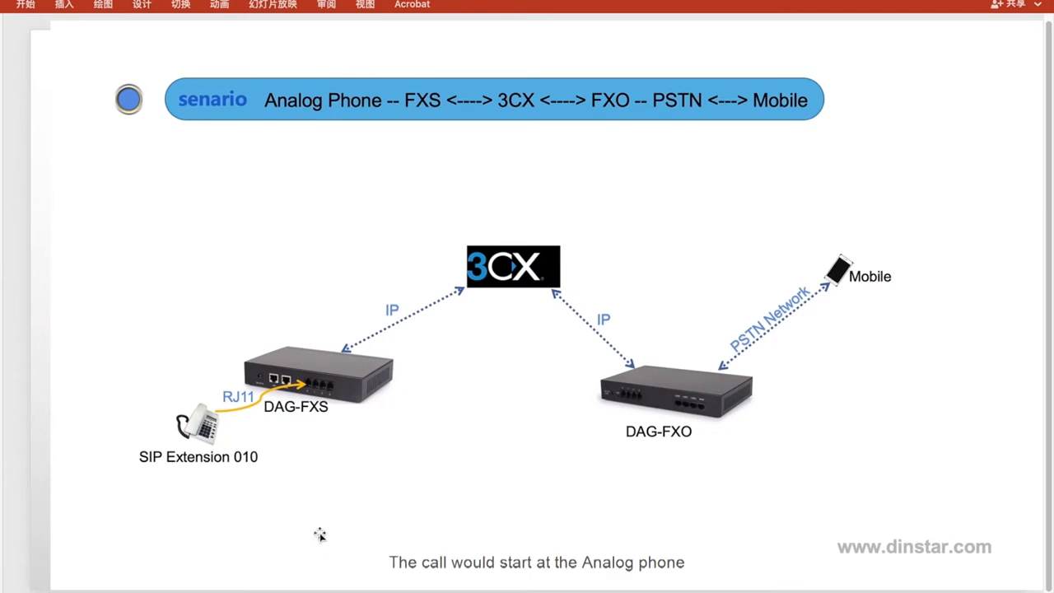
{"action": "mouse_move", "coordinate": [239, 474]}
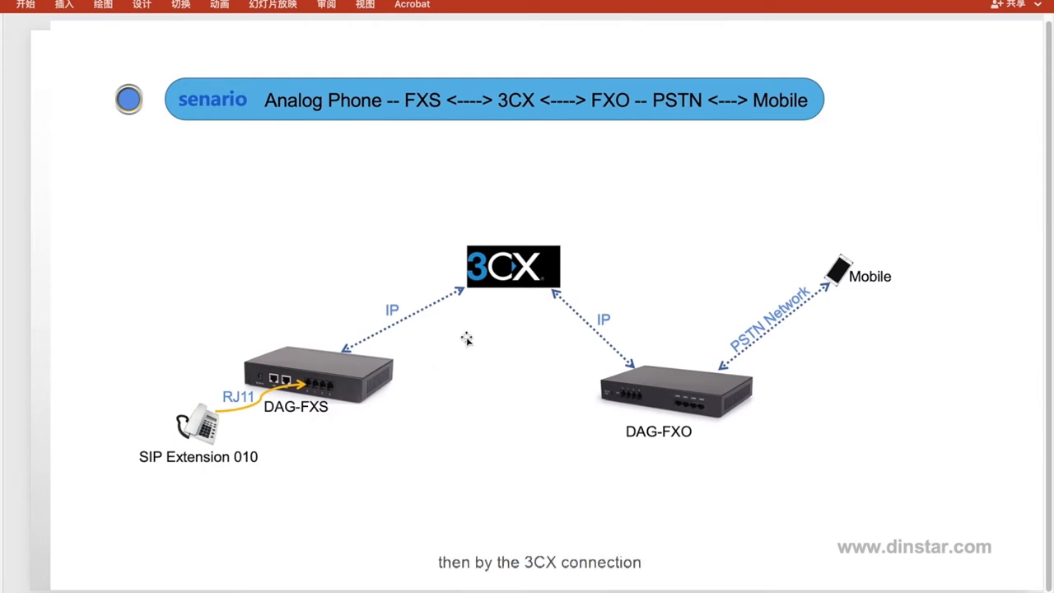
{"action": "mouse_move", "coordinate": [460, 237]}
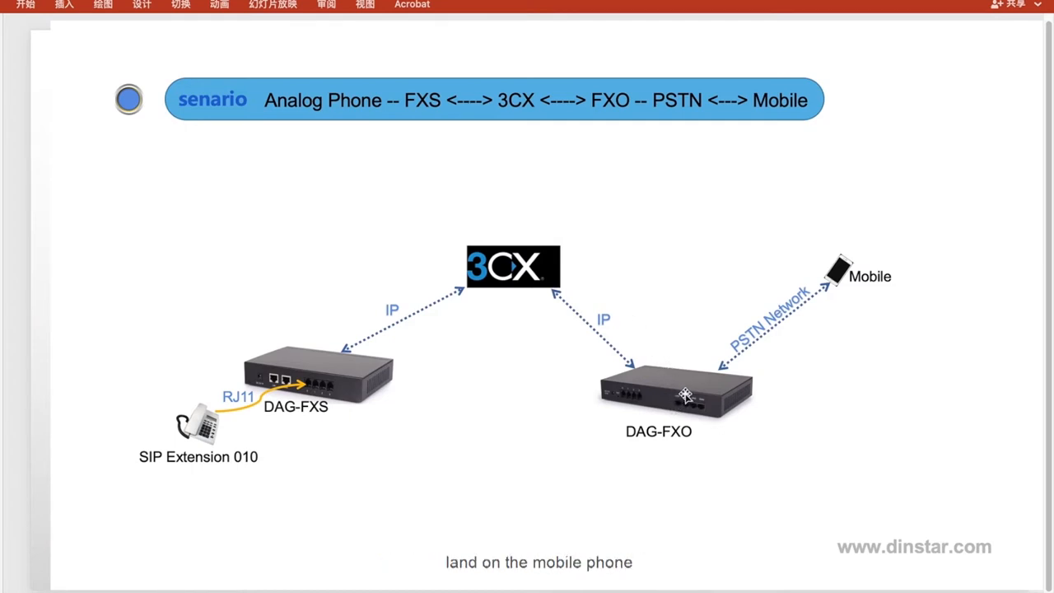
{"action": "mouse_move", "coordinate": [833, 300]}
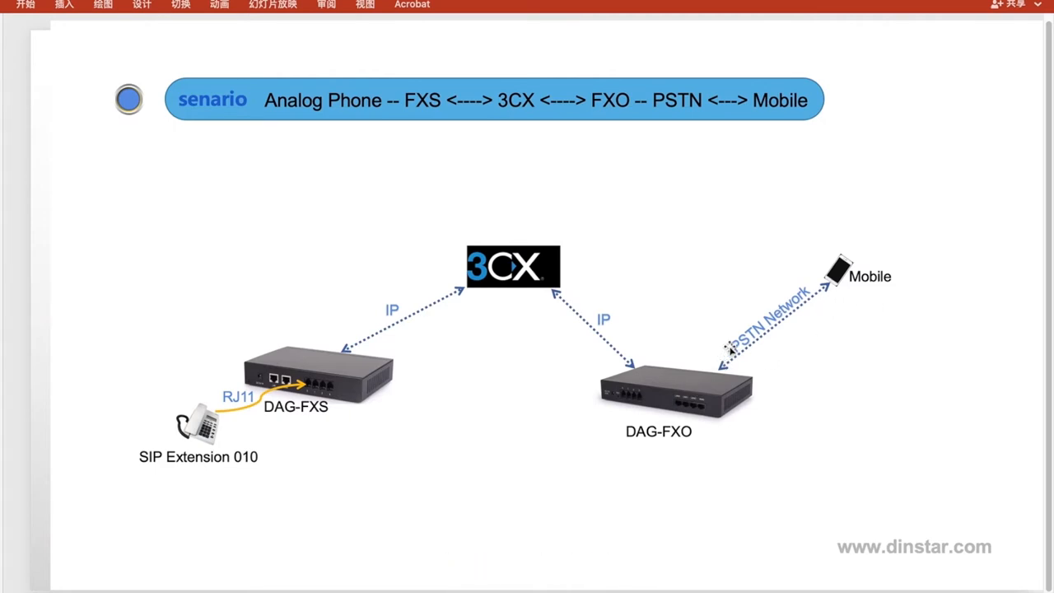
{"action": "mouse_move", "coordinate": [848, 298]}
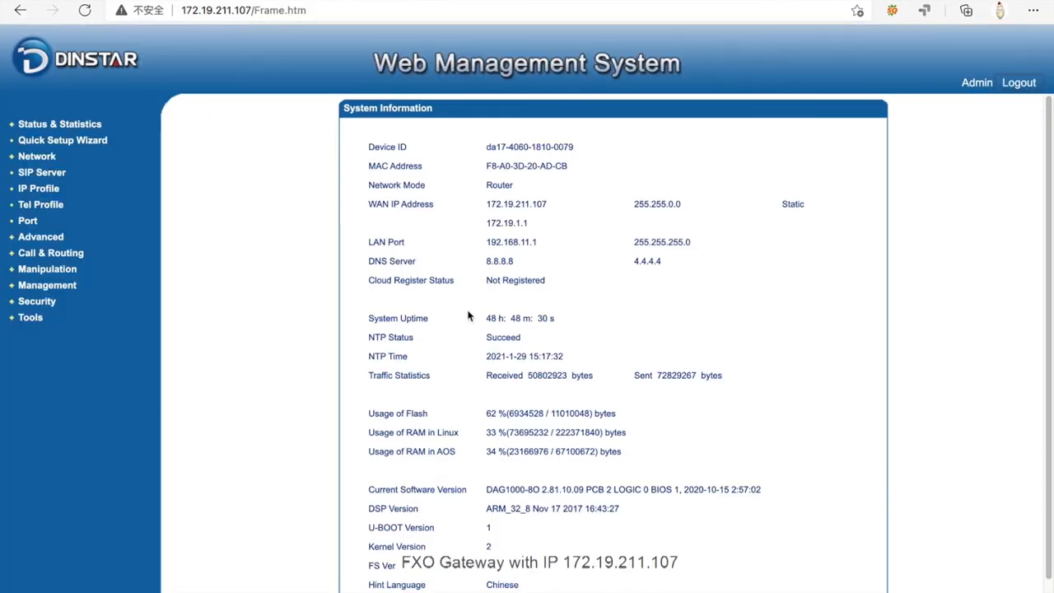
- Highlight the FXO gateway's model name on its System Information page
{"action": "double_click", "coordinate": [514, 489]}
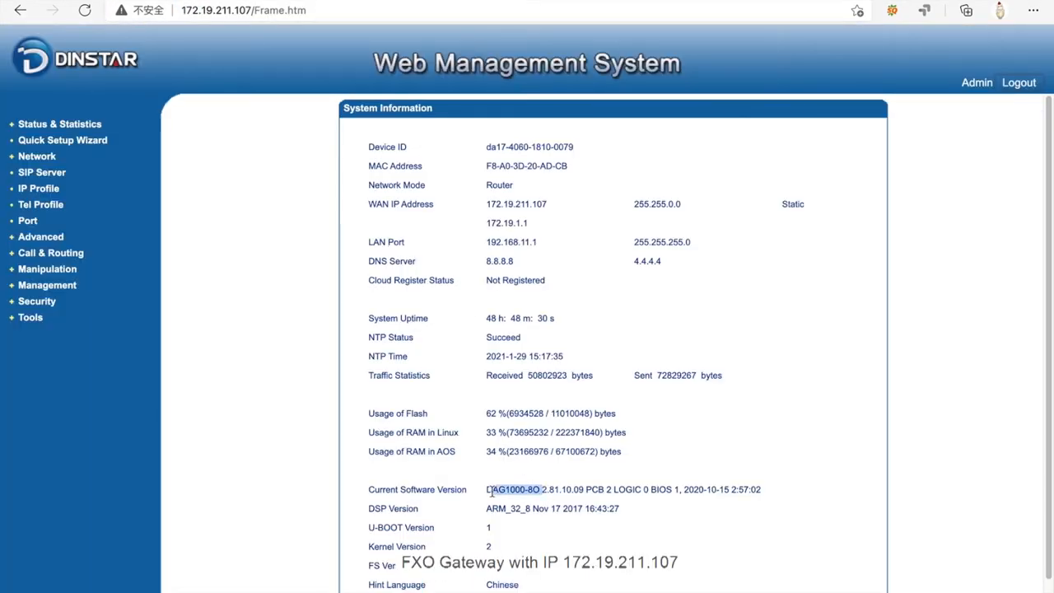
{"action": "double_click", "coordinate": [512, 489]}
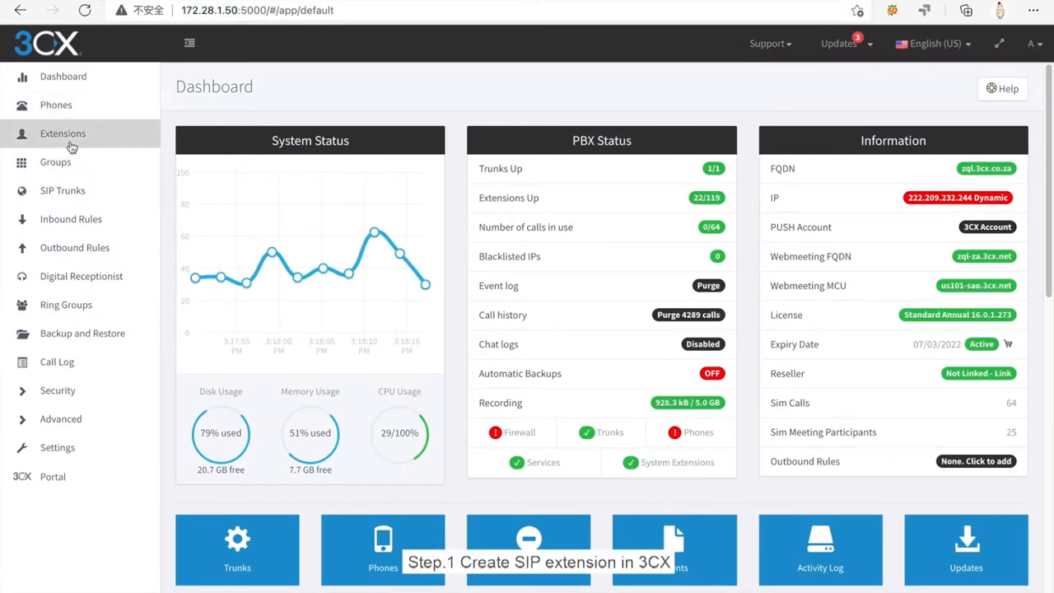
- Add a new extension with first name spencer, mobile number 010 and outbound caller ID 010
{"action": "left_click", "coordinate": [62, 132]}
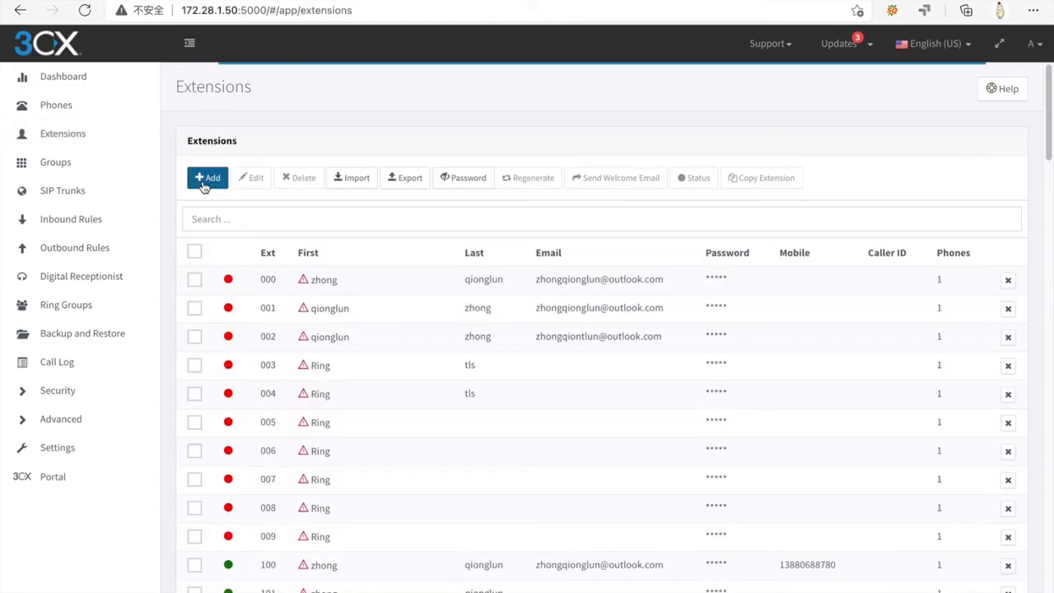
{"action": "left_click", "coordinate": [207, 178]}
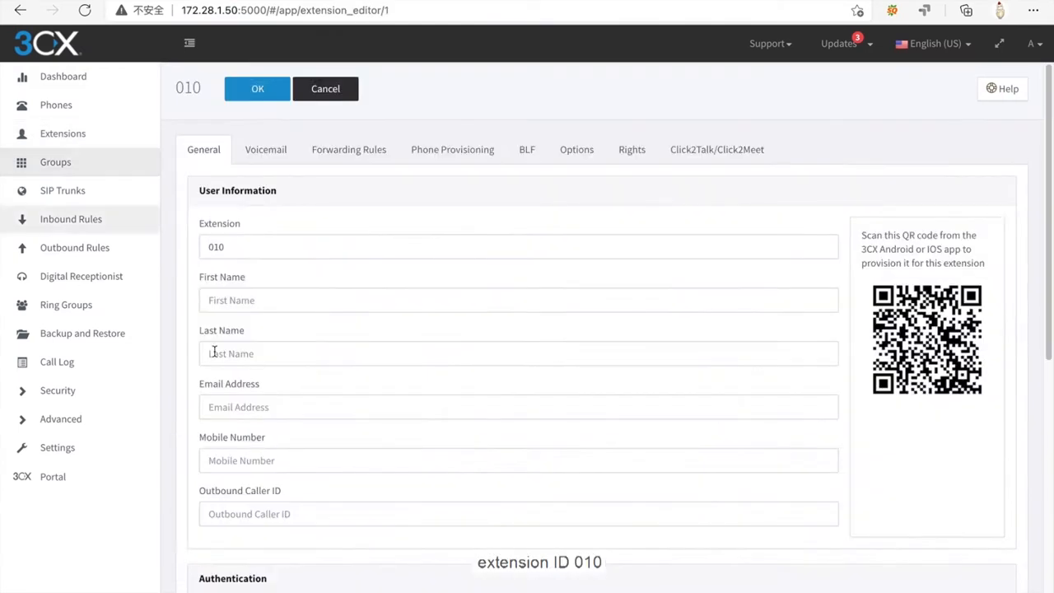
{"action": "type", "text": "spen"}
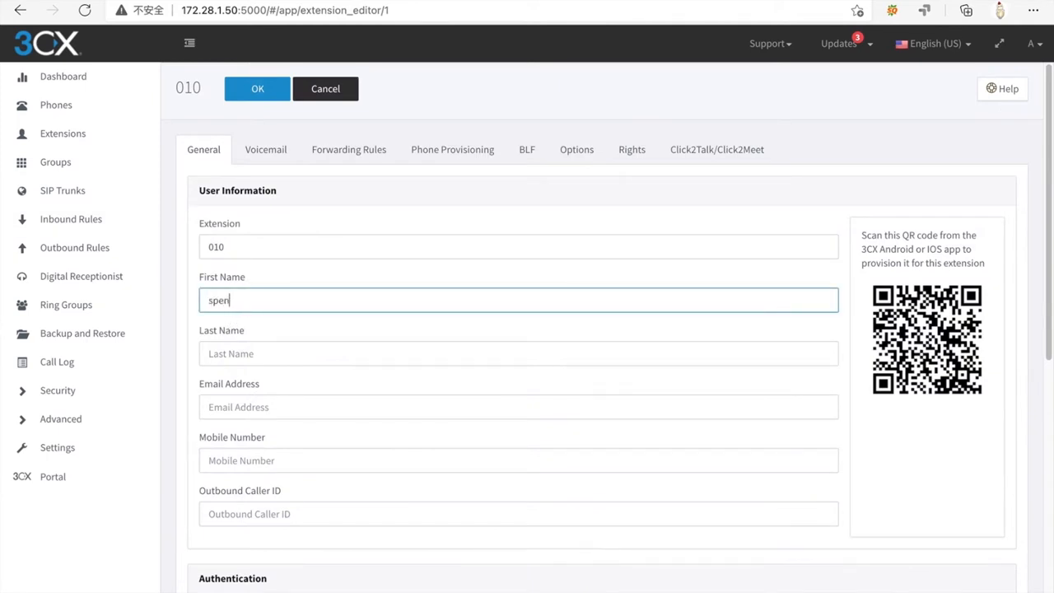
{"action": "type", "text": "cer"}
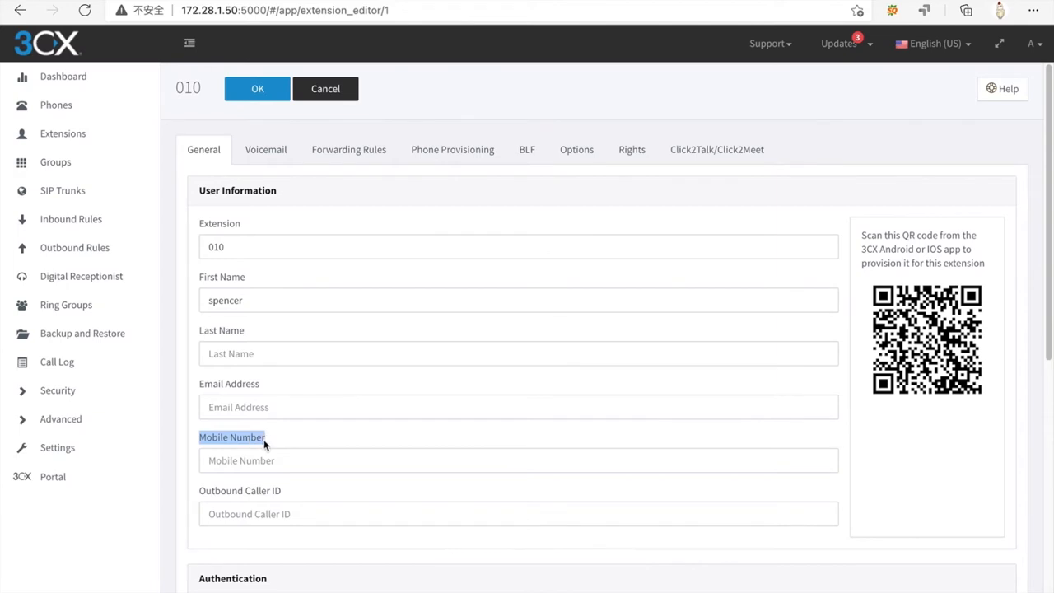
{"action": "type", "text": "010"}
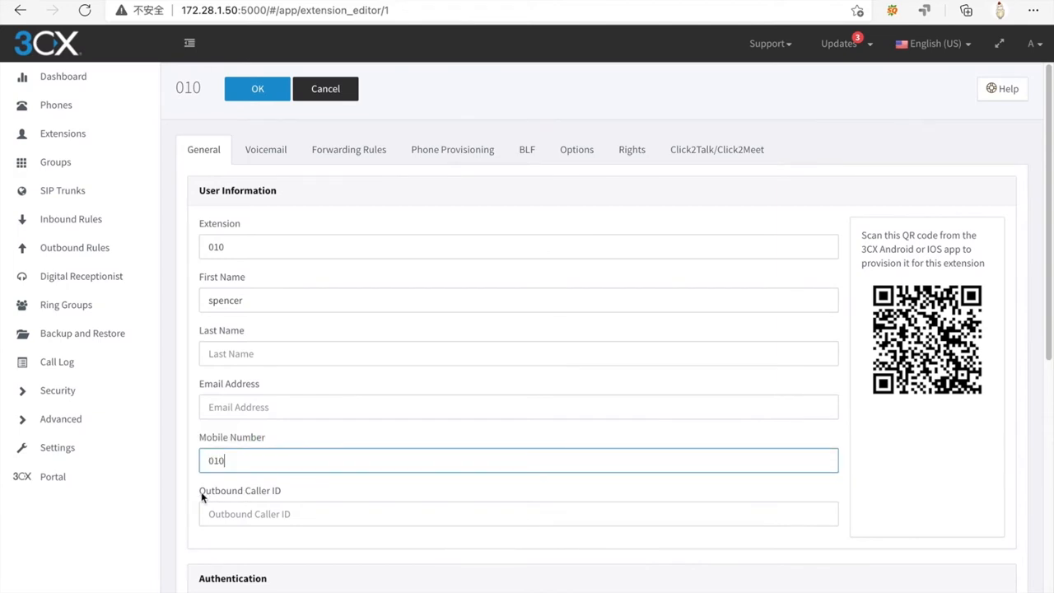
{"action": "left_click", "coordinate": [517, 513]}
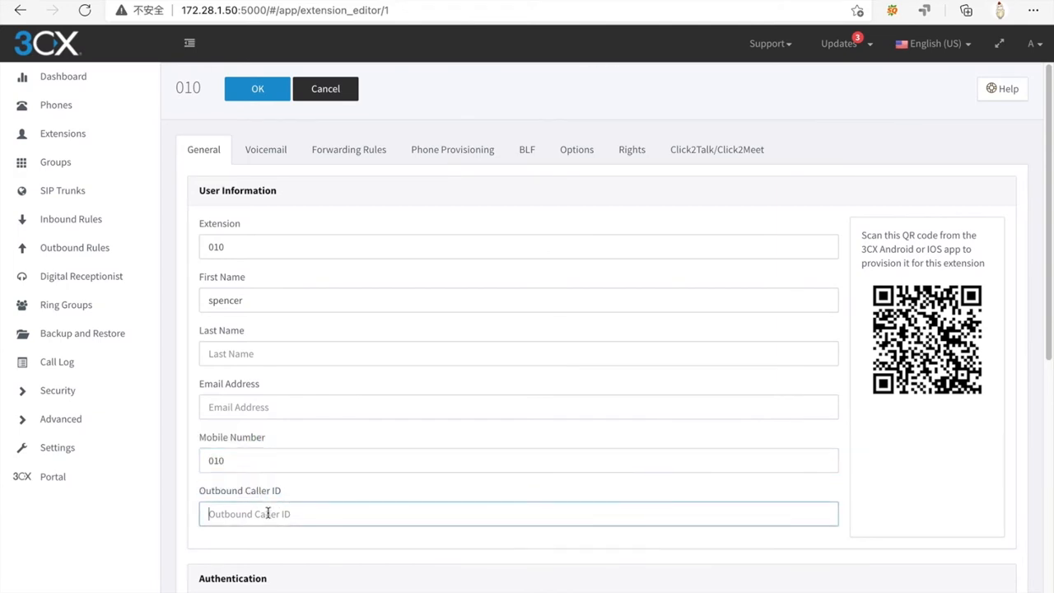
{"action": "type", "text": "010"}
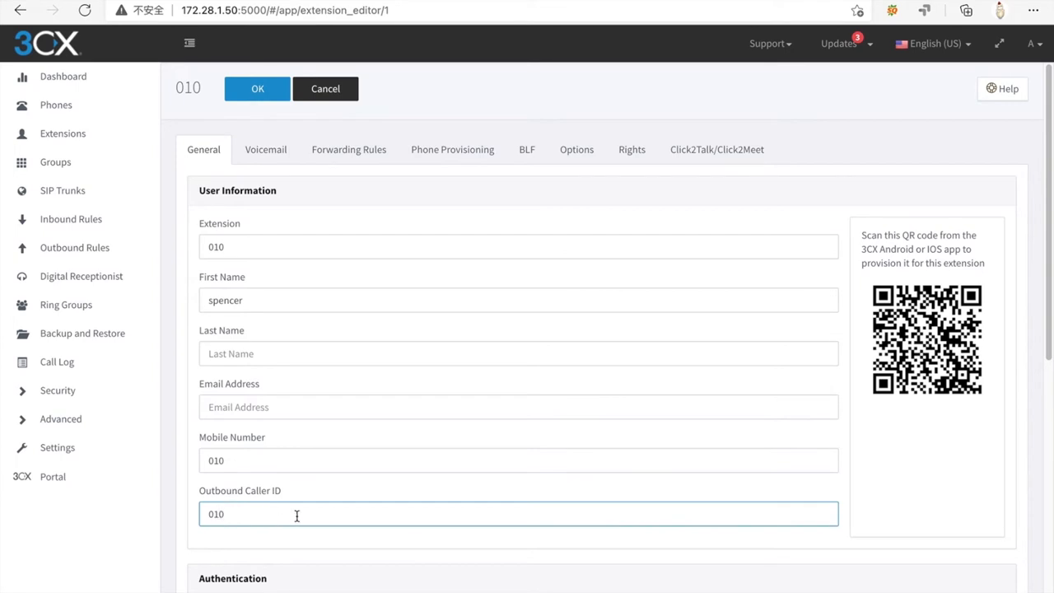
{"action": "scroll", "scroll_direction": "down", "scroll_amount": 3}
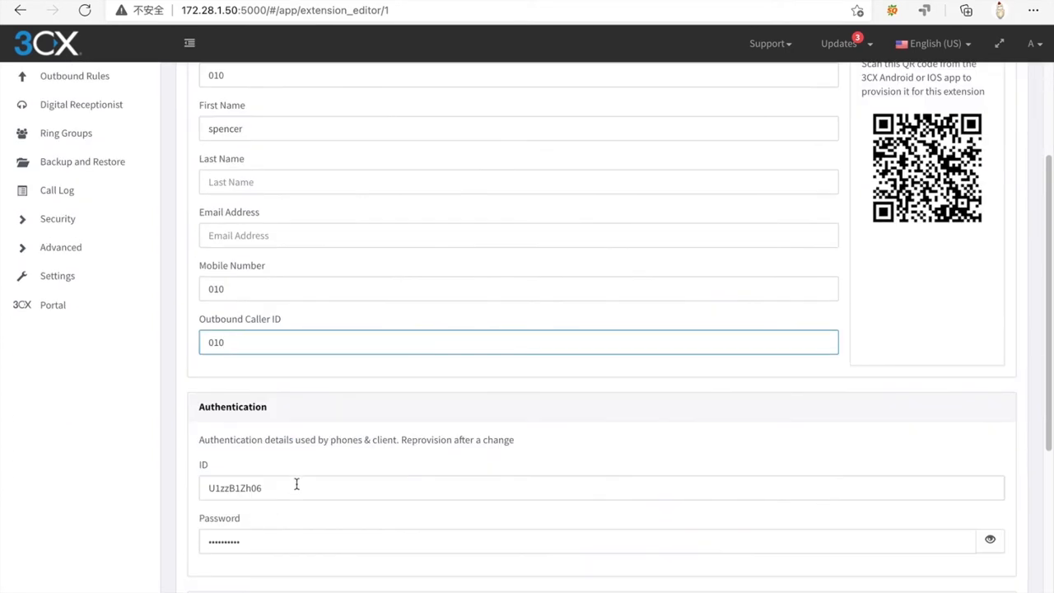
{"action": "double_click", "coordinate": [233, 405]}
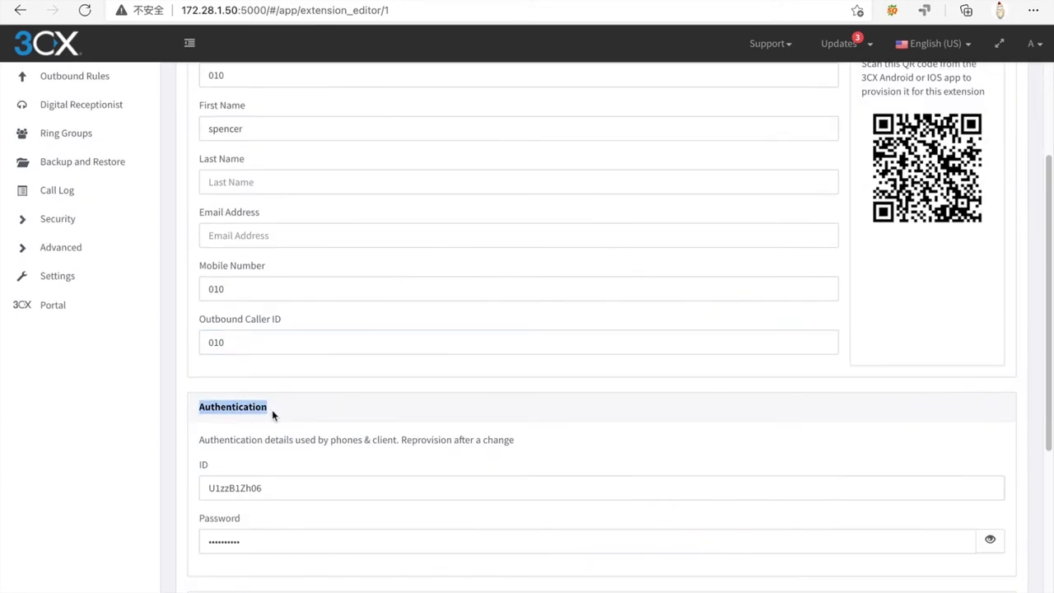
{"action": "type", "text": "010"}
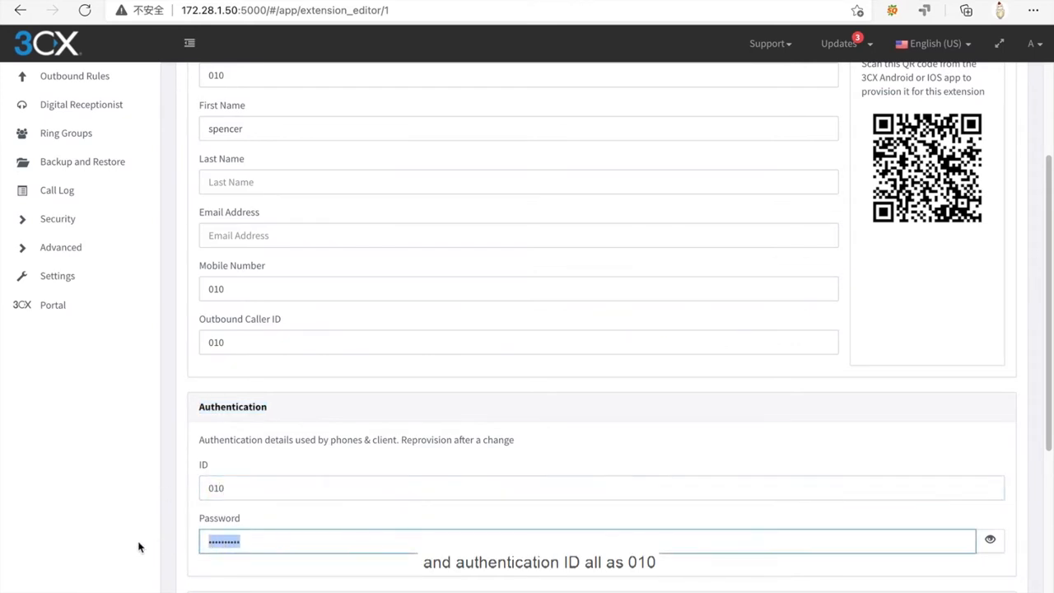
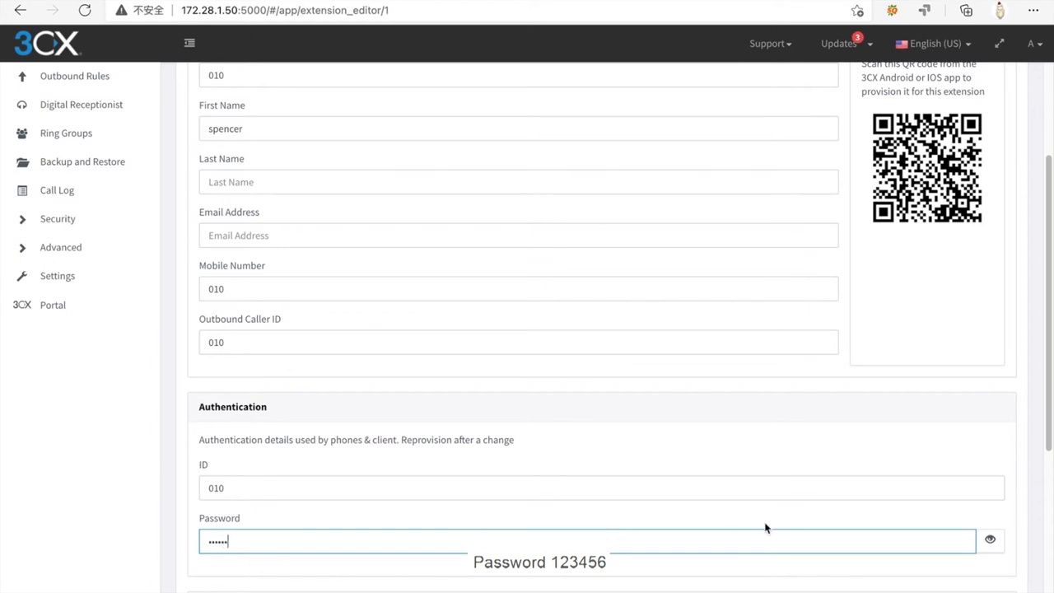
{"action": "left_click", "coordinate": [989, 540]}
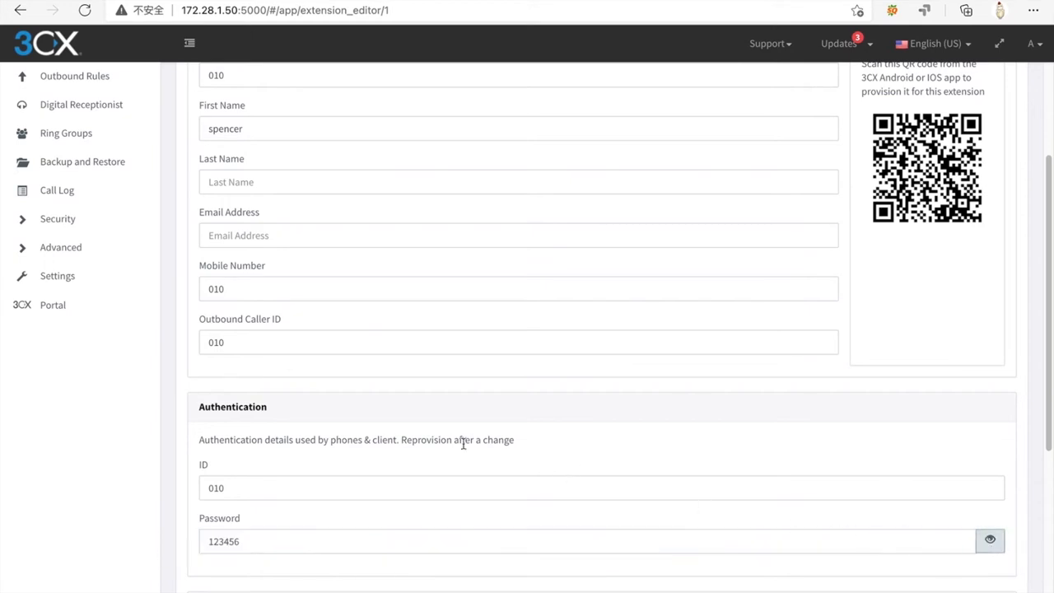
{"action": "scroll", "scroll_direction": "up", "scroll_amount": 3}
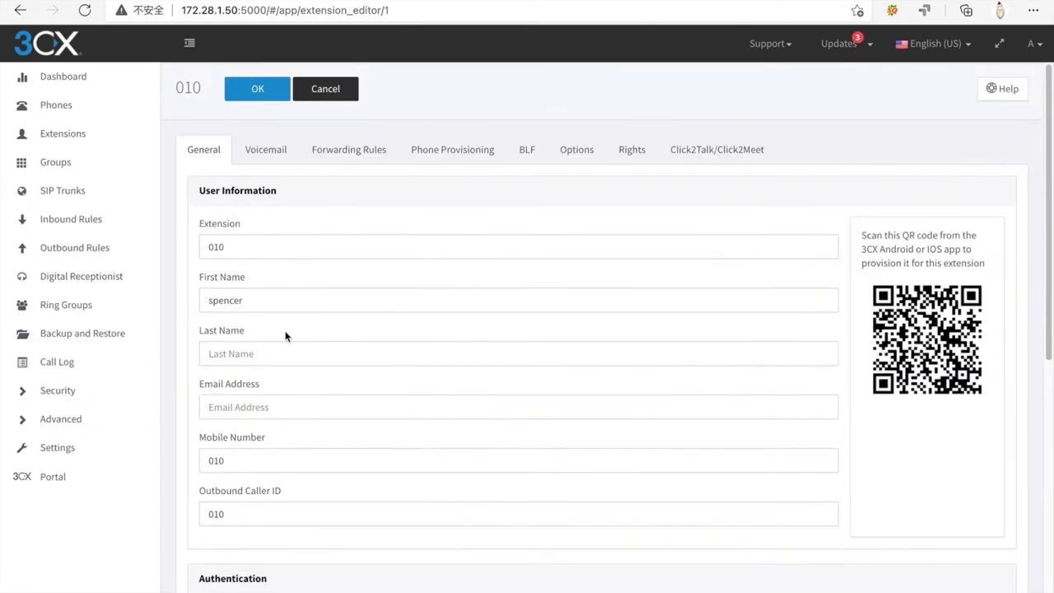
{"action": "left_click", "coordinate": [257, 89]}
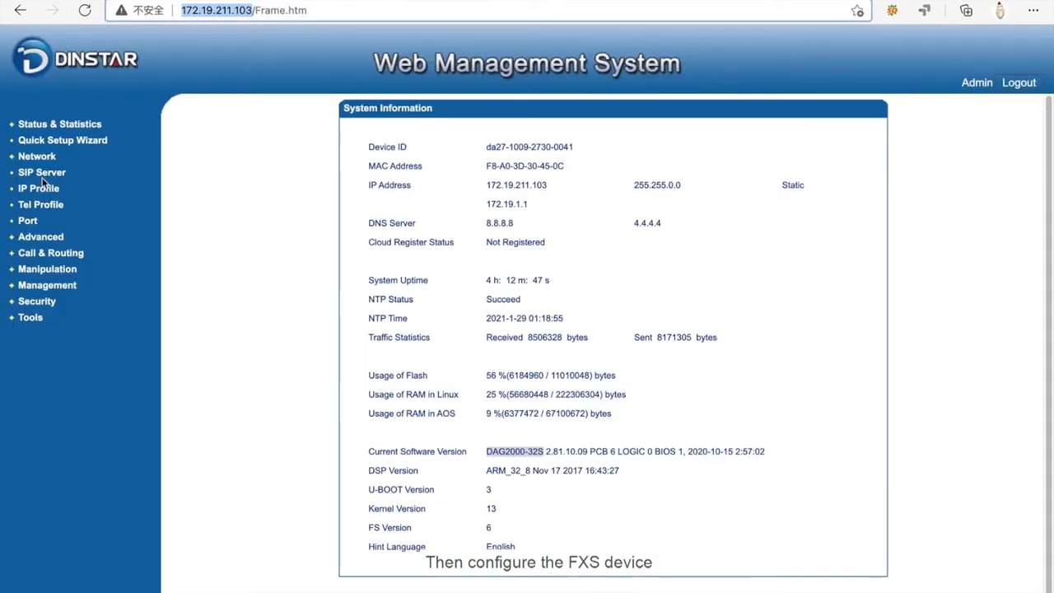
- Set the FXS gateway's SIP server to 172.28.1.50 on port 5060, save, and go to the port list
{"action": "left_click", "coordinate": [43, 173]}
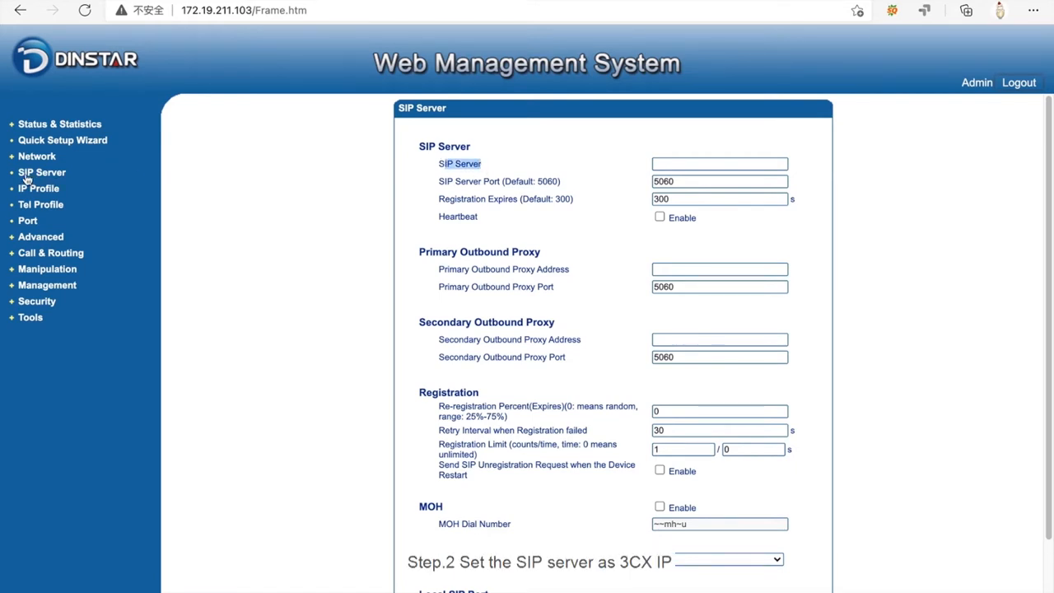
{"action": "mouse_move", "coordinate": [434, 178]}
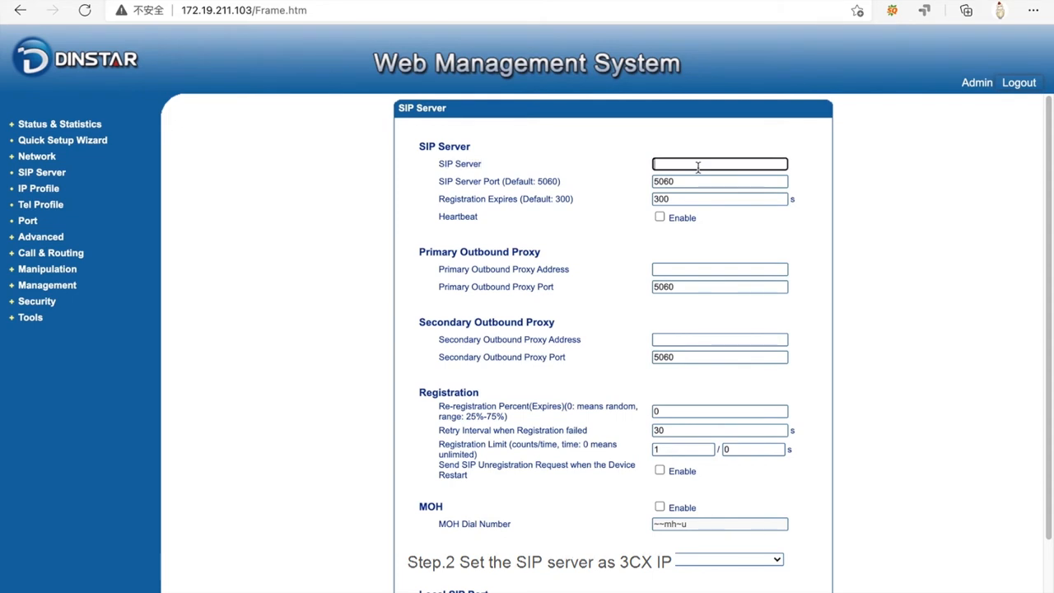
{"action": "type", "text": "172"}
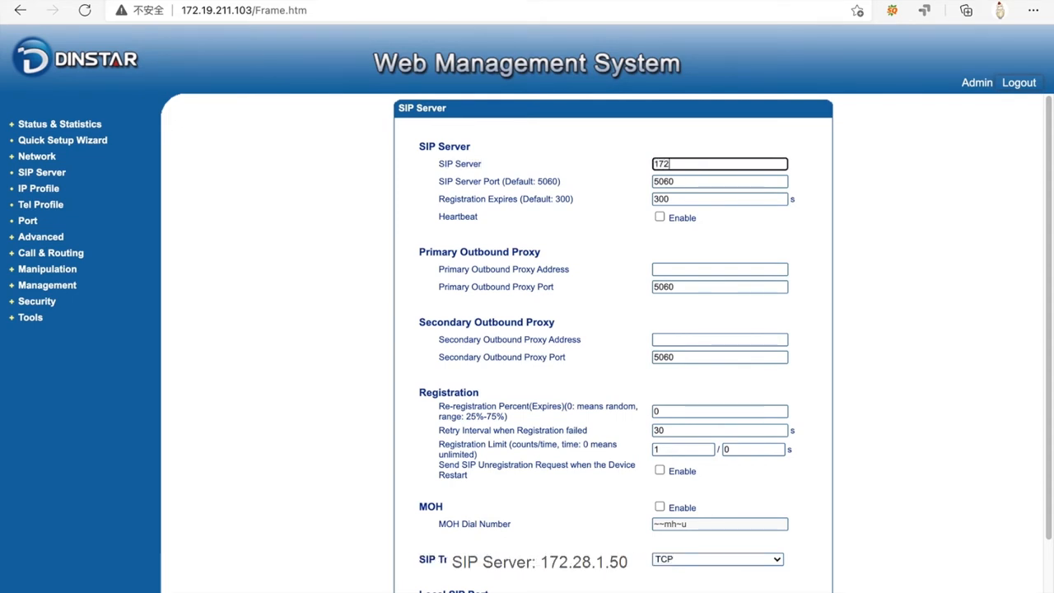
{"action": "type", "text": ".28.1.50"}
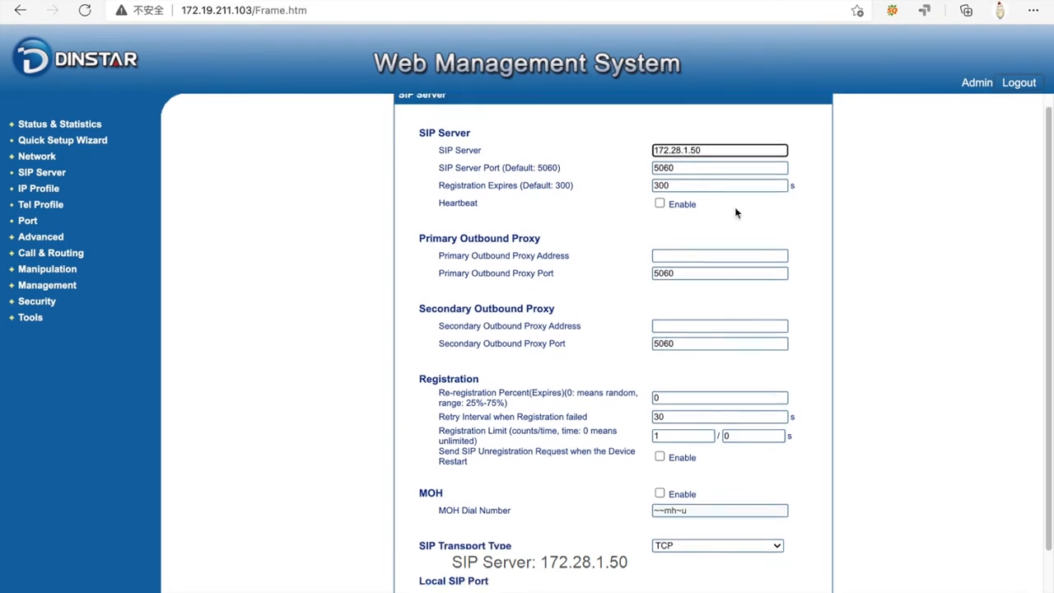
{"action": "scroll", "scroll_direction": "down", "scroll_amount": 3}
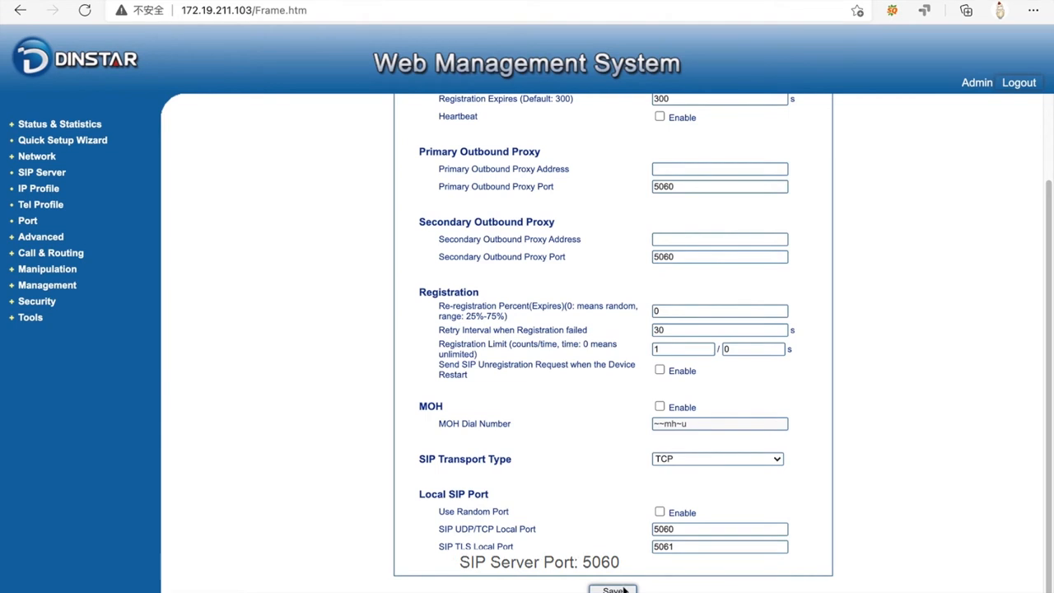
{"action": "scroll", "scroll_direction": "up", "scroll_amount": 3}
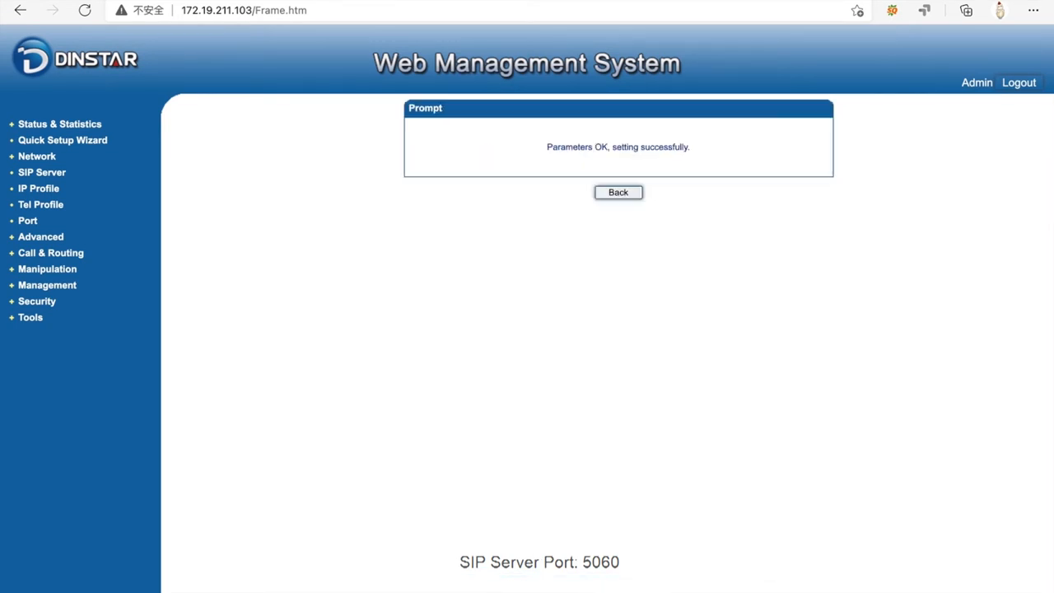
{"action": "left_click", "coordinate": [617, 191]}
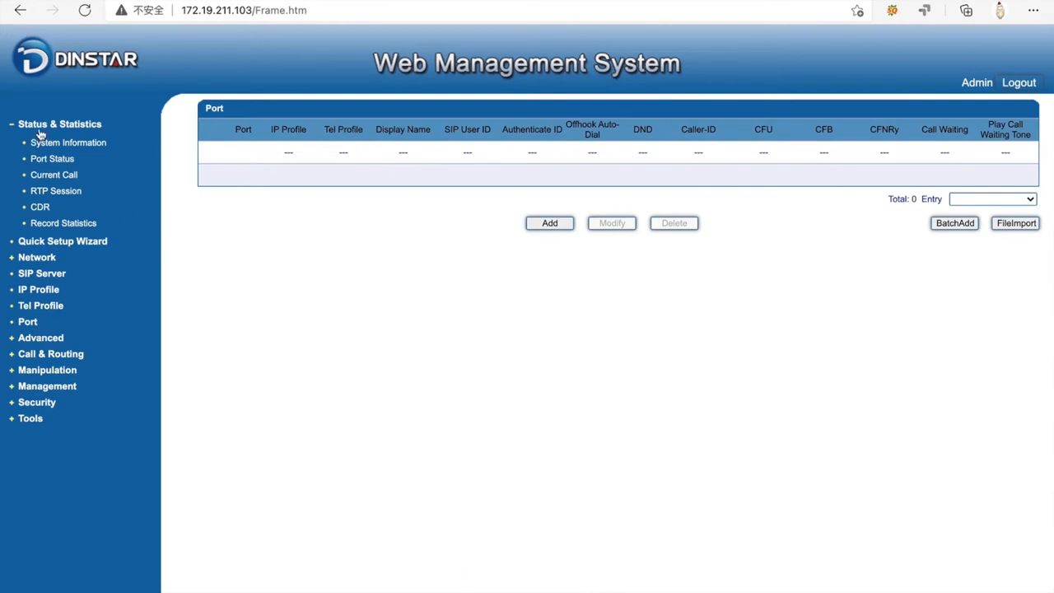
{"action": "left_click", "coordinate": [59, 123]}
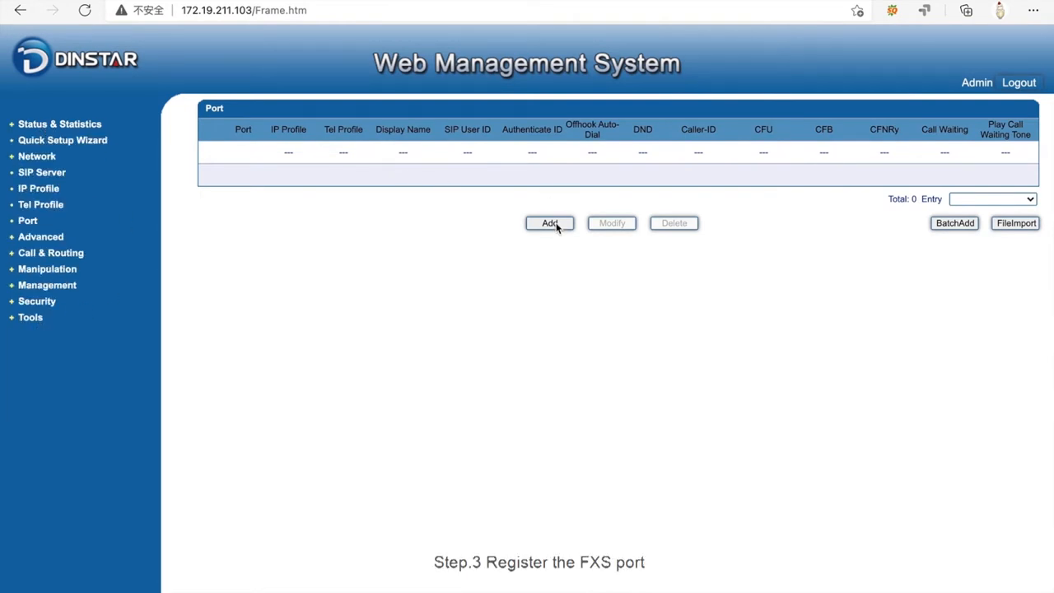
{"action": "left_click", "coordinate": [550, 224]}
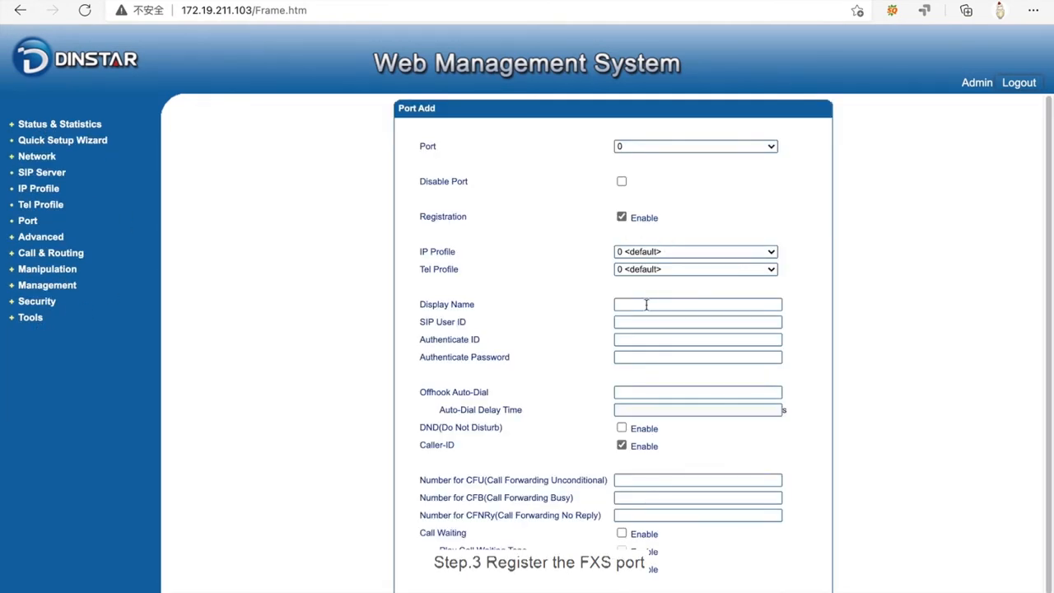
{"action": "left_click", "coordinate": [698, 303]}
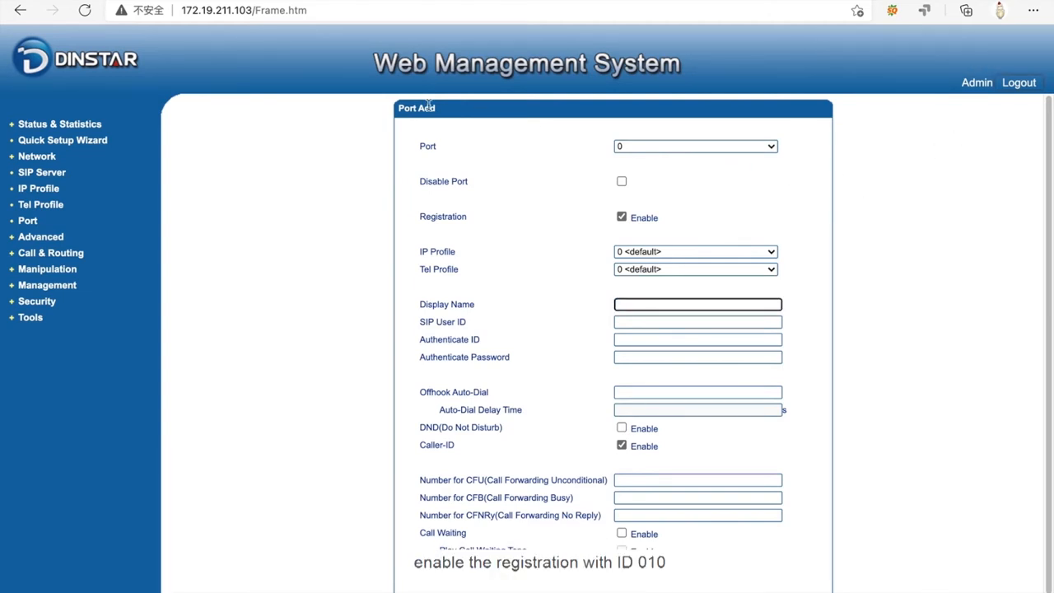
{"action": "type", "text": "01"}
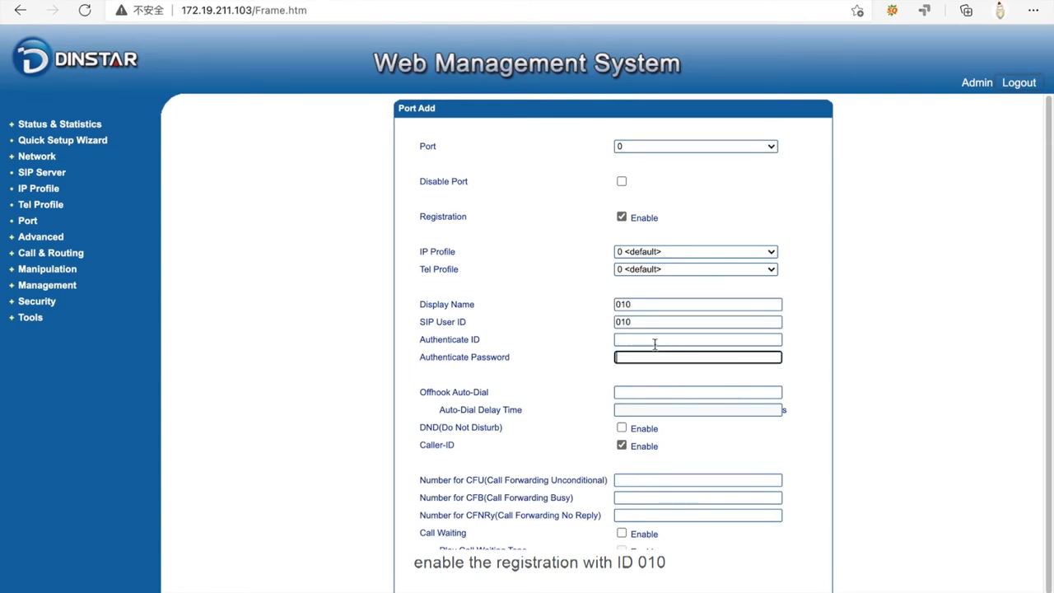
{"action": "type", "text": "010"}
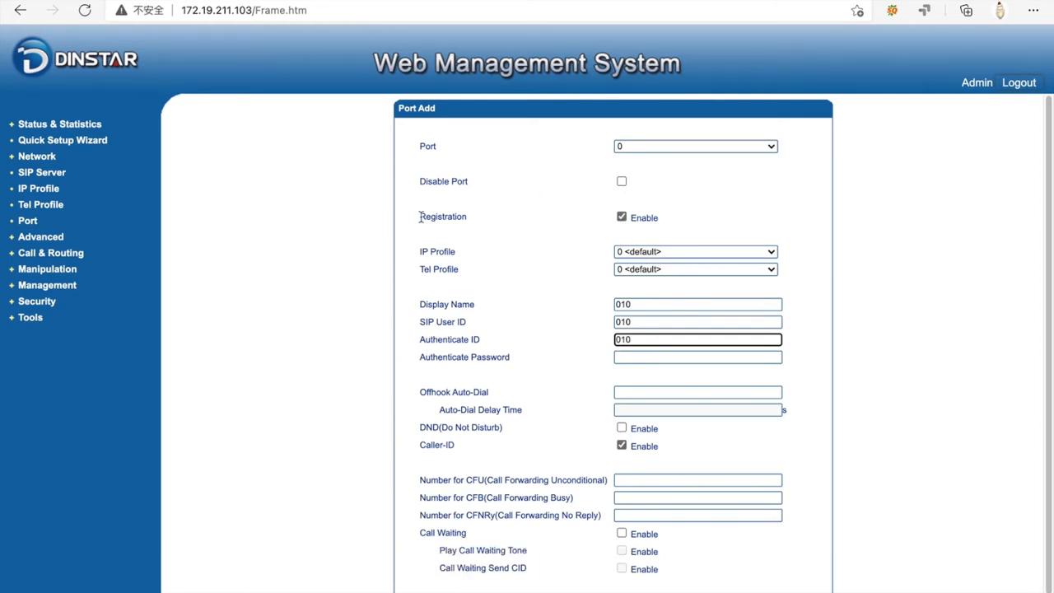
{"action": "left_click", "coordinate": [697, 355]}
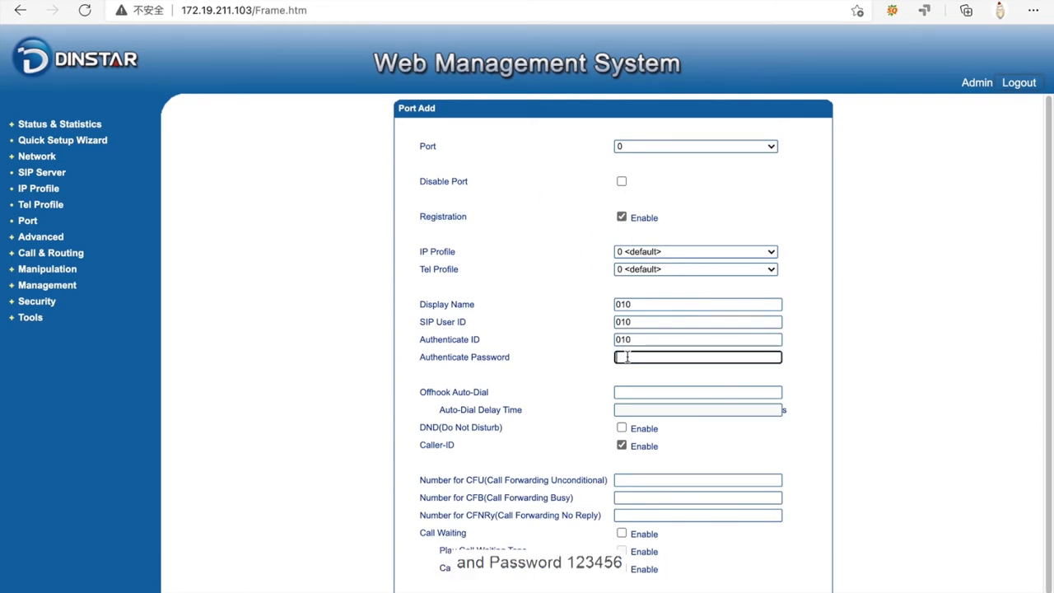
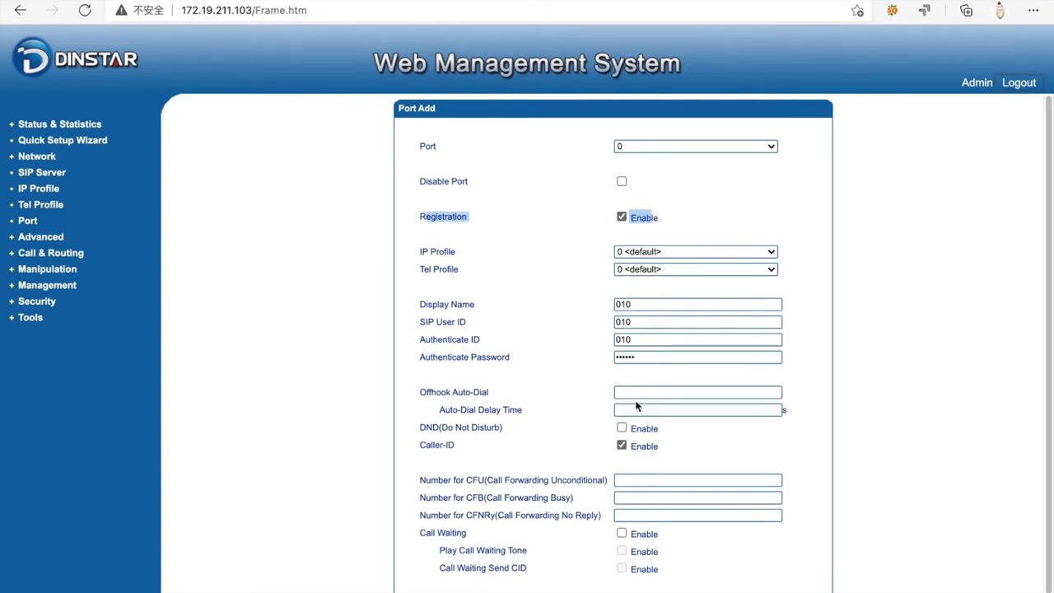
{"action": "left_click", "coordinate": [698, 392]}
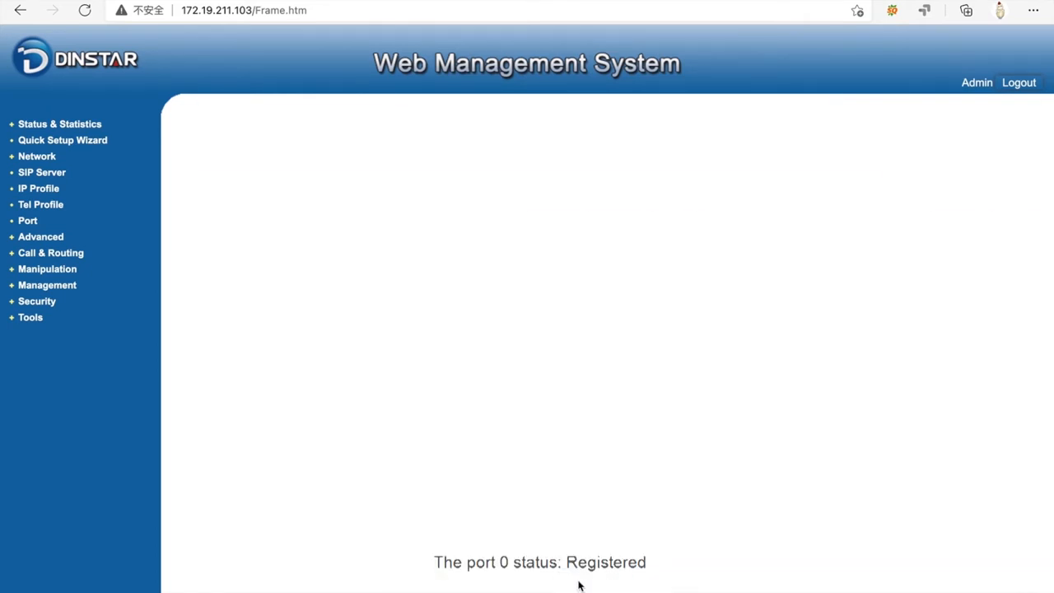
- Show the Port Status table confirming port 0 with SIP user 010 is Registered
{"action": "left_click", "coordinate": [60, 123]}
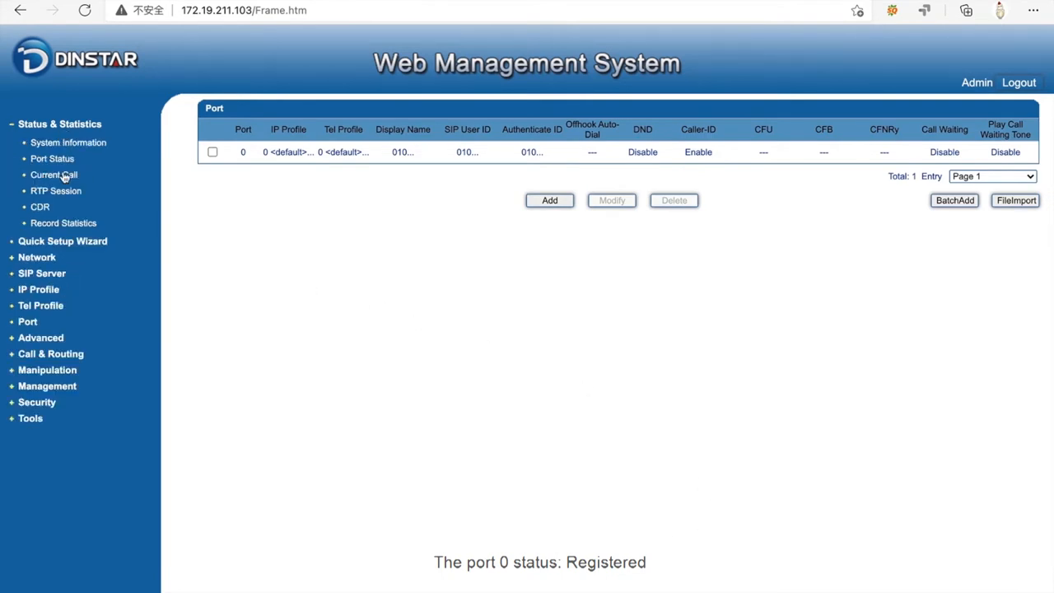
{"action": "left_click", "coordinate": [53, 158]}
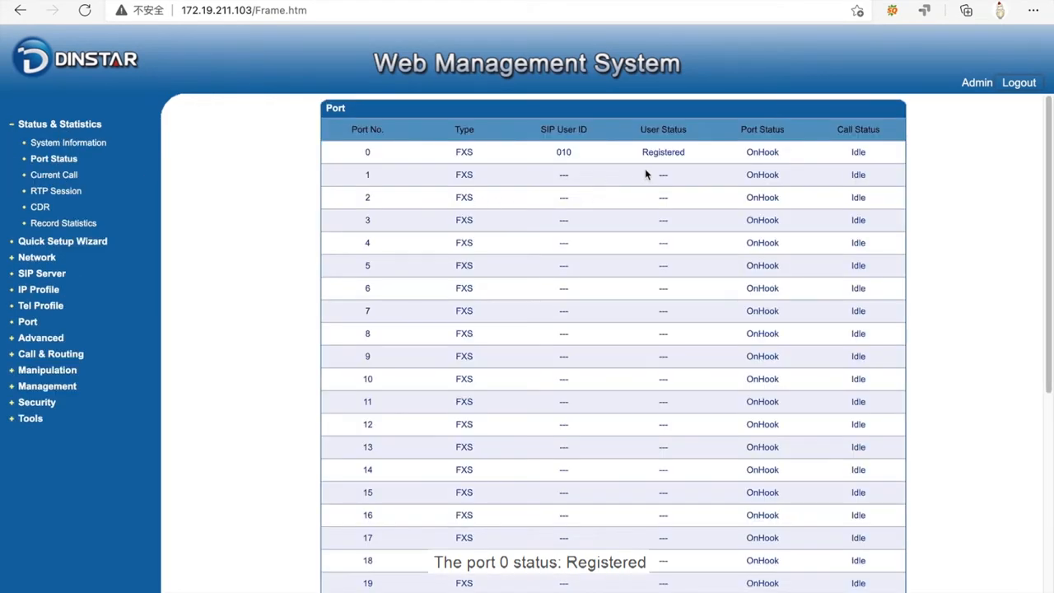
{"action": "double_click", "coordinate": [662, 151]}
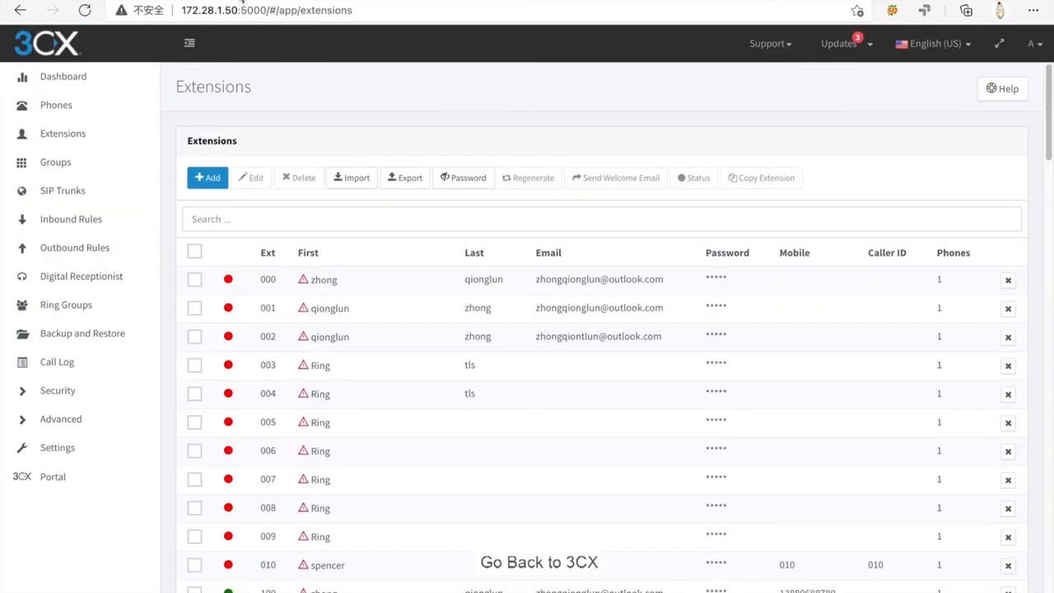
- Start a new PSTN gateway in SIP Trunks, choosing Generic brand and Generic Gateway Device model
{"action": "left_click", "coordinate": [63, 191]}
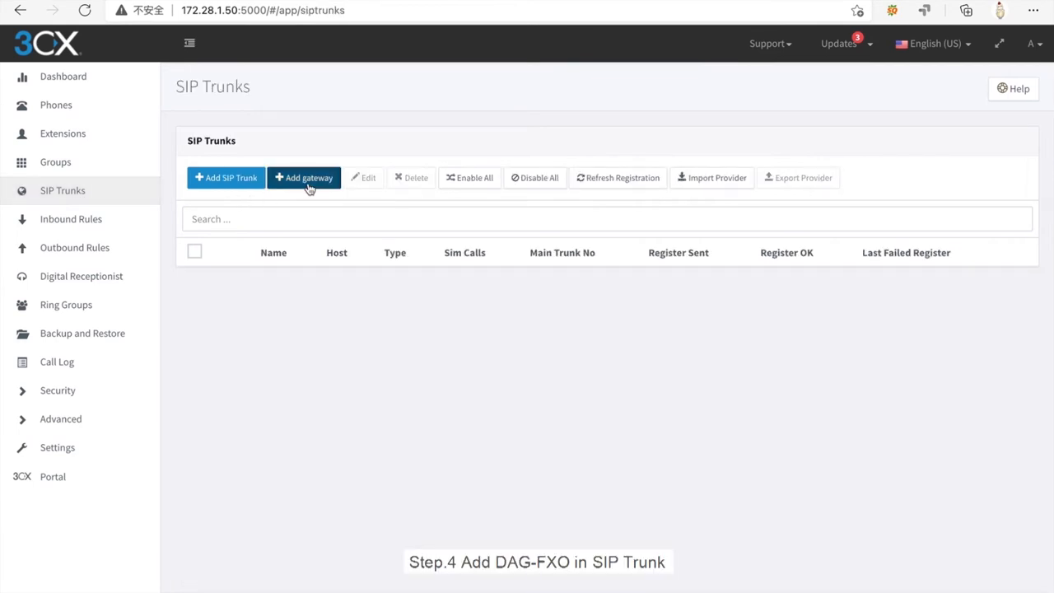
{"action": "left_click", "coordinate": [303, 178]}
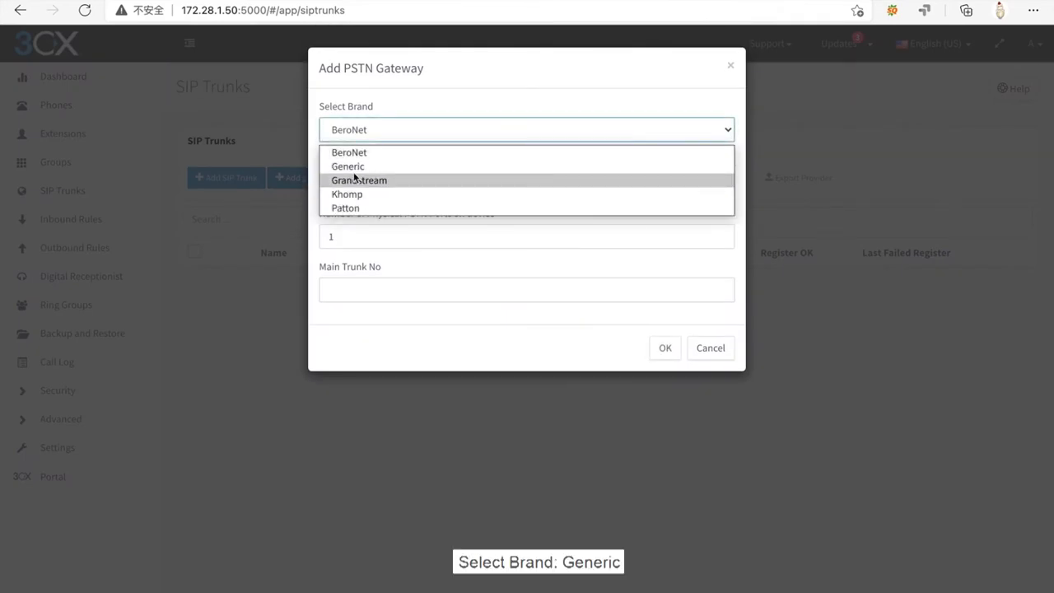
{"action": "left_click", "coordinate": [347, 166]}
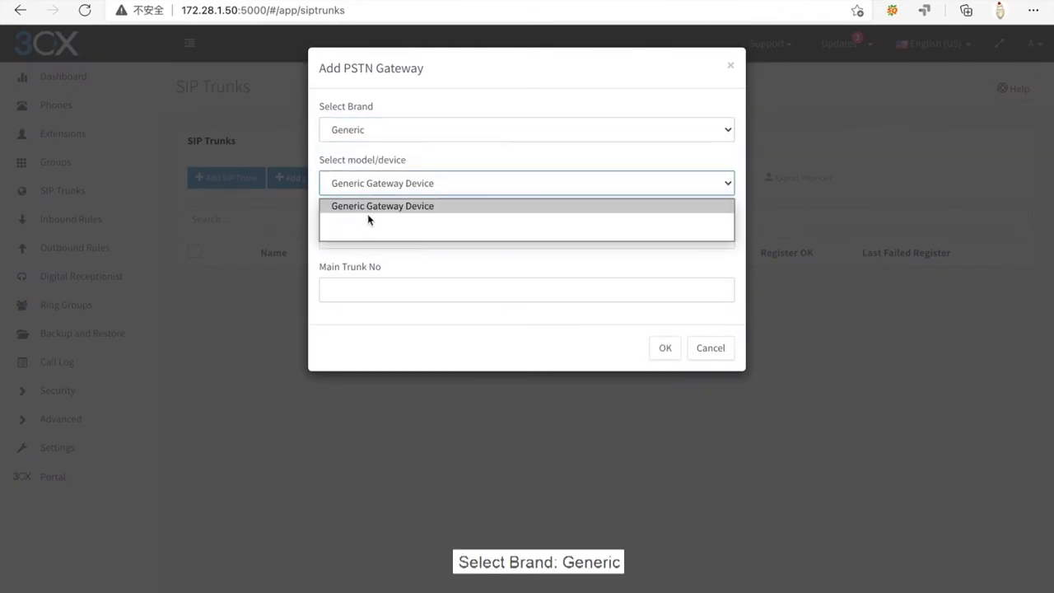
{"action": "left_click", "coordinate": [381, 204]}
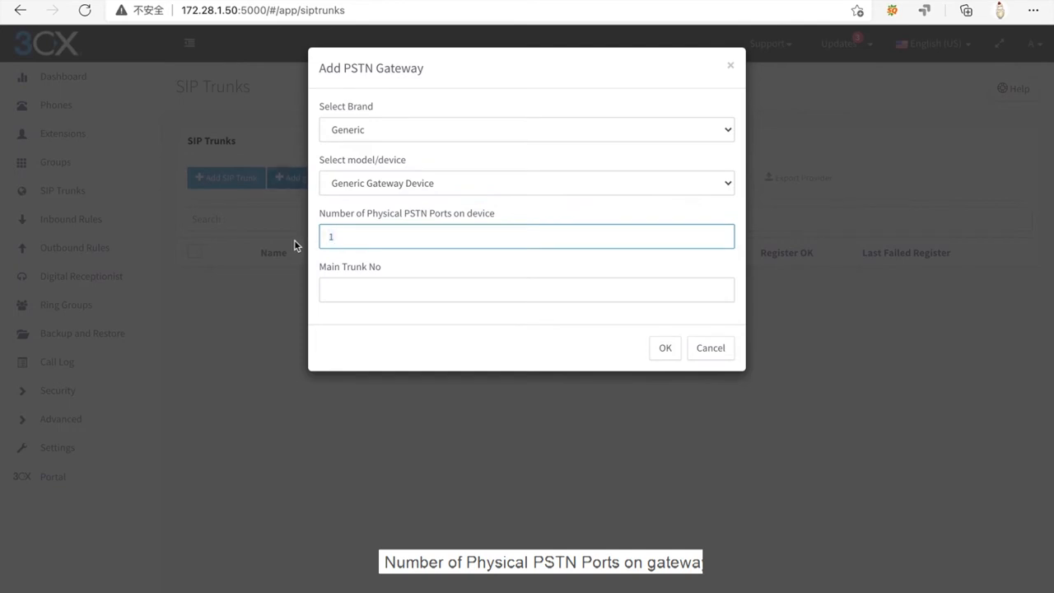
{"action": "left_click", "coordinate": [527, 129]}
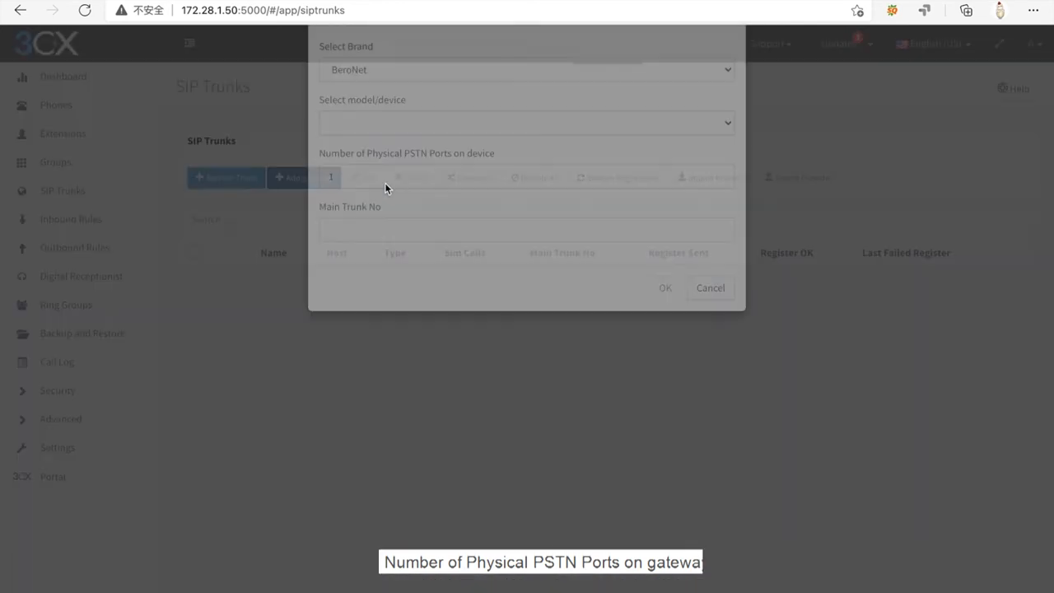
{"action": "left_click", "coordinate": [527, 128]}
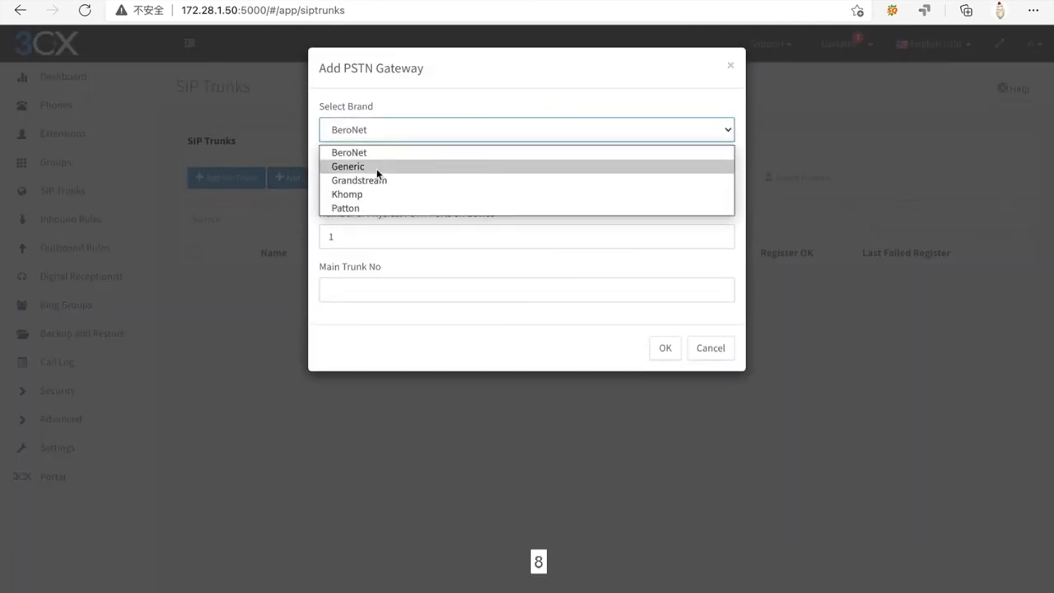
- Set 8 physical PSTN ports and main trunk number 8888, and confirm the gateway creation
{"action": "left_click", "coordinate": [347, 166]}
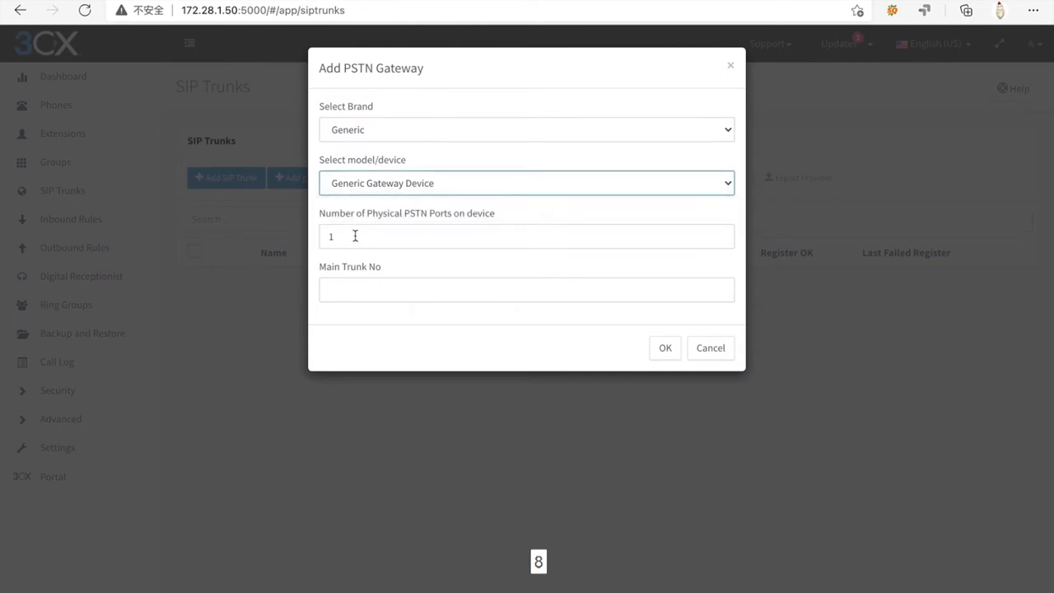
{"action": "type", "text": "8"}
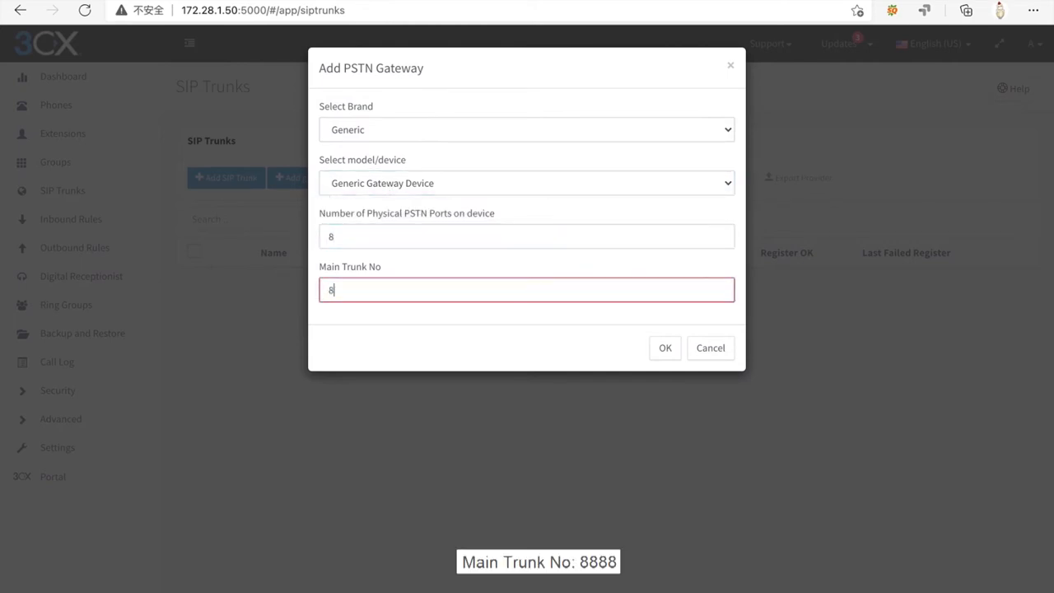
{"action": "type", "text": "888"}
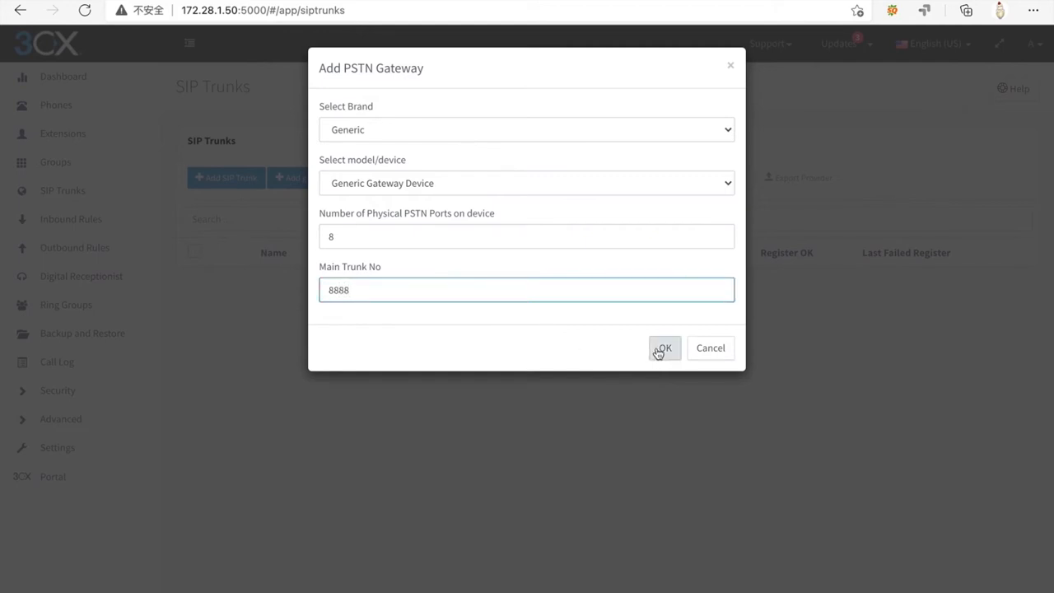
{"action": "left_click", "coordinate": [527, 237]}
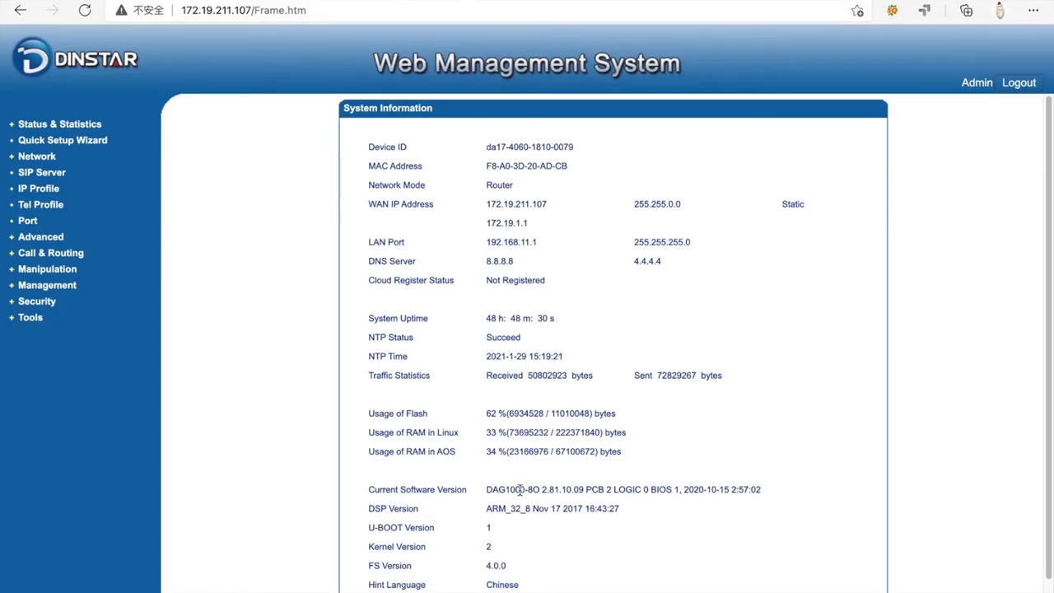
{"action": "double_click", "coordinate": [512, 489]}
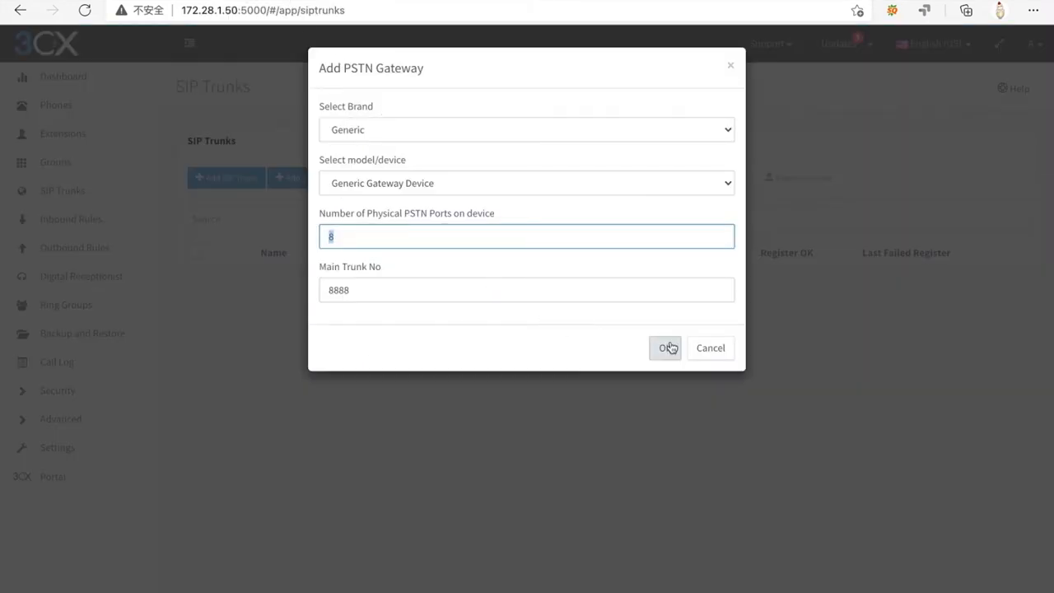
{"action": "left_click", "coordinate": [665, 347]}
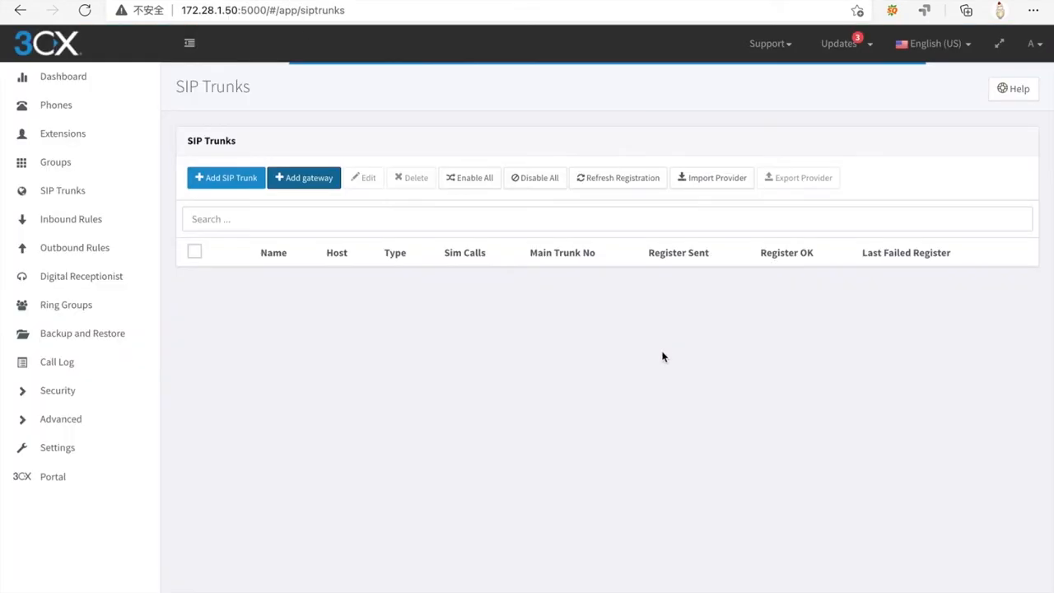
- Name the trunk DAG-FXO and set its gateway host to 172.19.211.107
{"action": "left_click", "coordinate": [303, 178]}
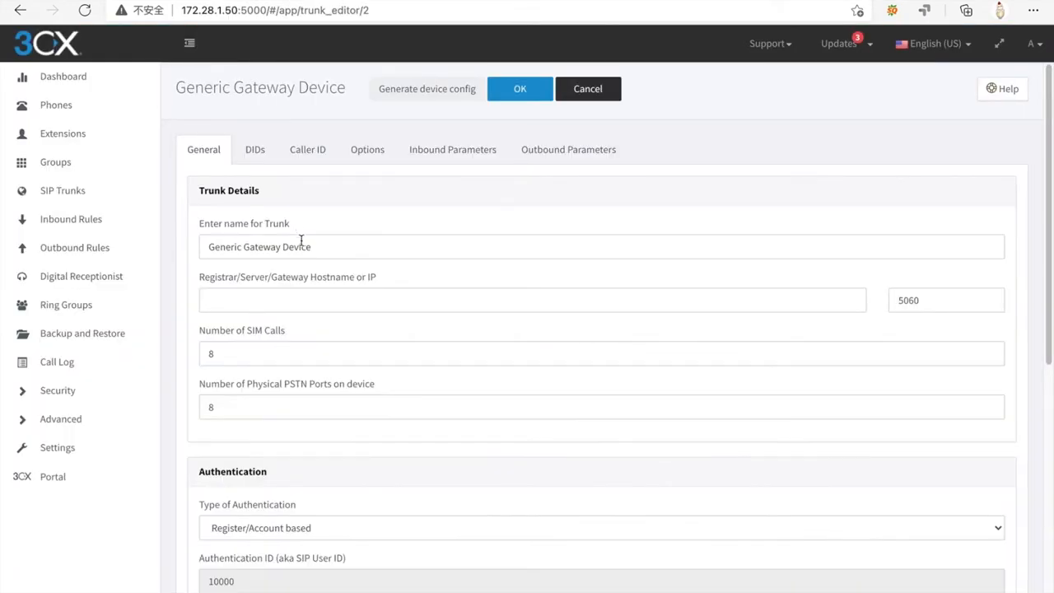
{"action": "type", "text": "D"}
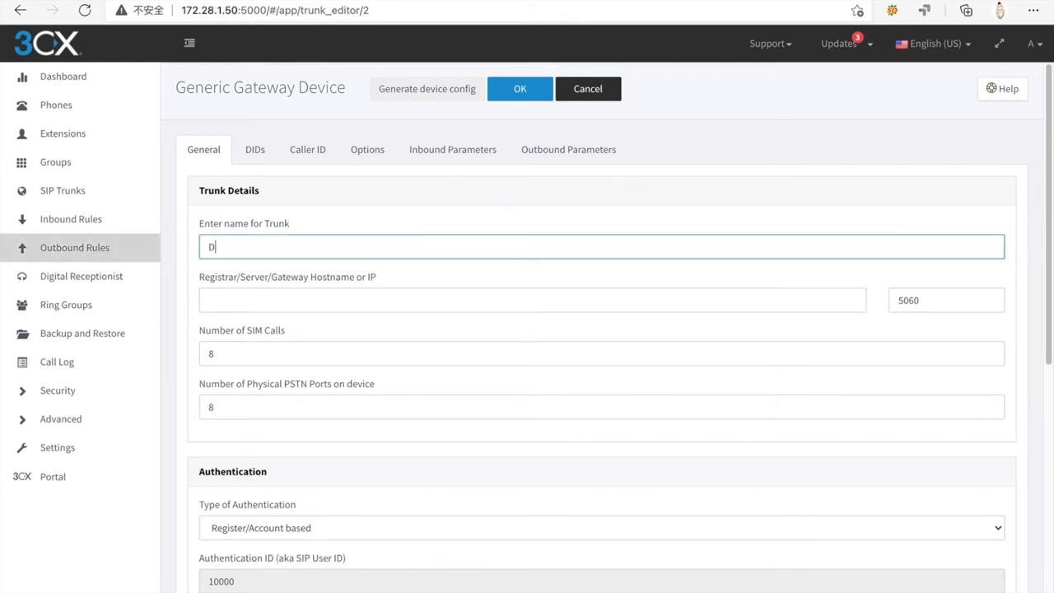
{"action": "type", "text": "AG-"}
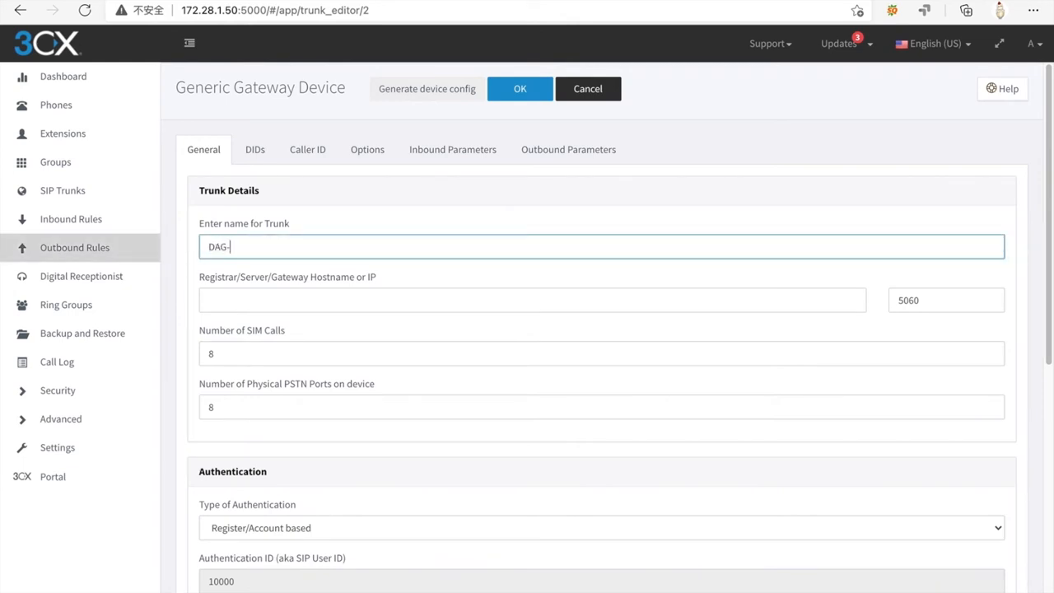
{"action": "type", "text": "FXO"}
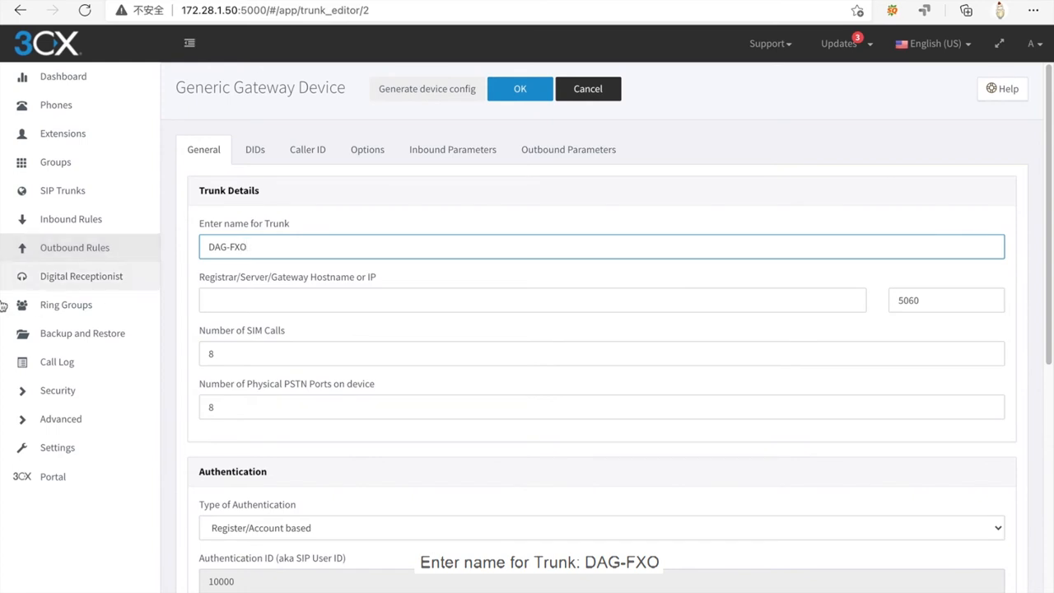
{"action": "left_click", "coordinate": [532, 299]}
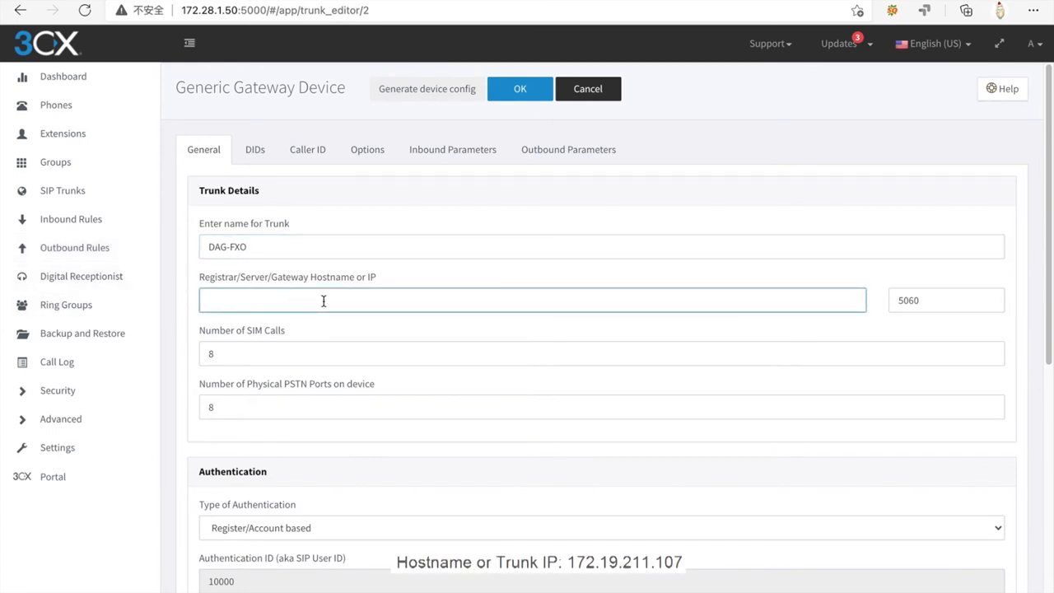
{"action": "type", "text": "172"}
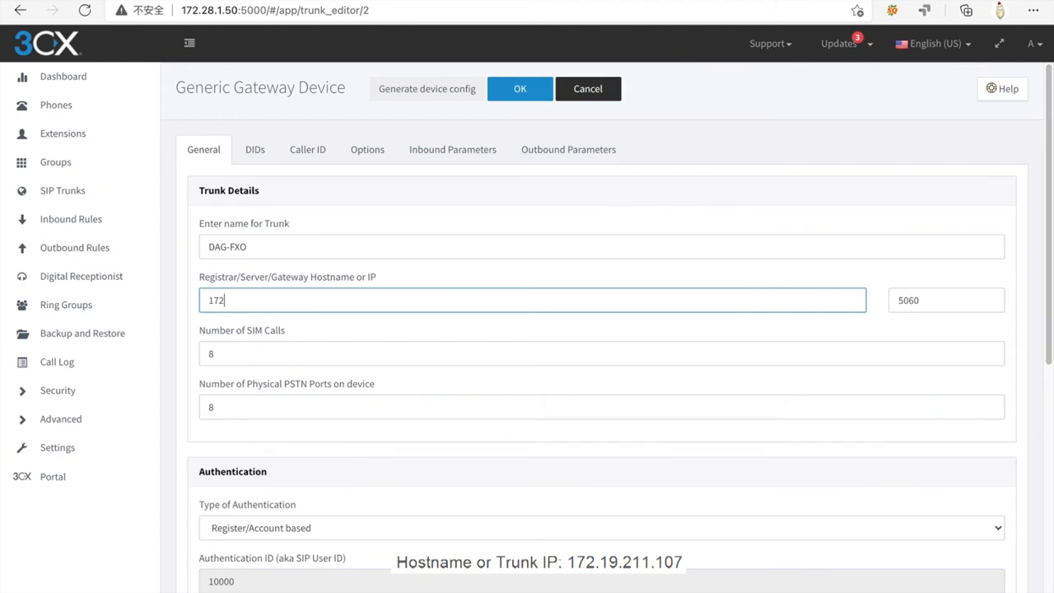
{"action": "type", "text": ".19.211.107"}
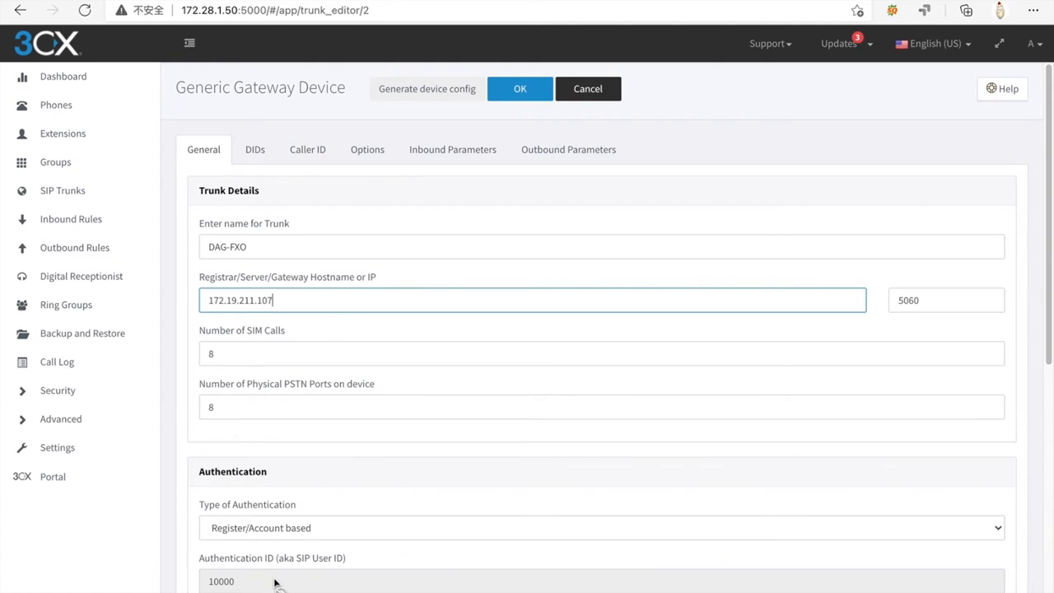
{"action": "scroll", "scroll_direction": "down", "scroll_amount": 3}
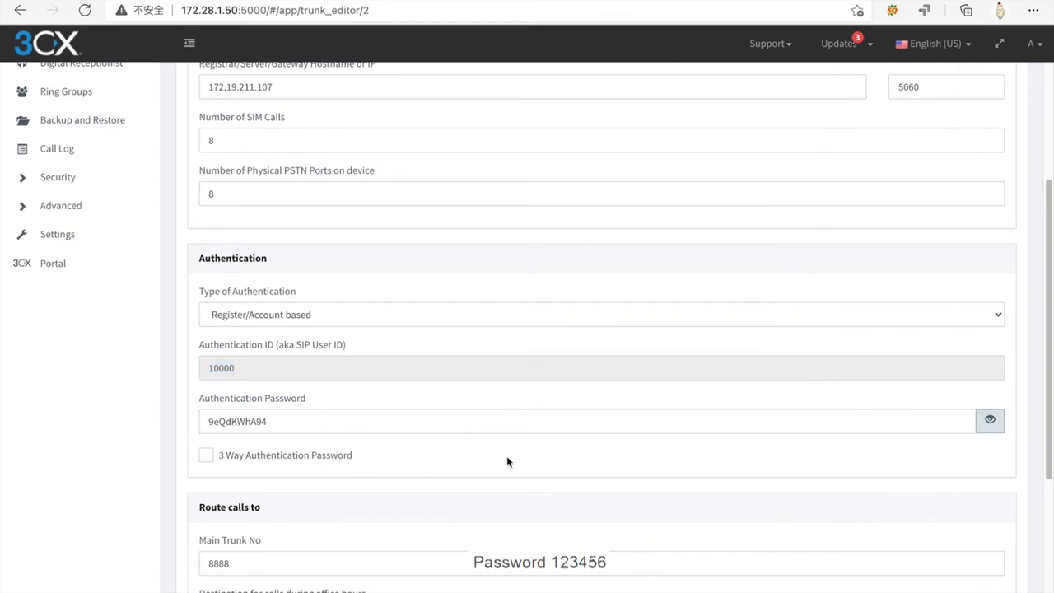
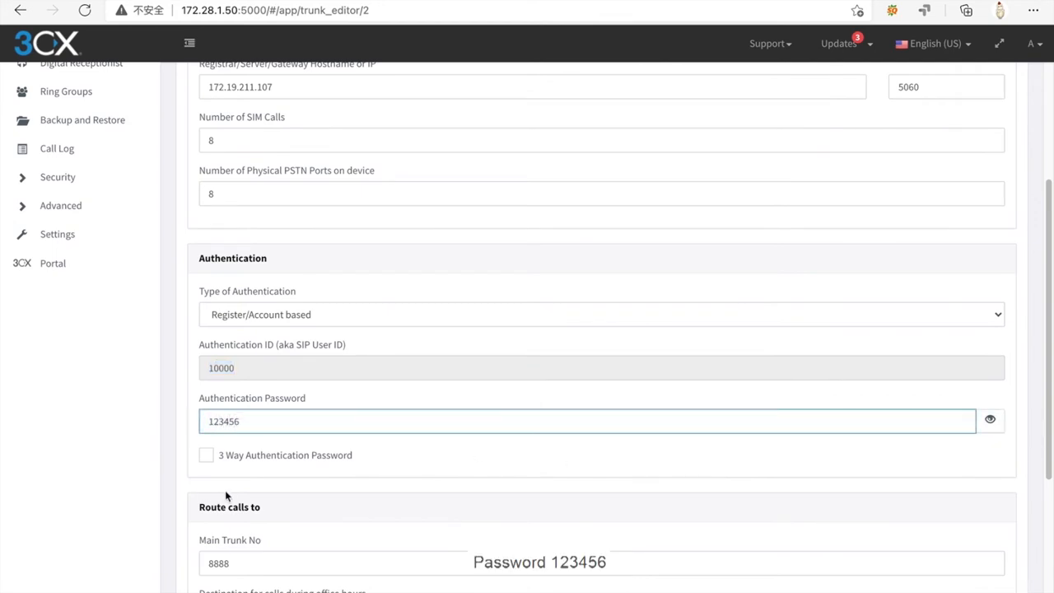
{"action": "scroll", "scroll_direction": "down", "scroll_amount": 3}
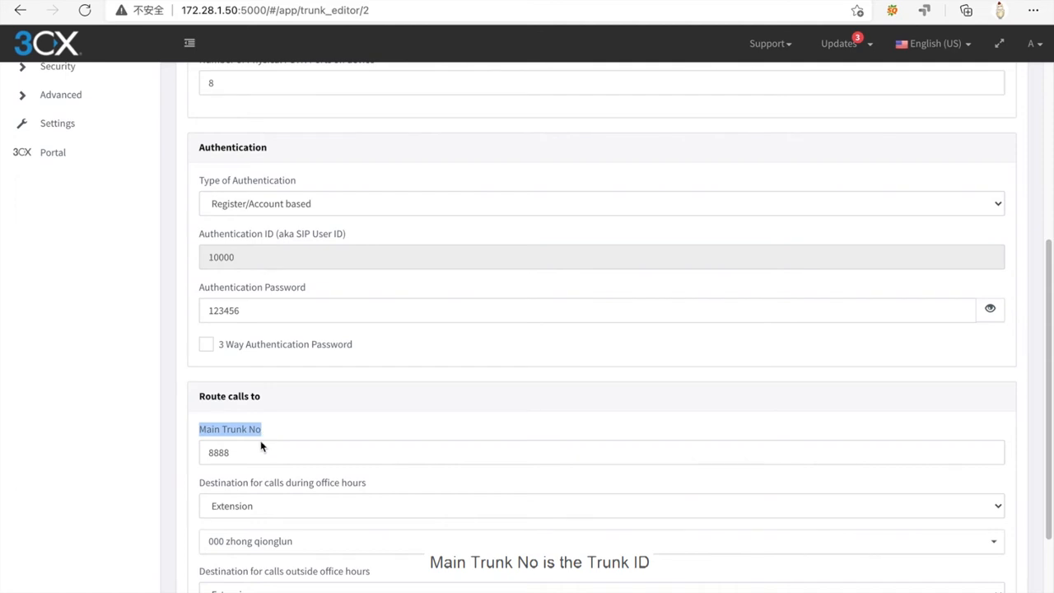
- Route office-hours and after-hours calls on trunk 8888 to extension 010 spencer, save DAG-FXO, and go to Outbound Rules
{"action": "left_click", "coordinate": [247, 451]}
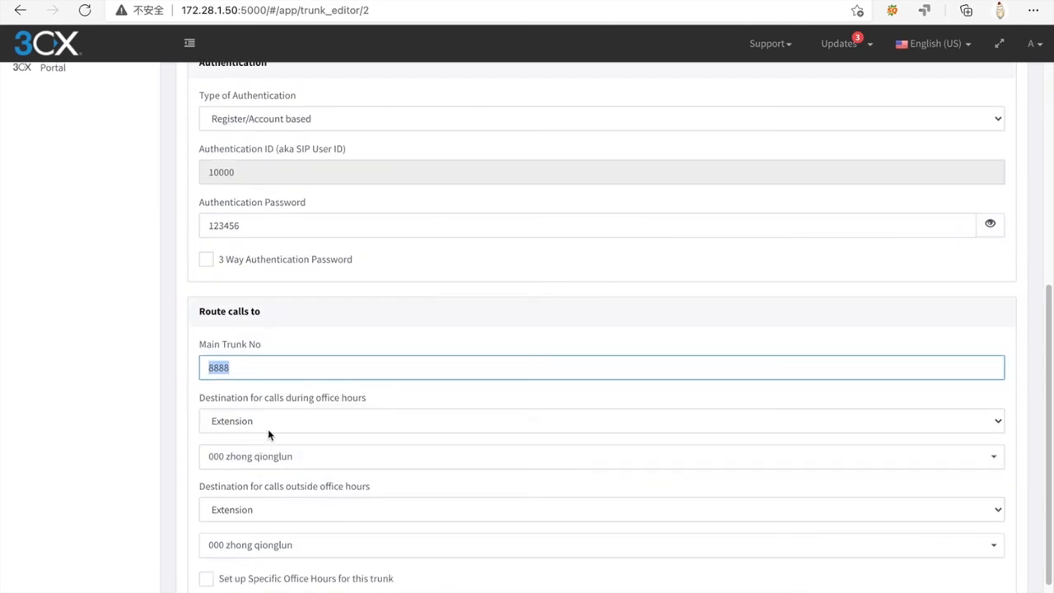
{"action": "left_click", "coordinate": [601, 455]}
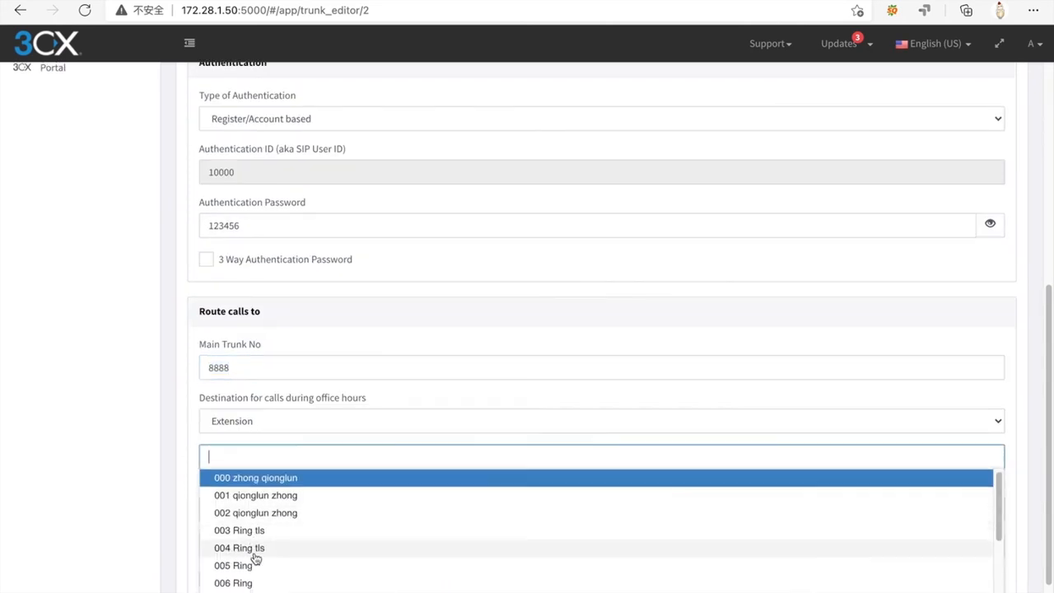
{"action": "scroll", "scroll_direction": "down", "scroll_amount": 3}
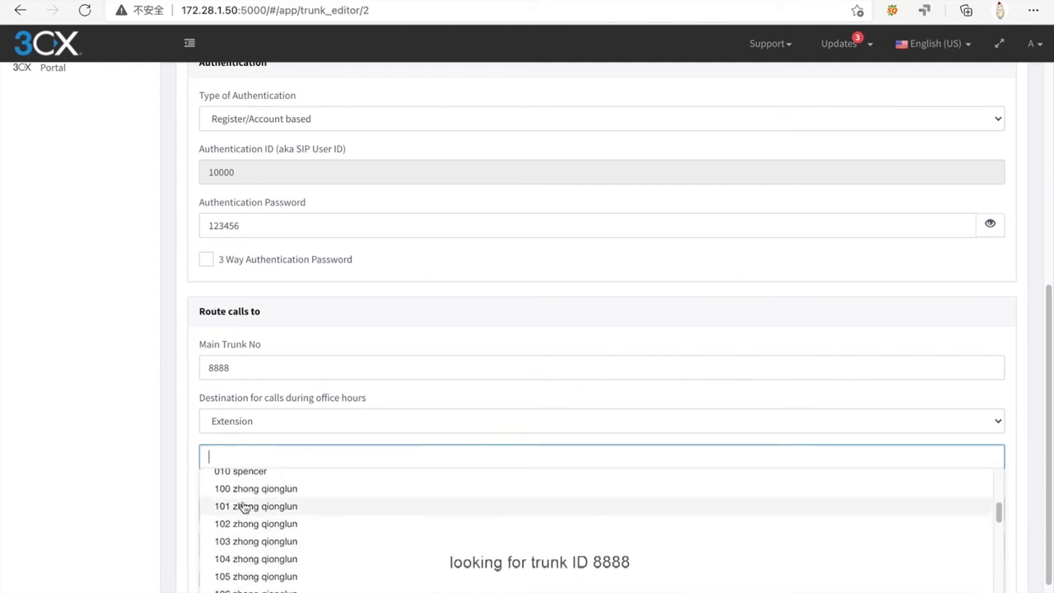
{"action": "left_click", "coordinate": [241, 471]}
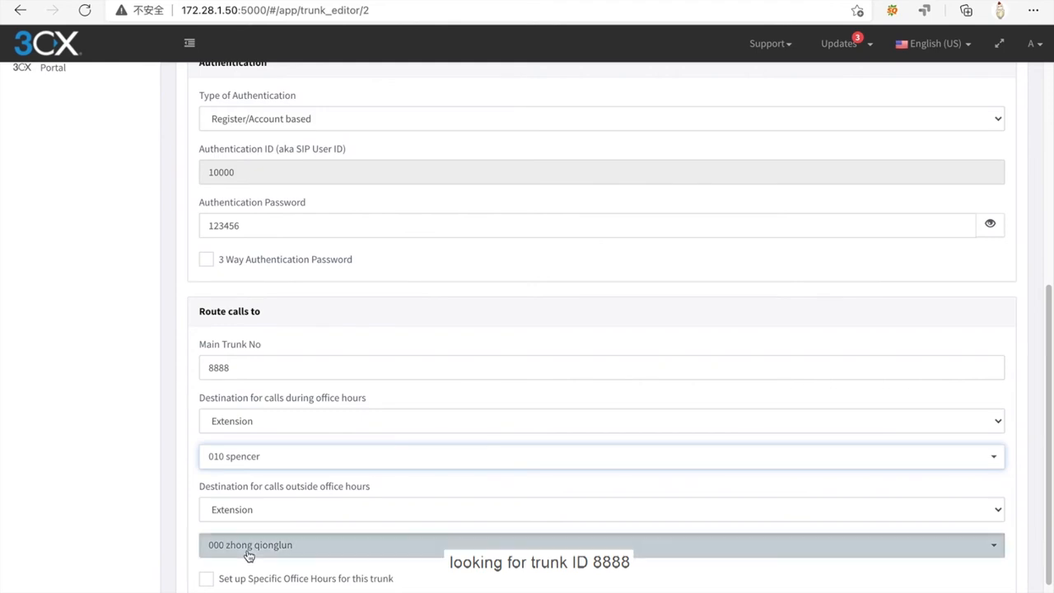
{"action": "left_click", "coordinate": [603, 543]}
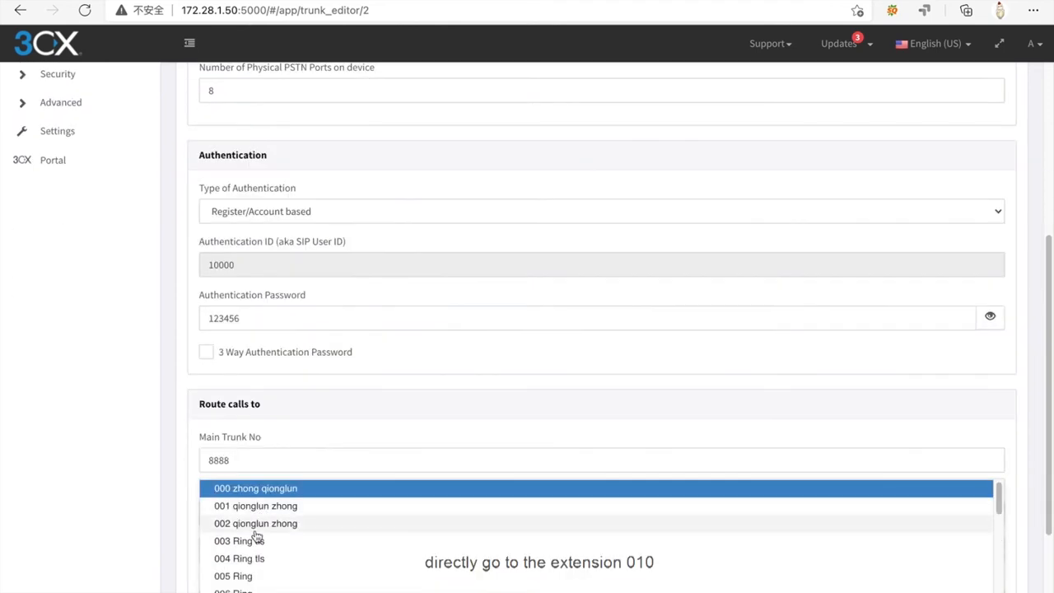
{"action": "scroll", "scroll_direction": "down", "scroll_amount": 3}
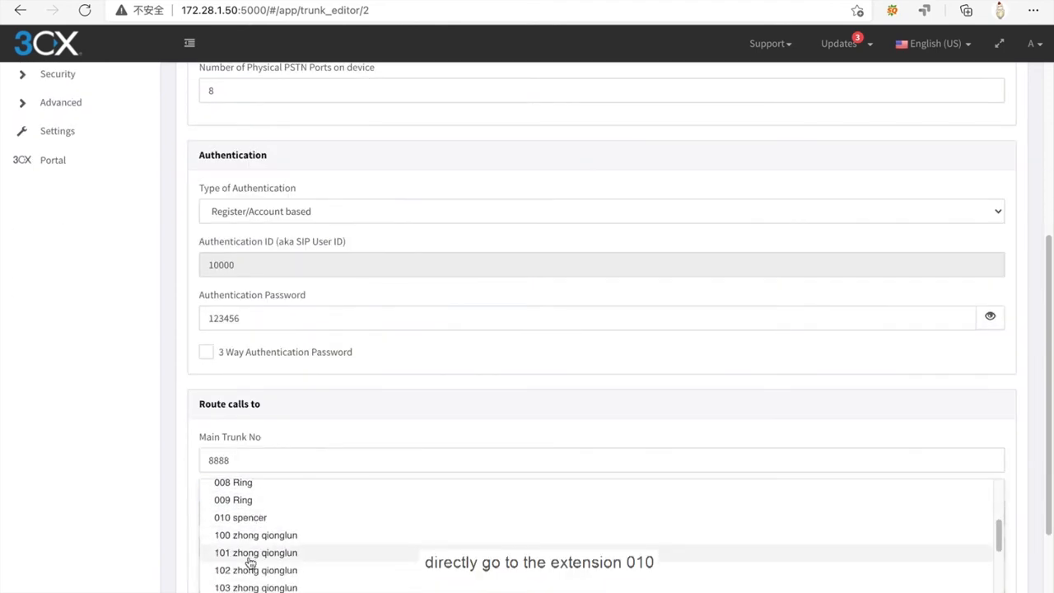
{"action": "left_click", "coordinate": [240, 516]}
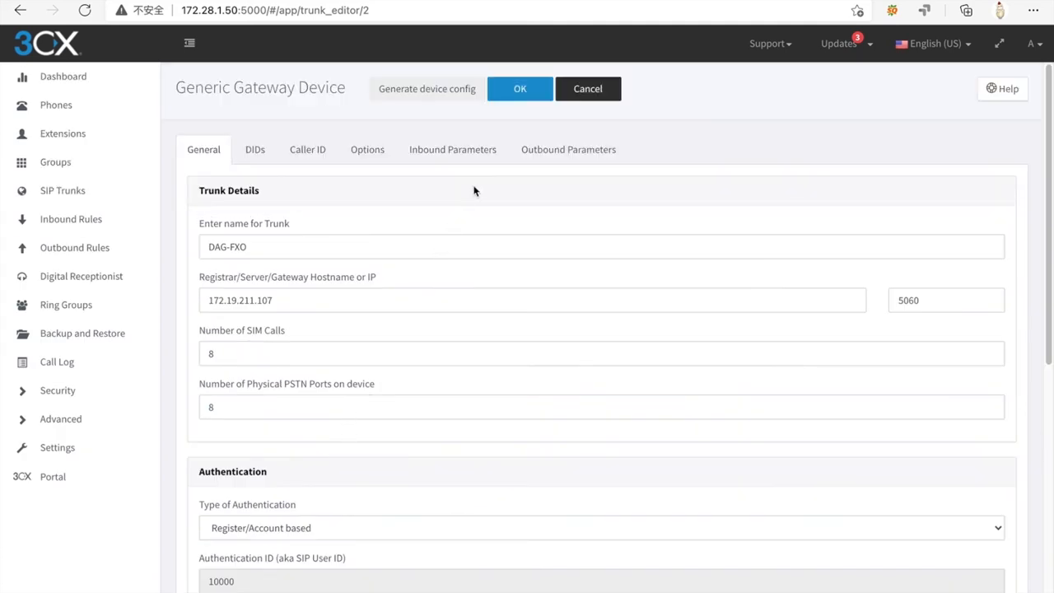
{"action": "left_click", "coordinate": [520, 89]}
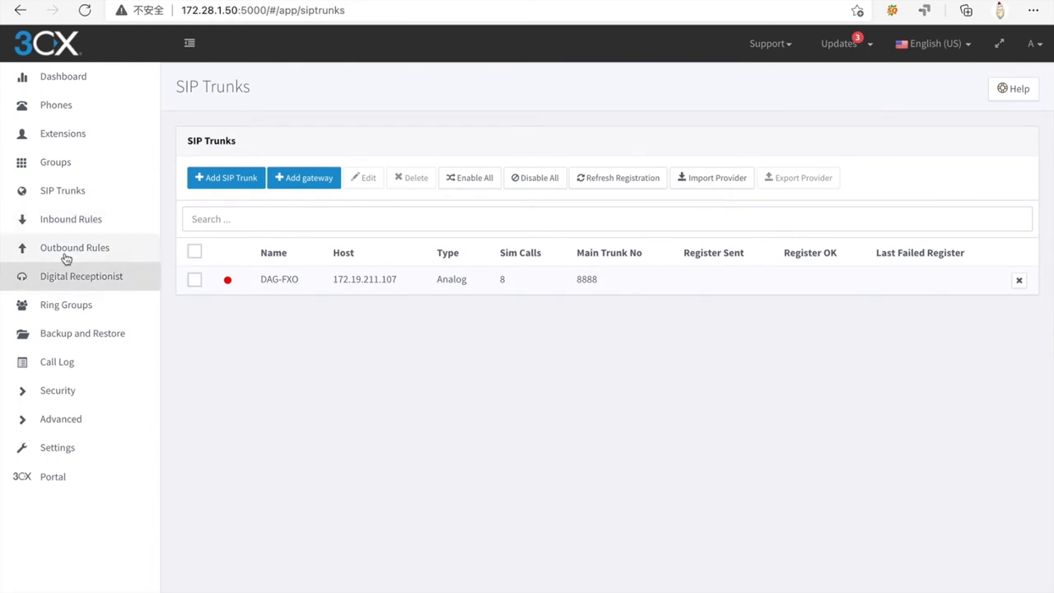
{"action": "left_click", "coordinate": [74, 247]}
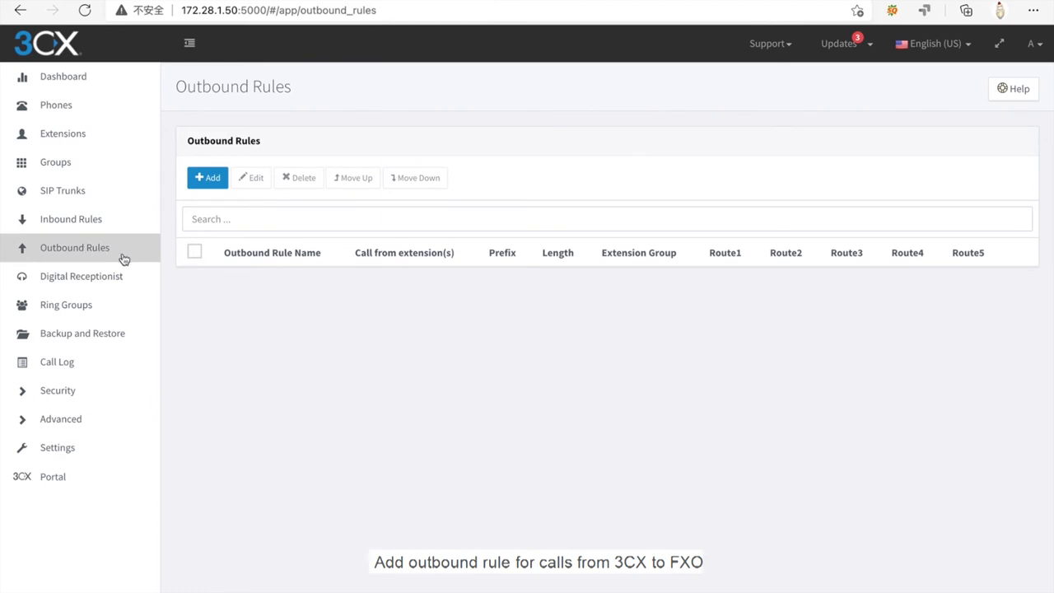
- Add a new outbound rule named 3CX->FXO
{"action": "left_click", "coordinate": [207, 178]}
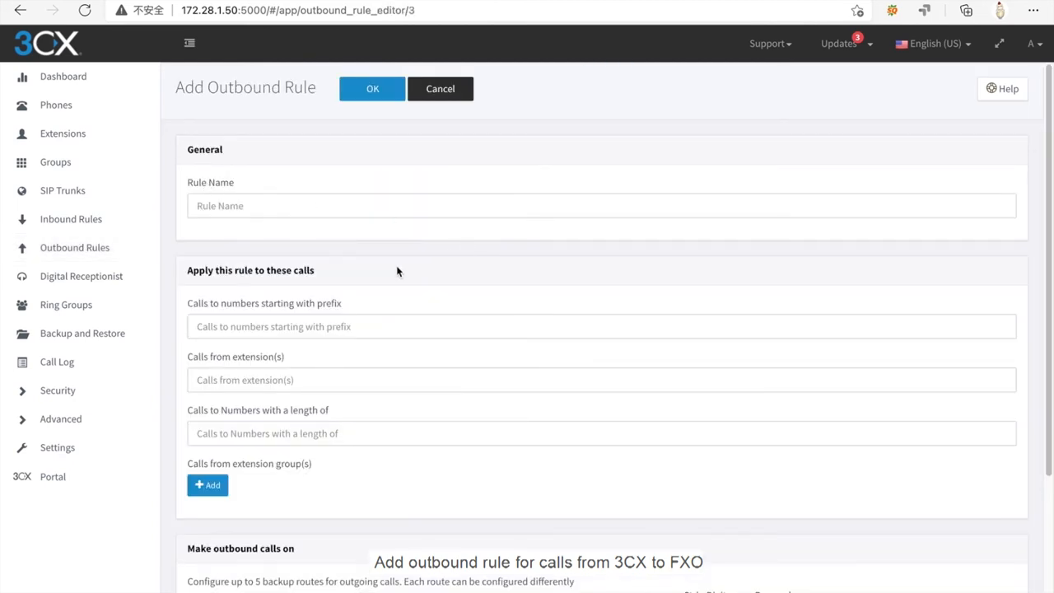
{"action": "type", "text": "3"}
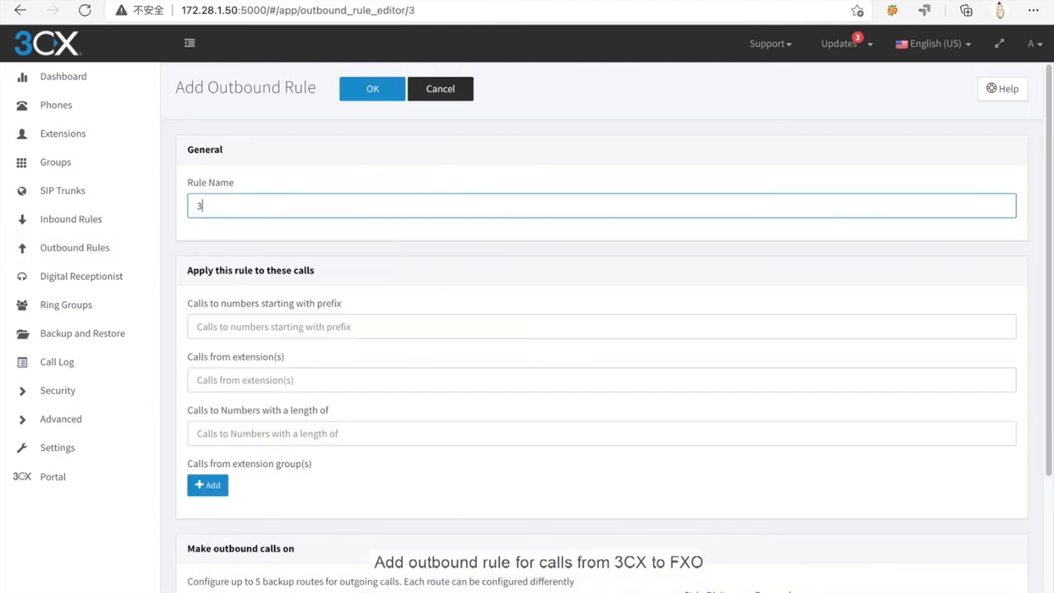
{"action": "type", "text": "CX-"}
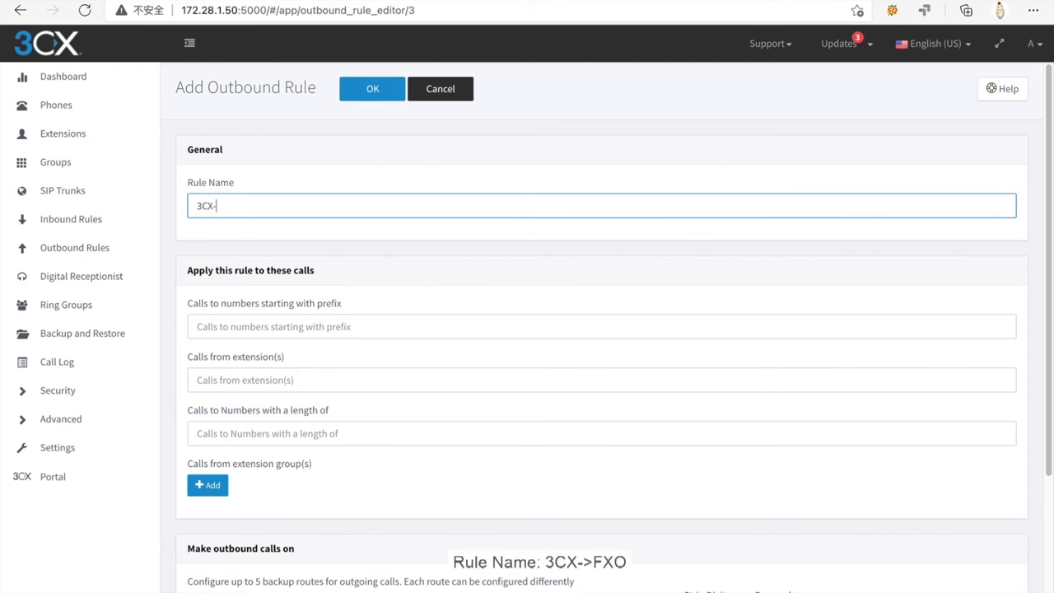
{"action": "type", "text": ">FXO"}
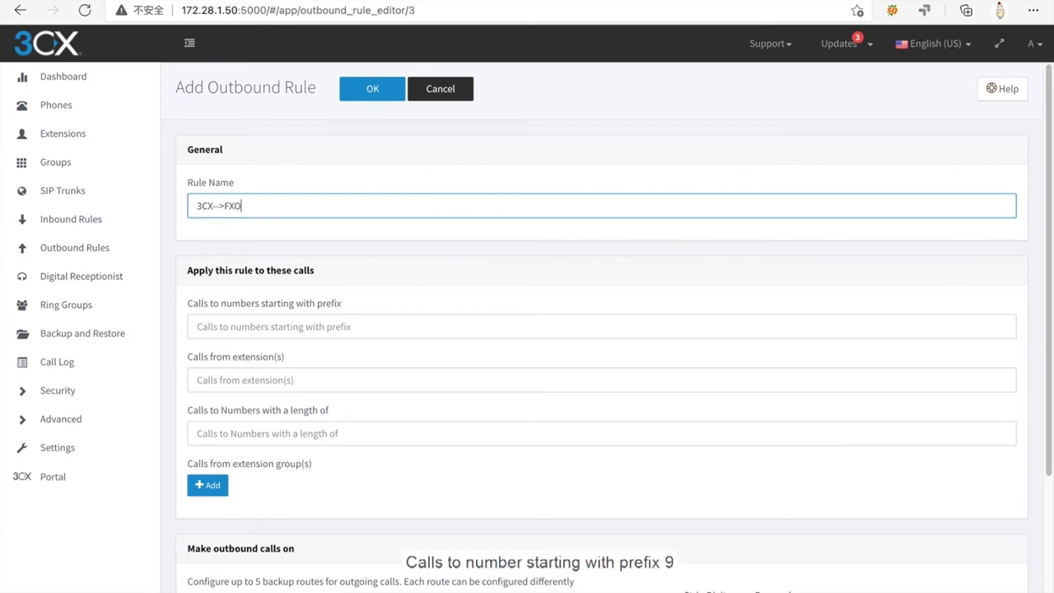
- Apply the rule to calls to numbers starting with prefix 9
{"action": "left_click", "coordinate": [601, 326]}
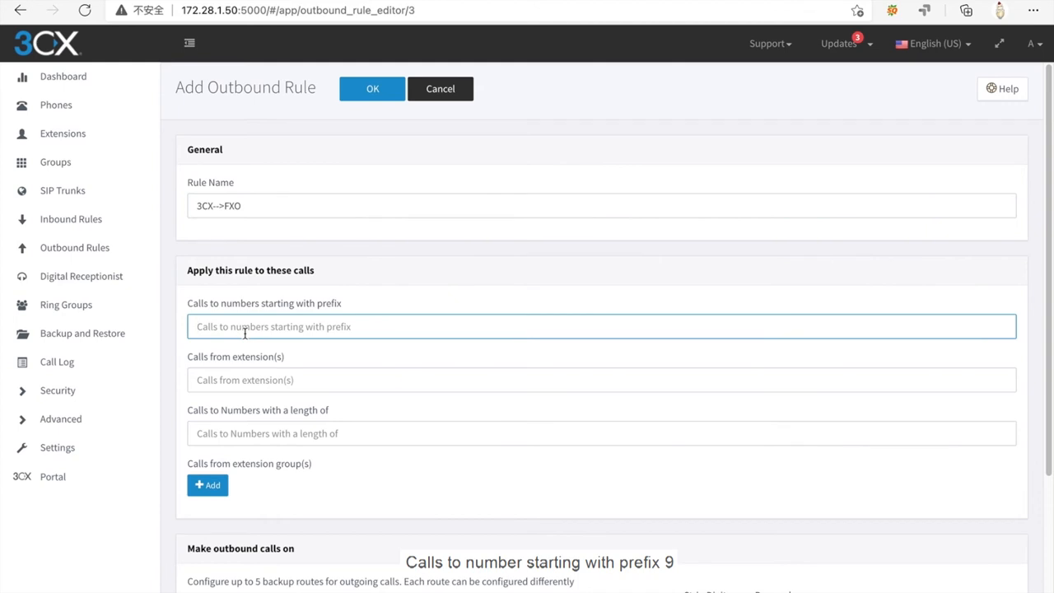
{"action": "type", "text": "9"}
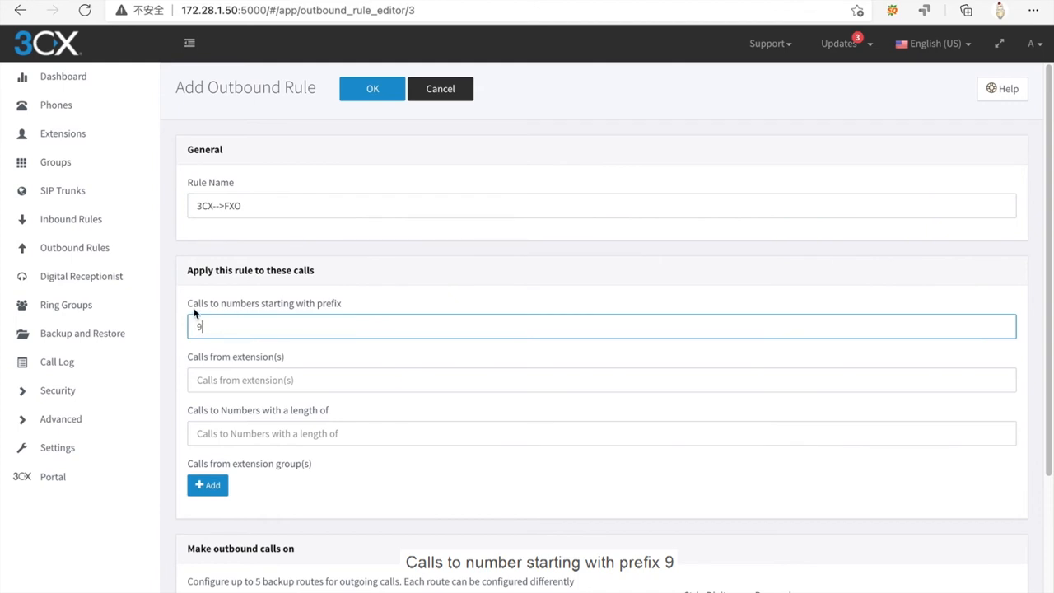
{"action": "double_click", "coordinate": [263, 303]}
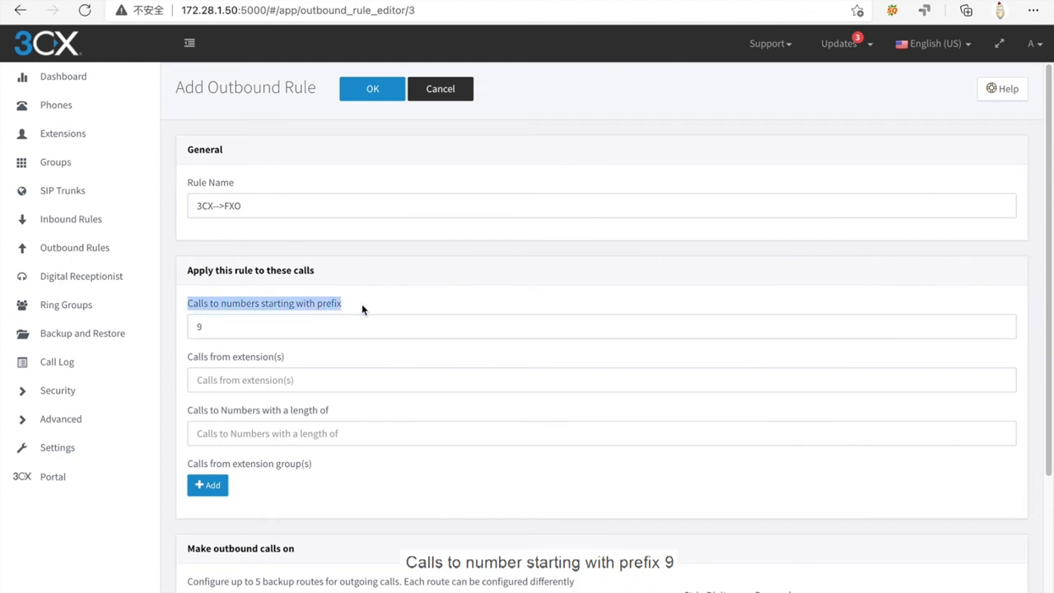
{"action": "scroll", "scroll_direction": "down", "scroll_amount": 3}
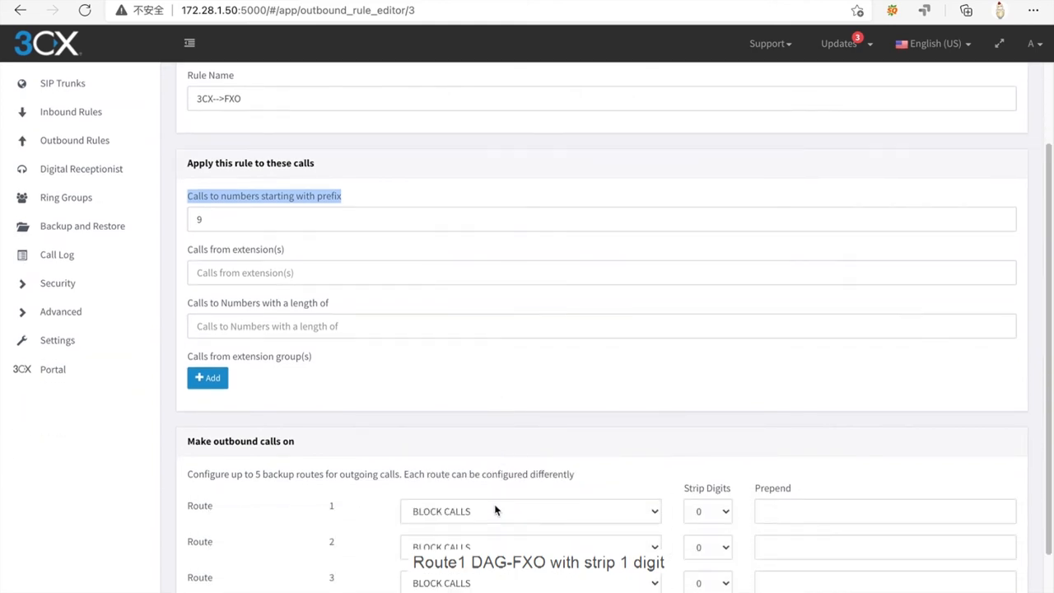
- Route the rule through DAG-FXO, strip 1 digit, and save it with OK
{"action": "left_click", "coordinate": [530, 510]}
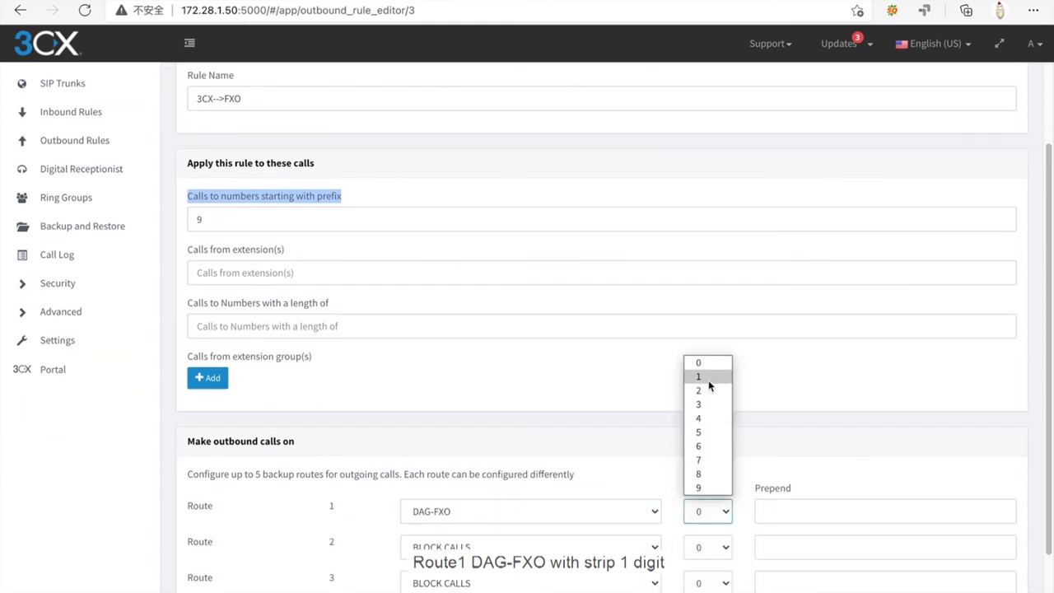
{"action": "left_click", "coordinate": [698, 375]}
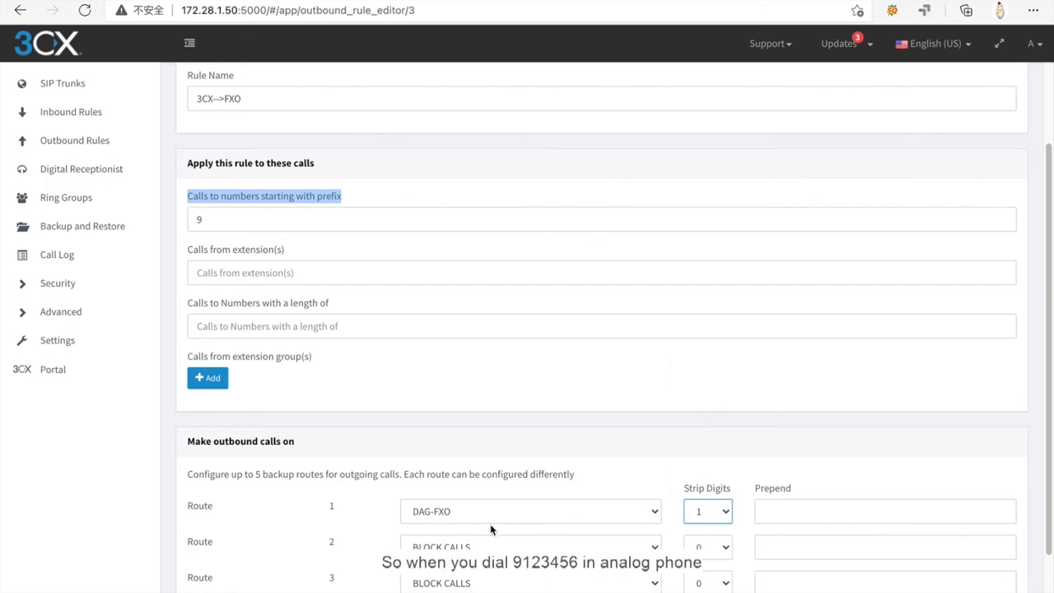
{"action": "mouse_move", "coordinate": [642, 421]}
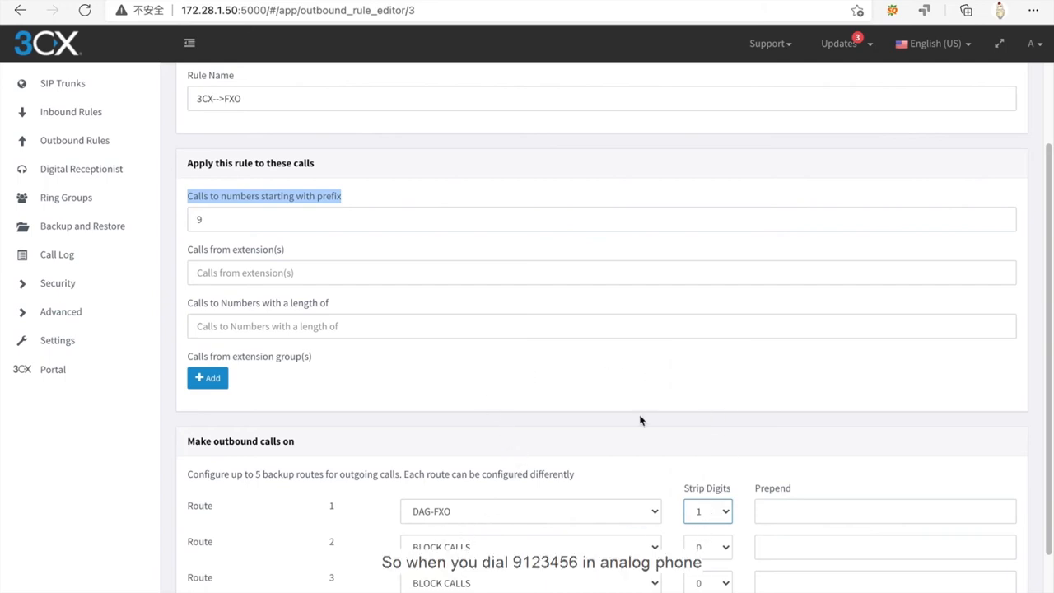
{"action": "scroll", "scroll_direction": "down", "scroll_amount": 3}
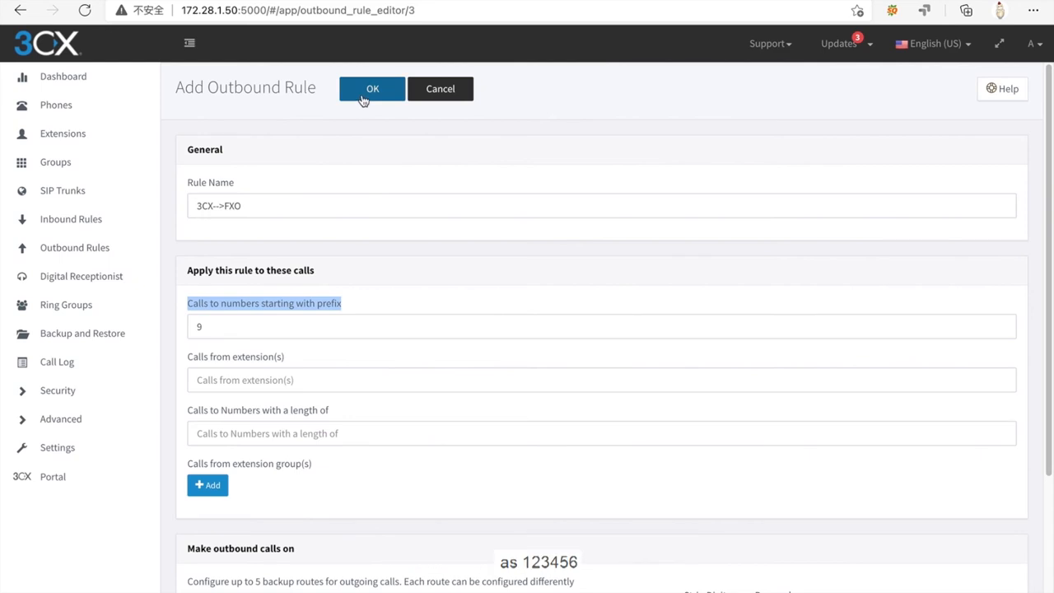
{"action": "left_click", "coordinate": [372, 89]}
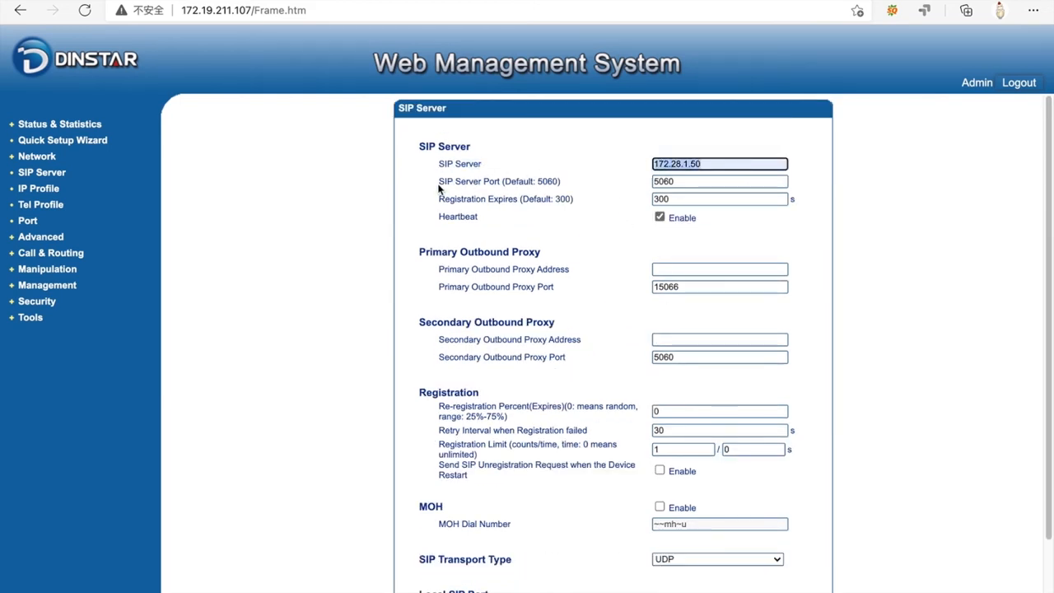
- Save SIP server 172.28.1.50 on port 5060 and go to Call & Routing
{"action": "left_click", "coordinate": [718, 181]}
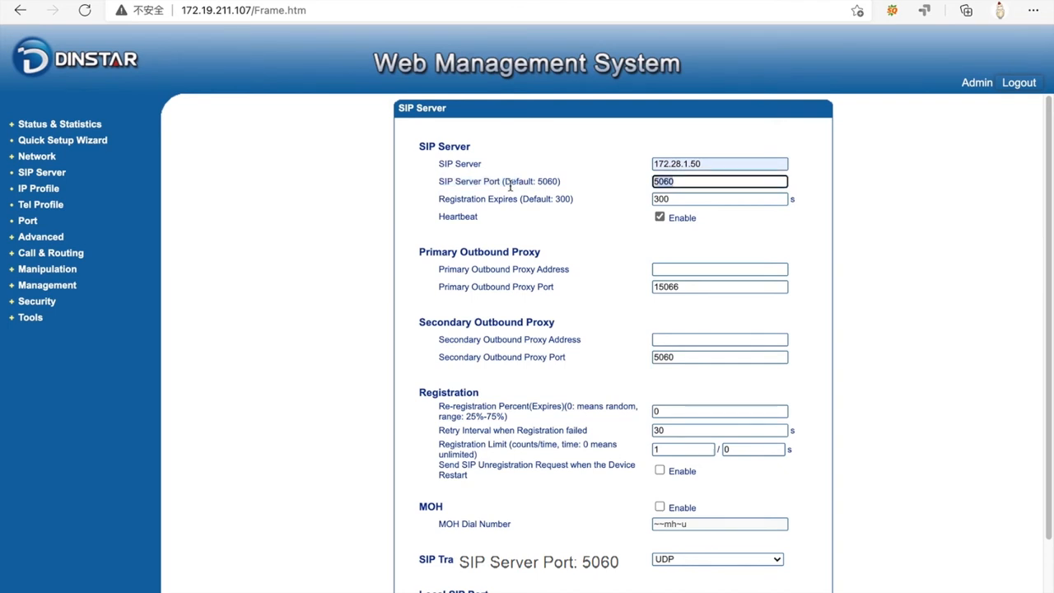
{"action": "scroll", "scroll_direction": "down", "scroll_amount": 3}
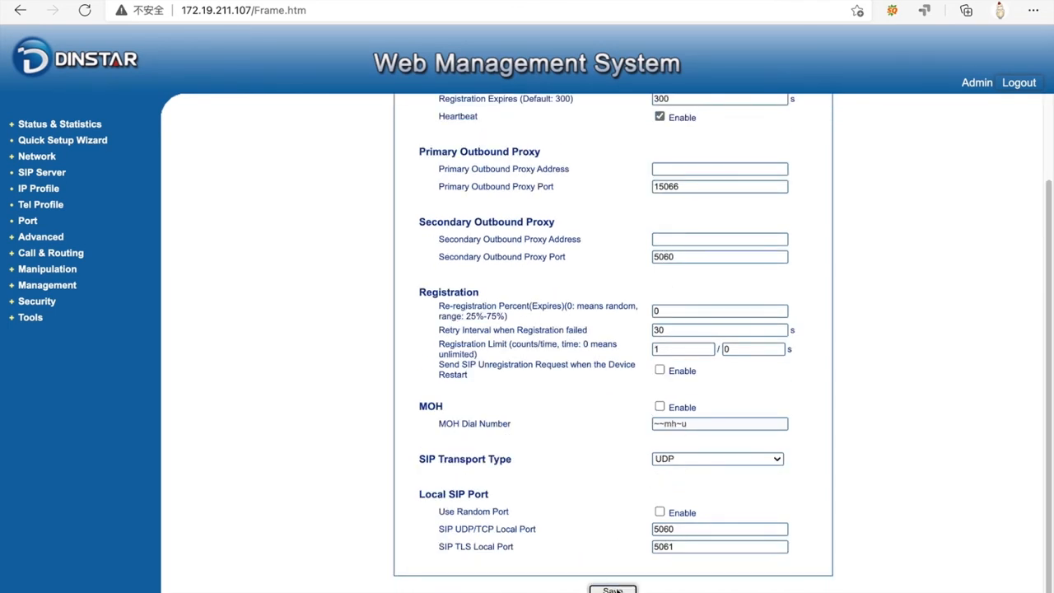
{"action": "left_click", "coordinate": [613, 589]}
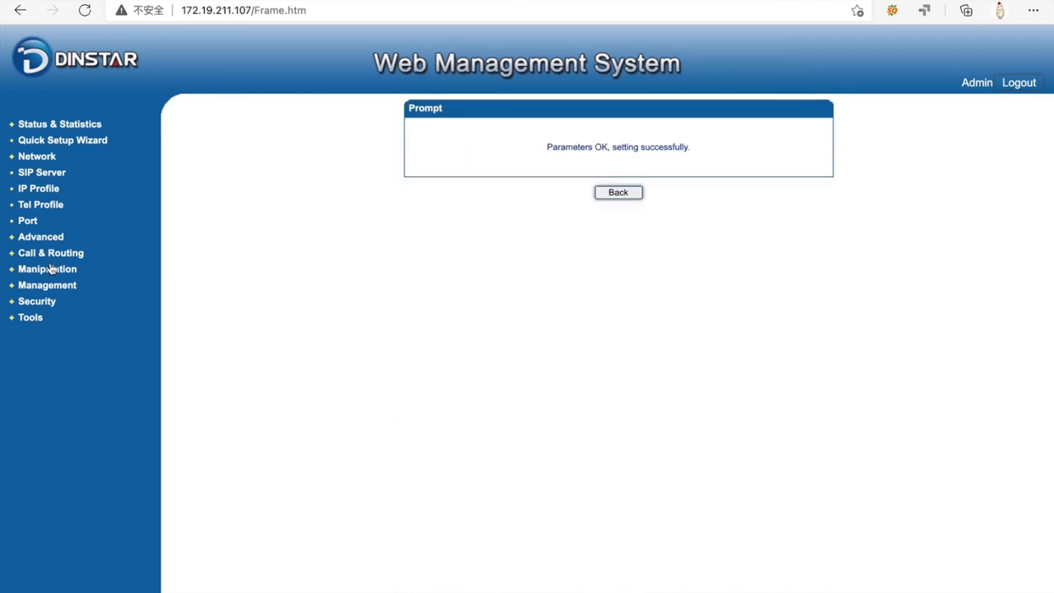
{"action": "left_click", "coordinate": [49, 254]}
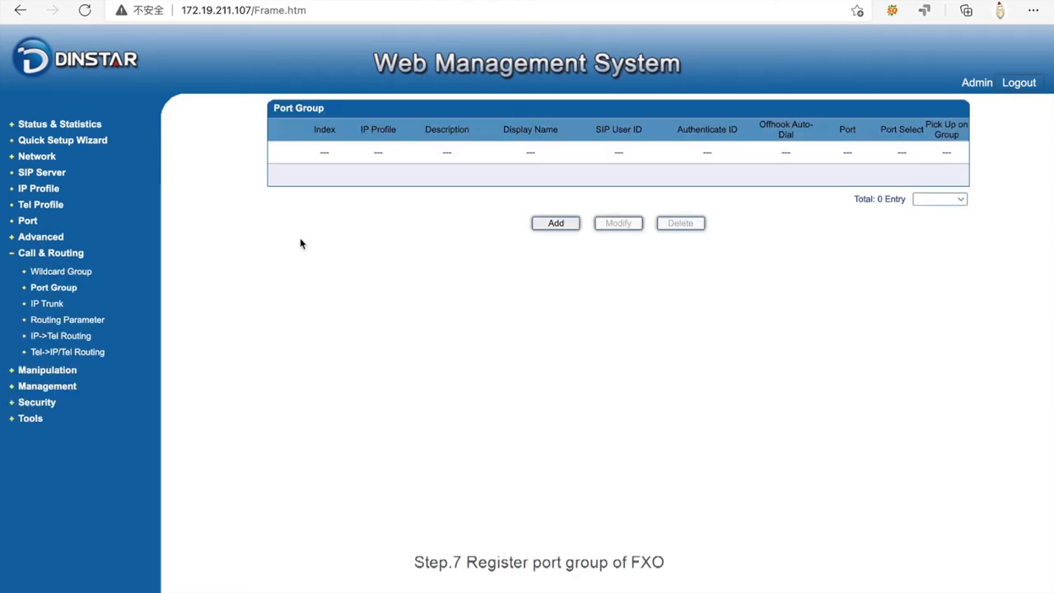
- Add a port group with description 'all' and choose its ports
{"action": "left_click", "coordinate": [554, 222]}
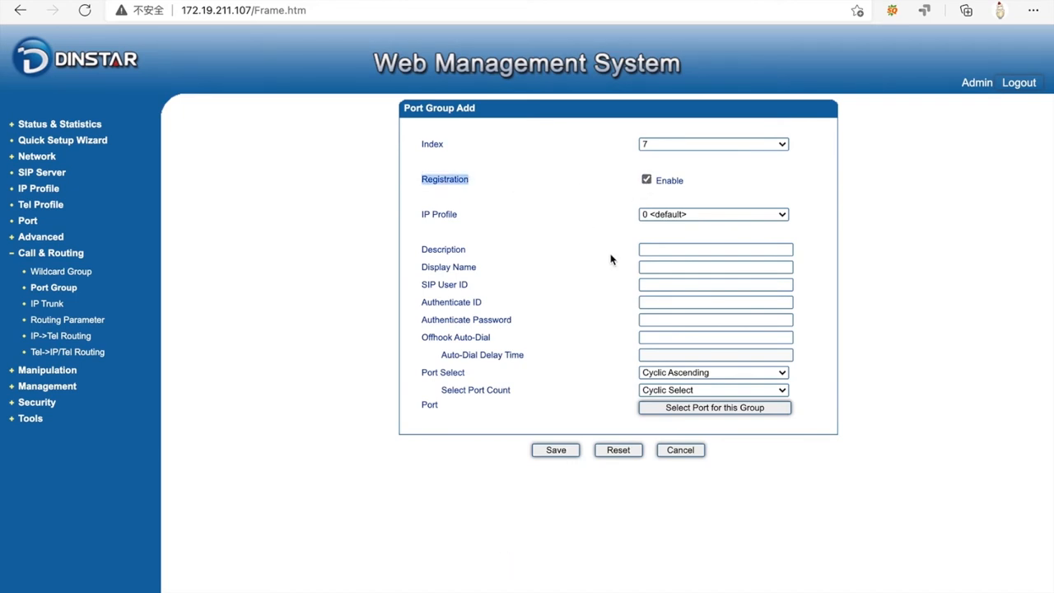
{"action": "left_click", "coordinate": [714, 250]}
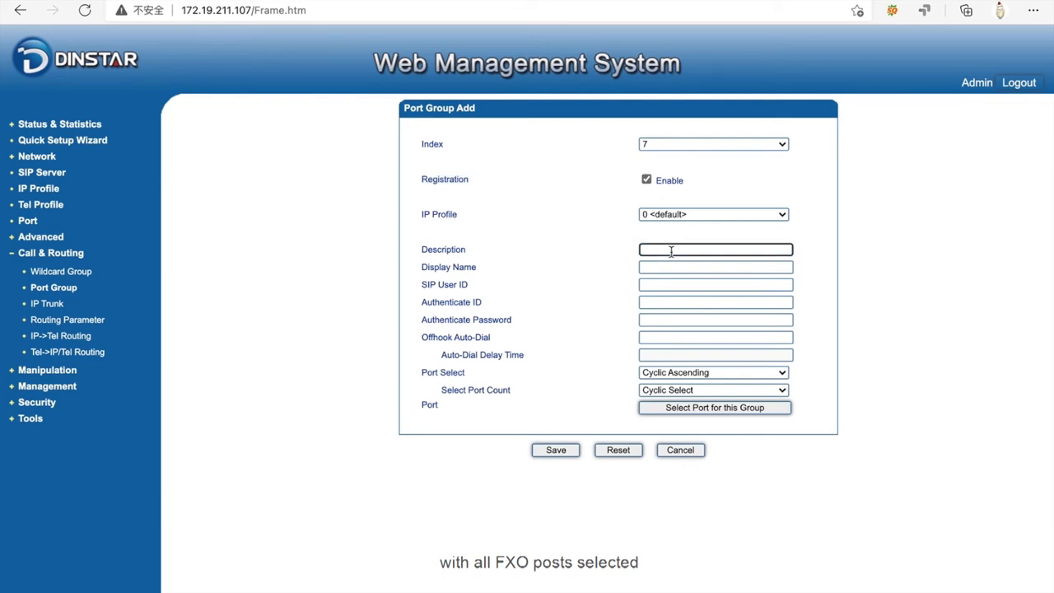
{"action": "type", "text": "all"}
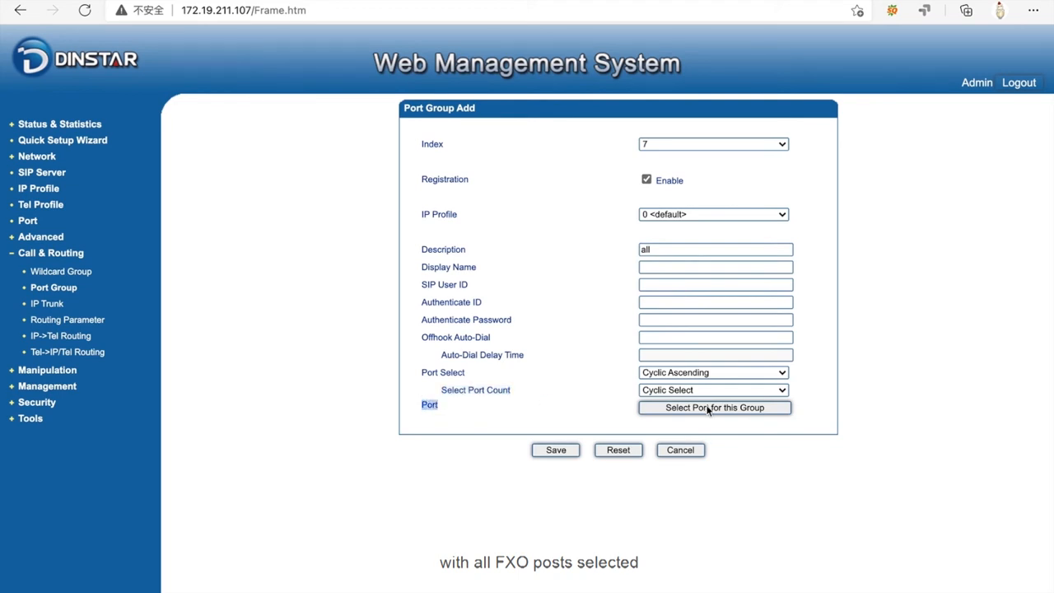
{"action": "left_click", "coordinate": [713, 407]}
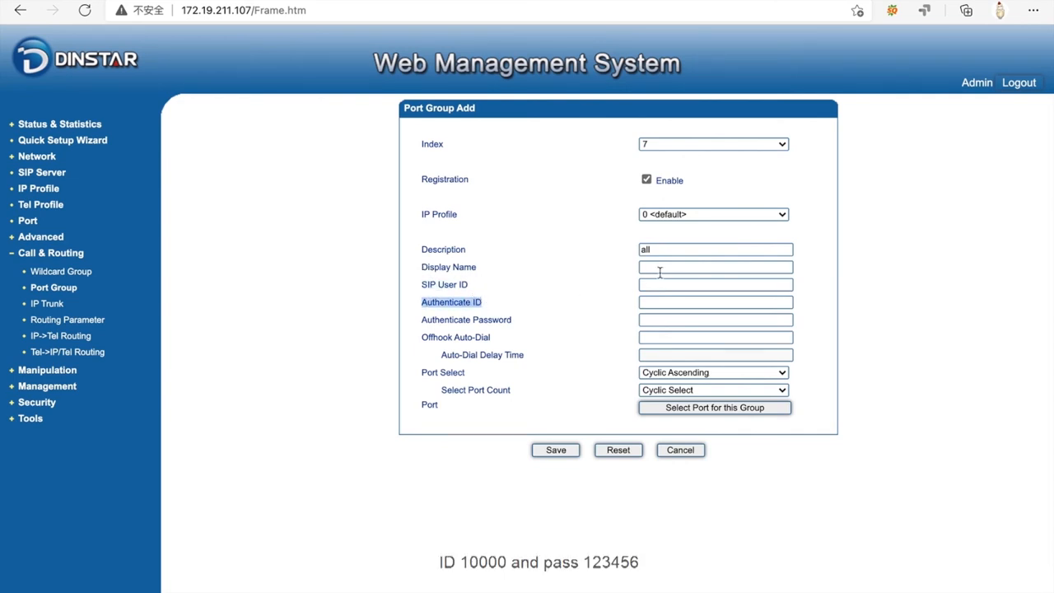
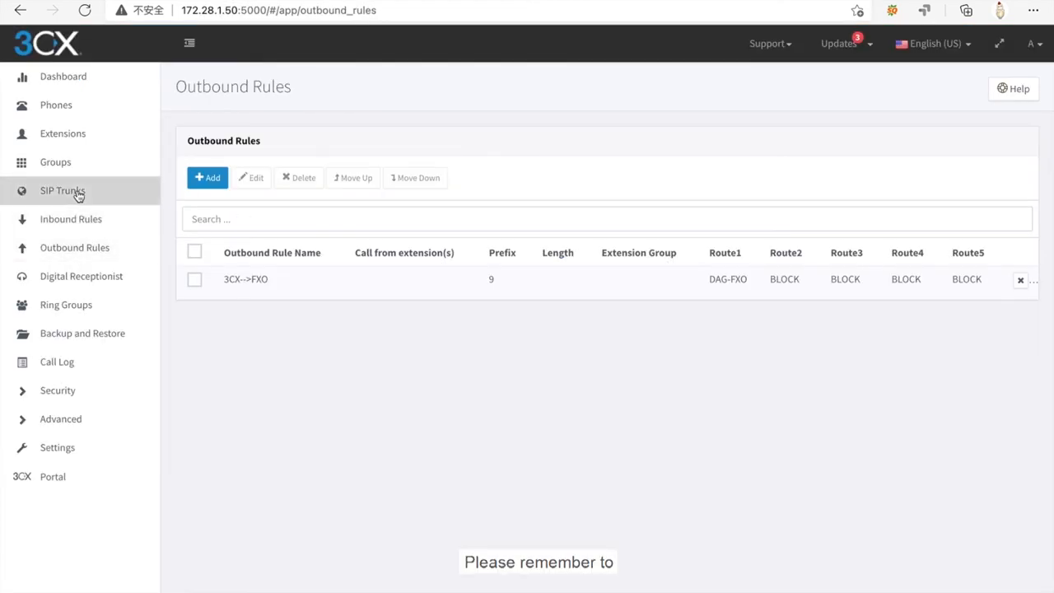
- Review the DAG-FXO trunk in SIP Trunks, confirming authentication ID 10000 and main number 8888
{"action": "left_click", "coordinate": [63, 191]}
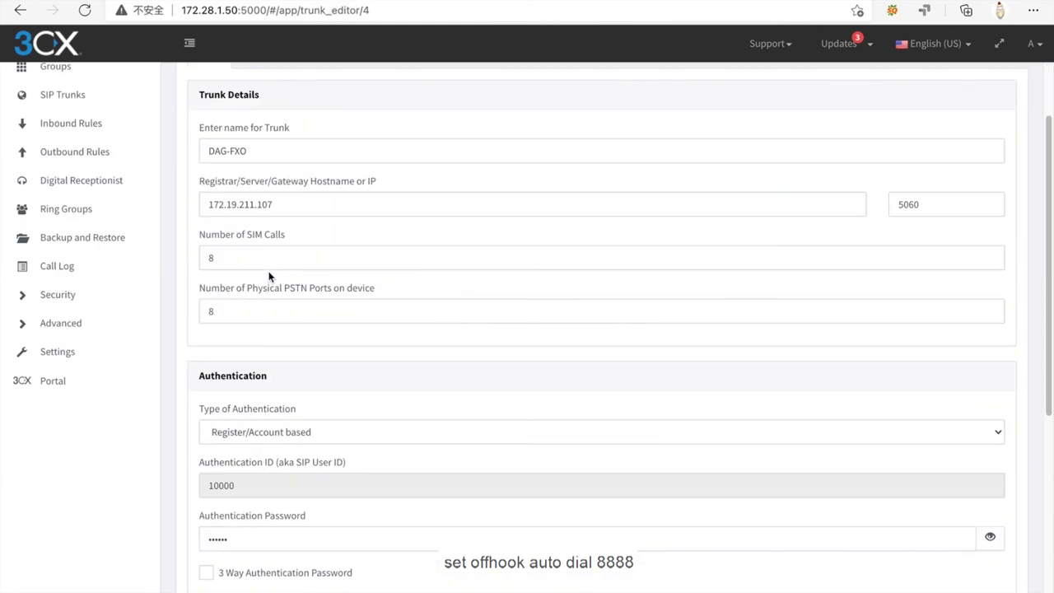
{"action": "scroll", "scroll_direction": "down", "scroll_amount": 3}
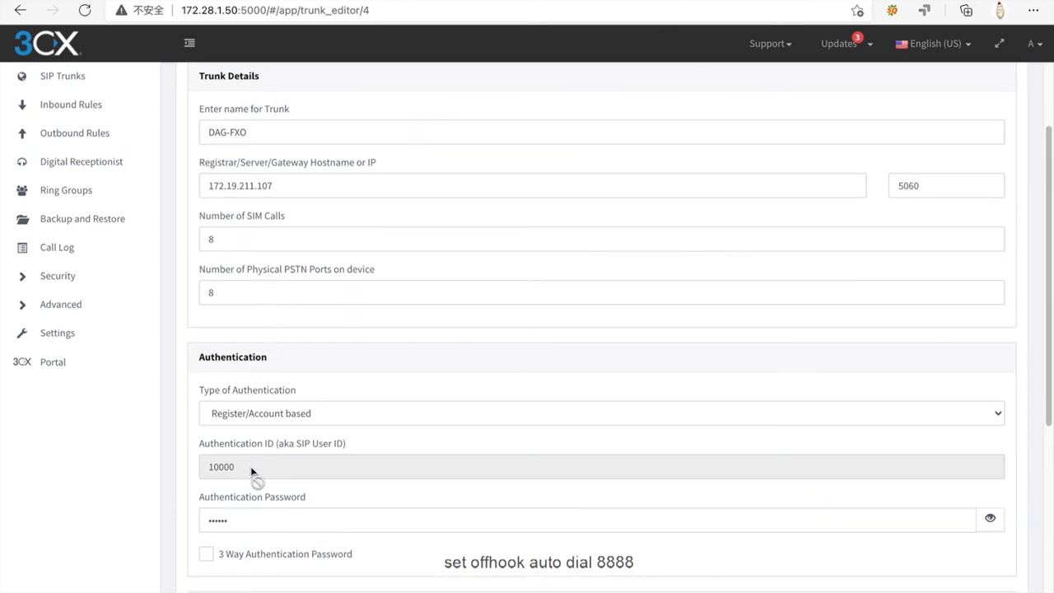
{"action": "scroll", "scroll_direction": "down", "scroll_amount": 3}
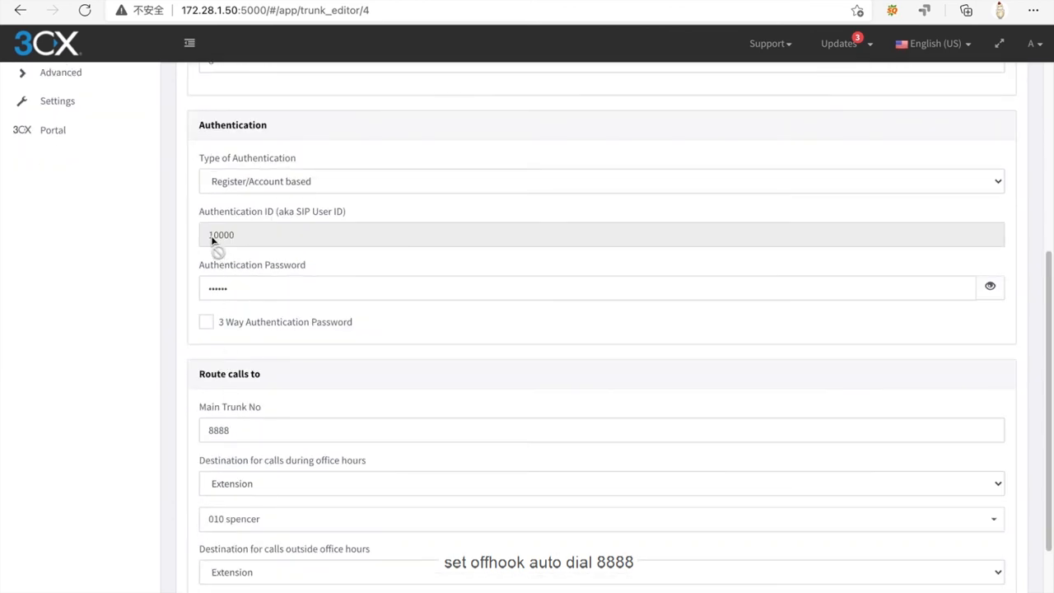
{"action": "double_click", "coordinate": [221, 234]}
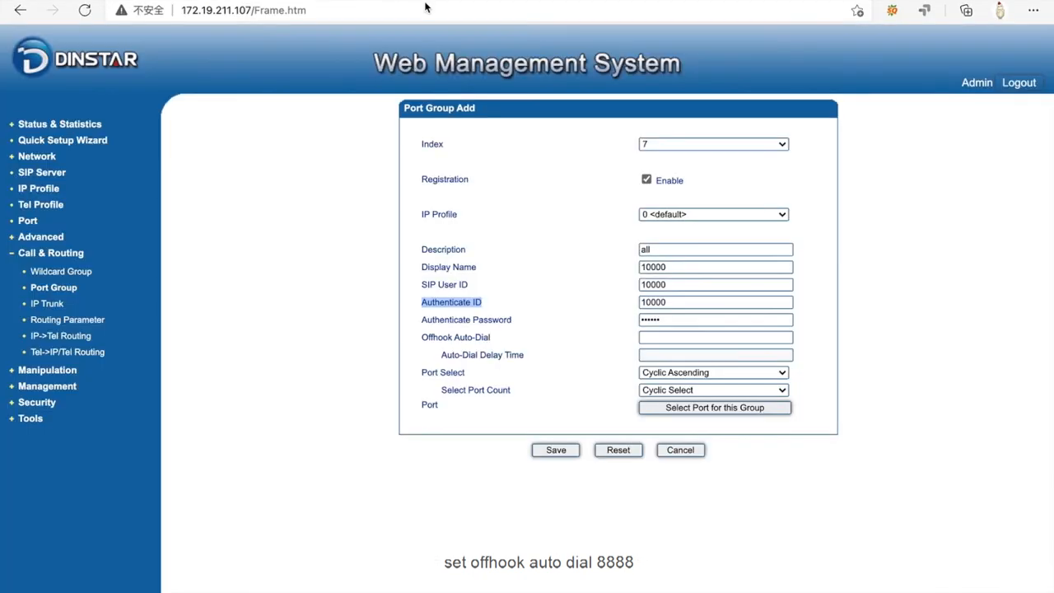
- Set offhook auto-dial 8888 with delay 0, save the port group and go to IP->Tel Routing
{"action": "left_click", "coordinate": [714, 336]}
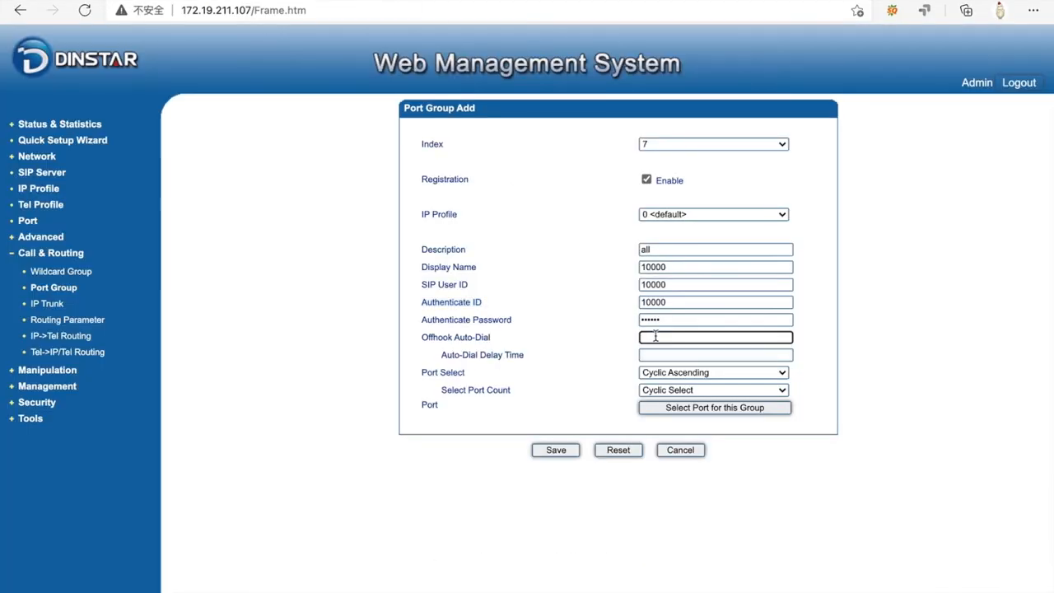
{"action": "type", "text": "8888"}
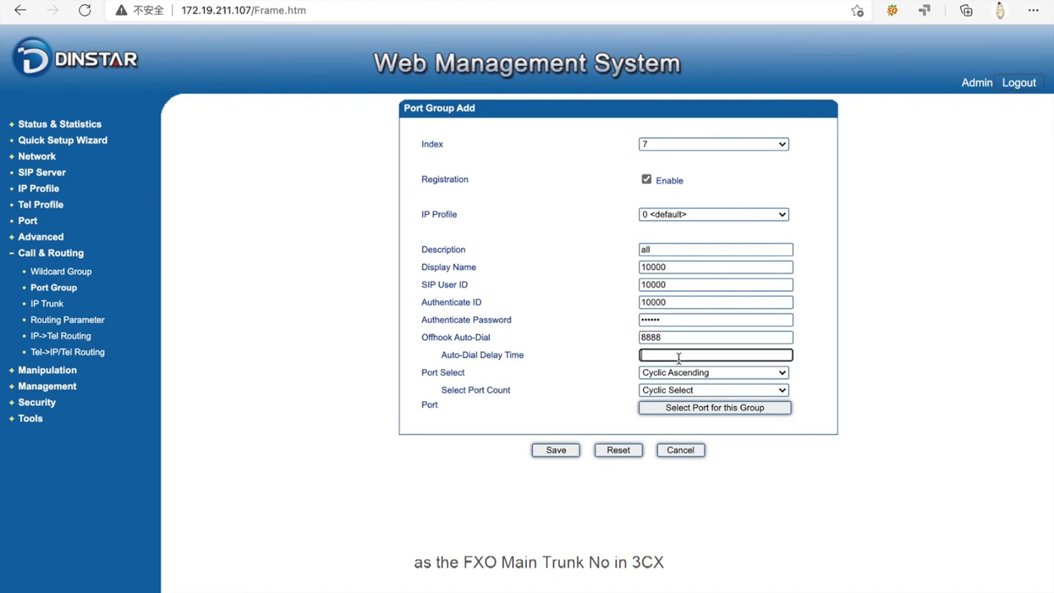
{"action": "type", "text": "0"}
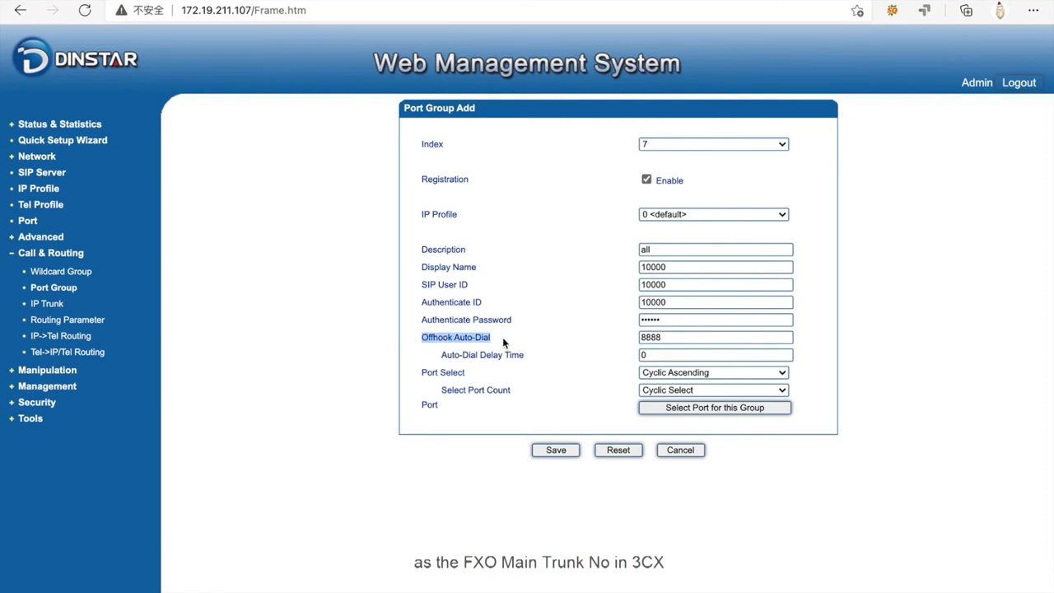
{"action": "left_click", "coordinate": [714, 336]}
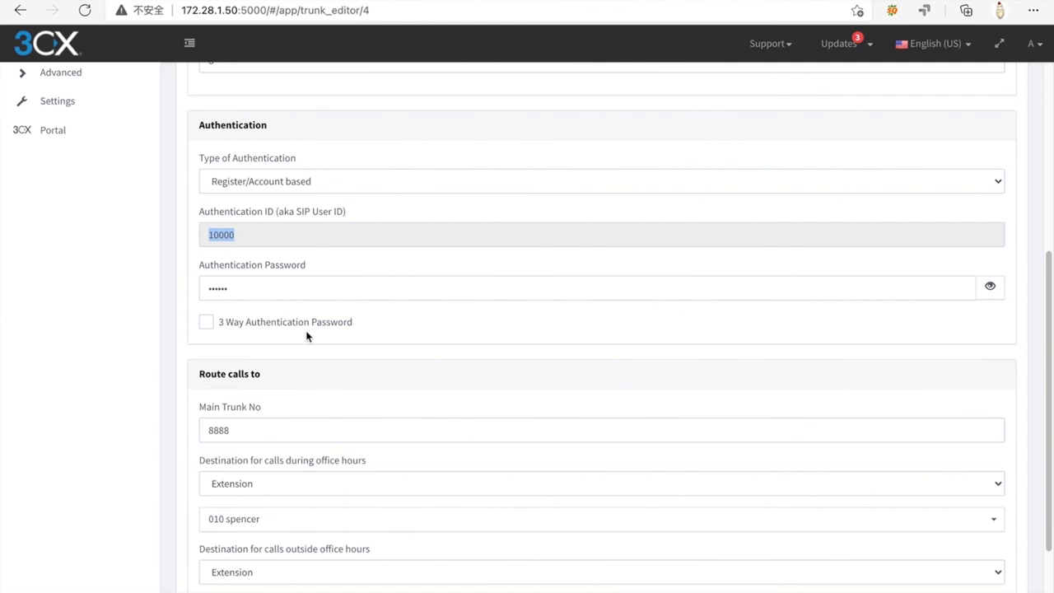
{"action": "left_click", "coordinate": [217, 430]}
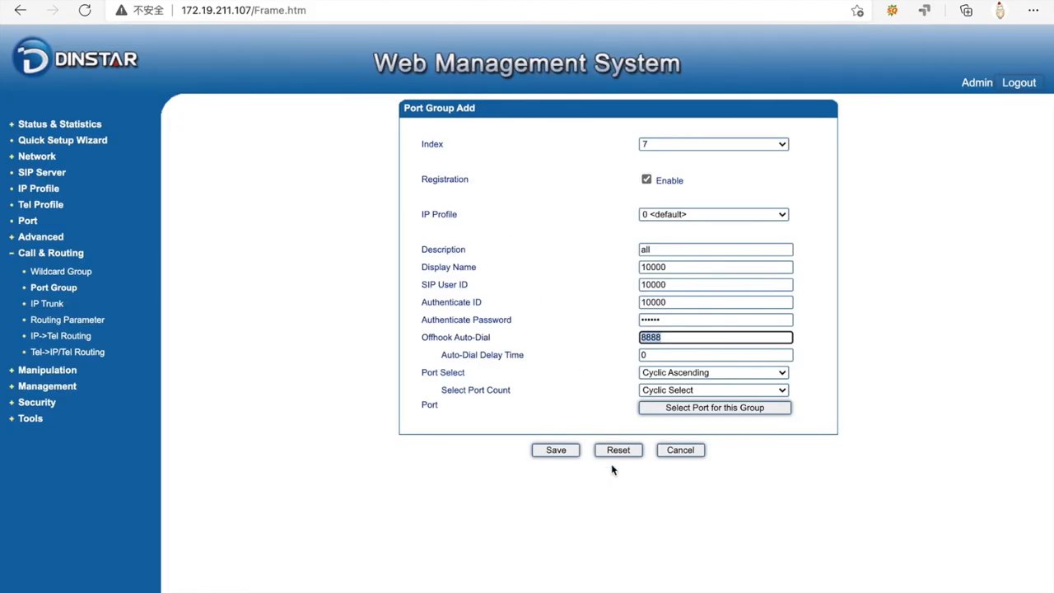
{"action": "left_click", "coordinate": [555, 449]}
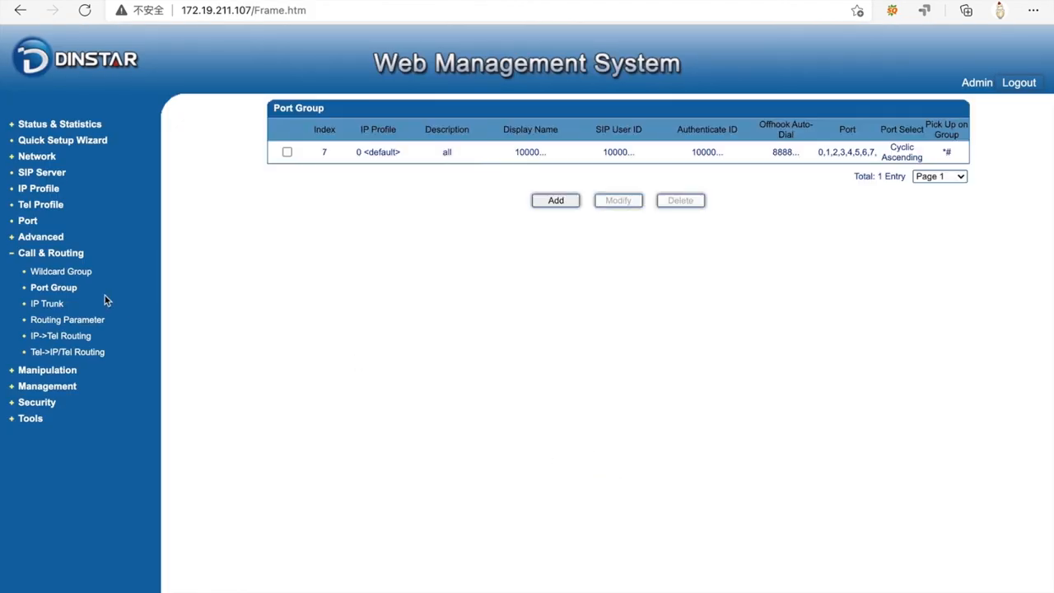
{"action": "left_click", "coordinate": [62, 336]}
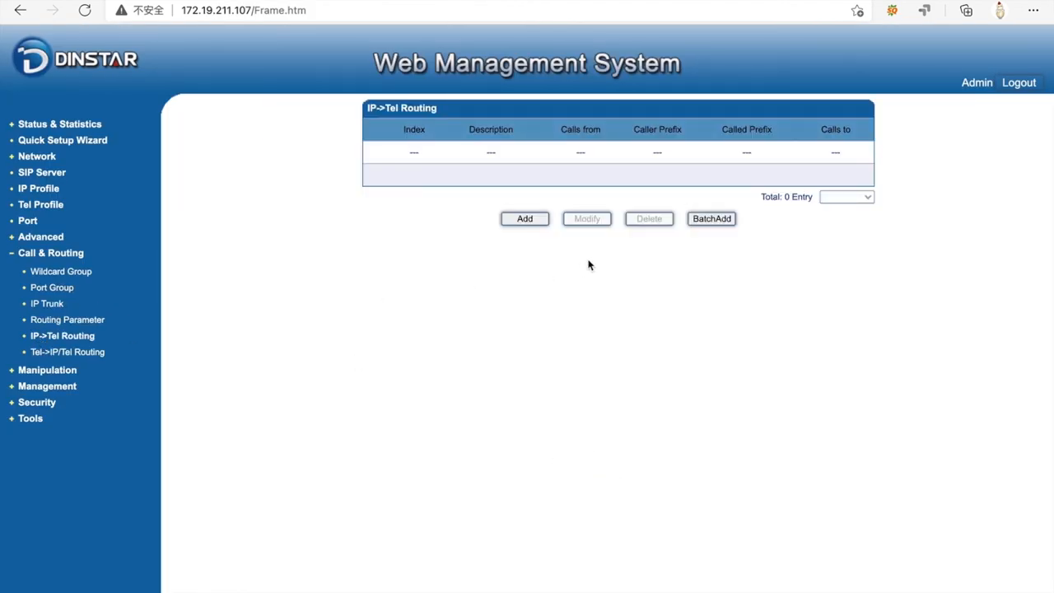
- Add IP->Tel rule 'outbound': calls from SIP server, any prefixes, to Port Group 7, and save
{"action": "left_click", "coordinate": [524, 218]}
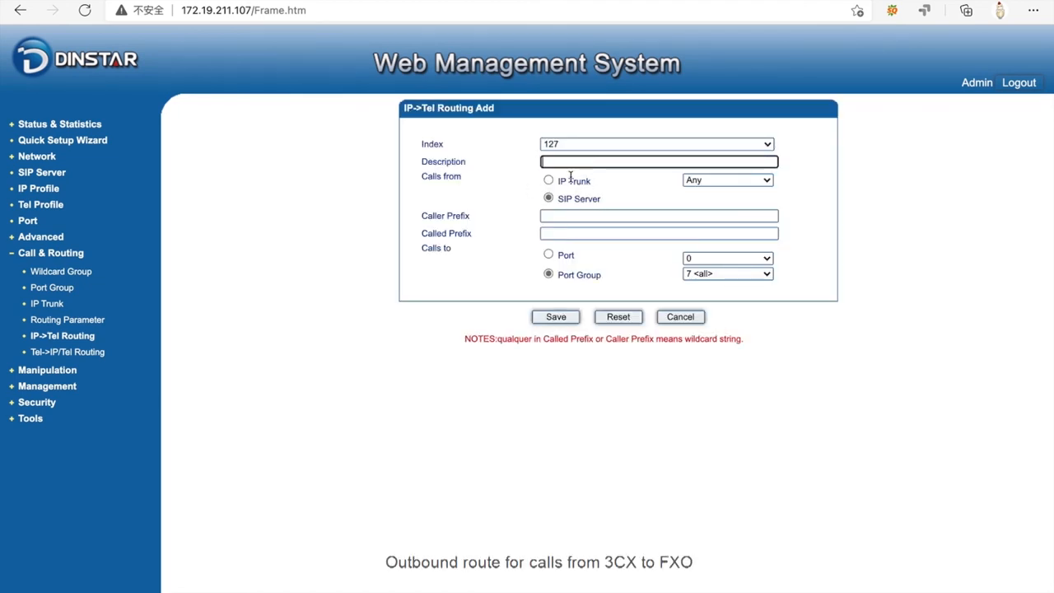
{"action": "type", "text": "outbound"}
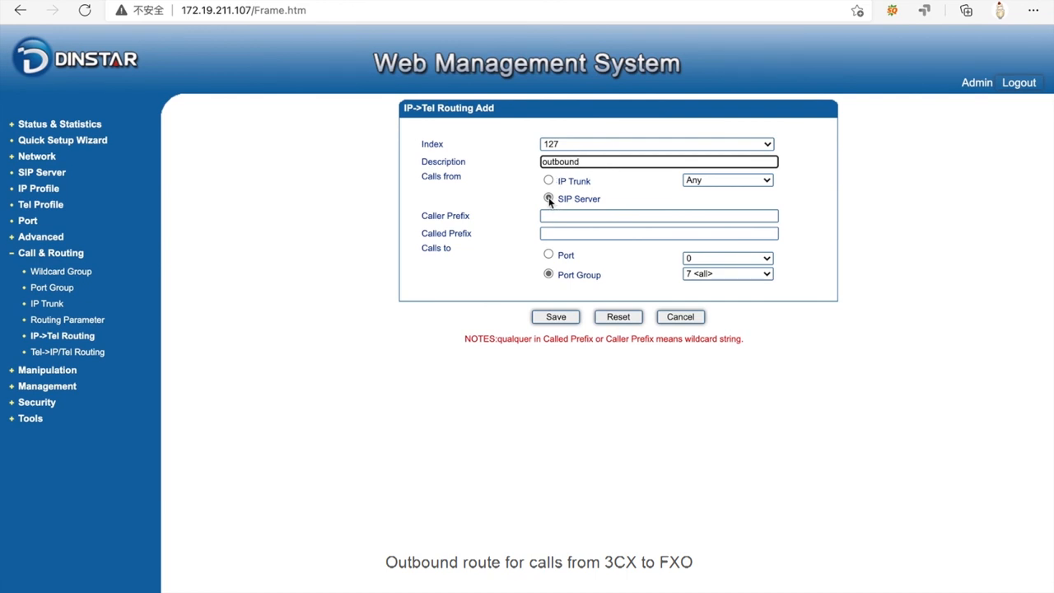
{"action": "left_click", "coordinate": [548, 198]}
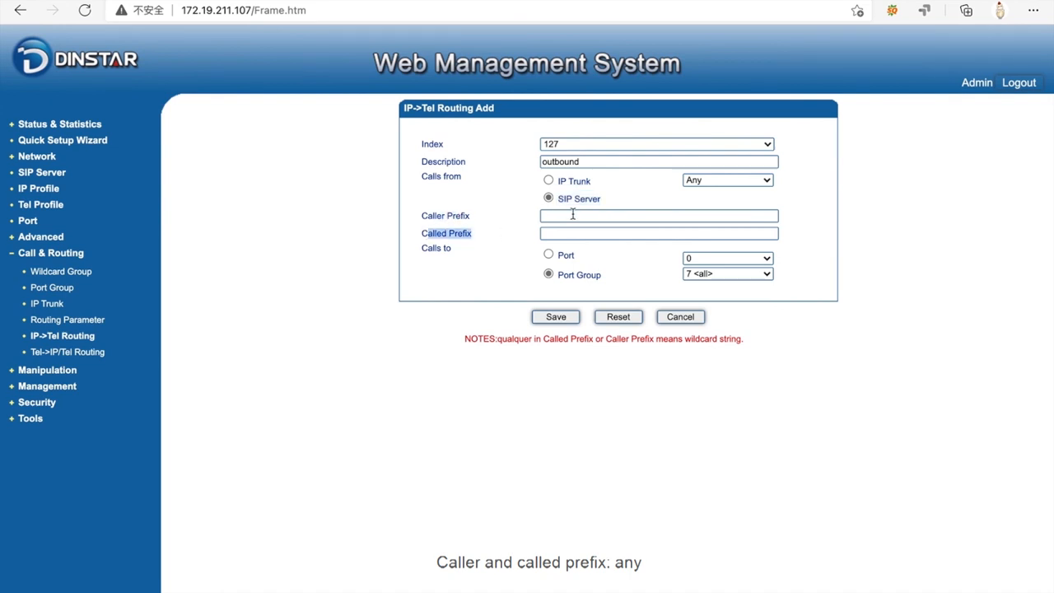
{"action": "type", "text": "any"}
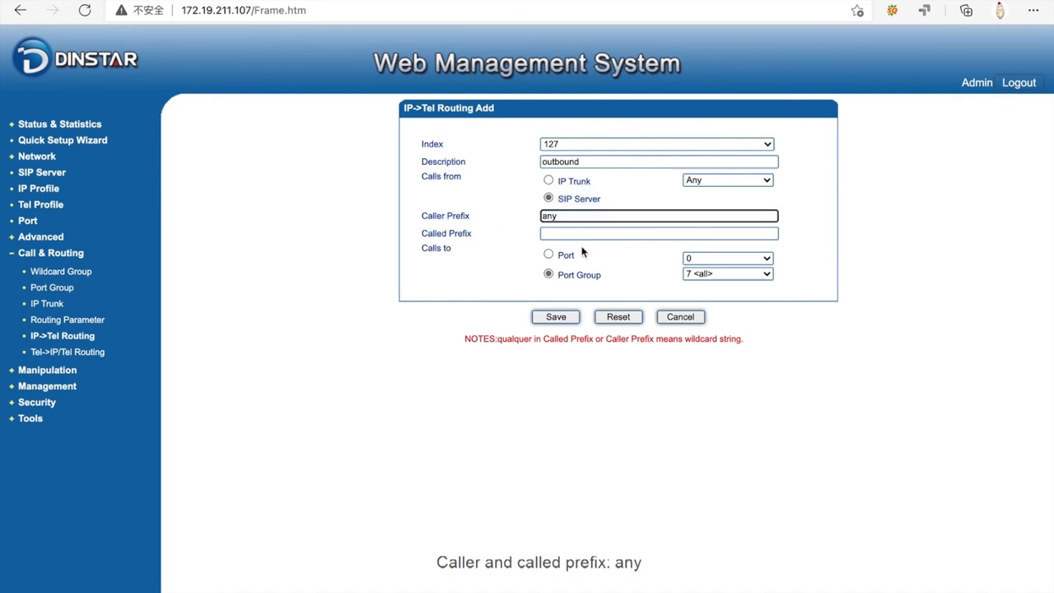
{"action": "type", "text": "any"}
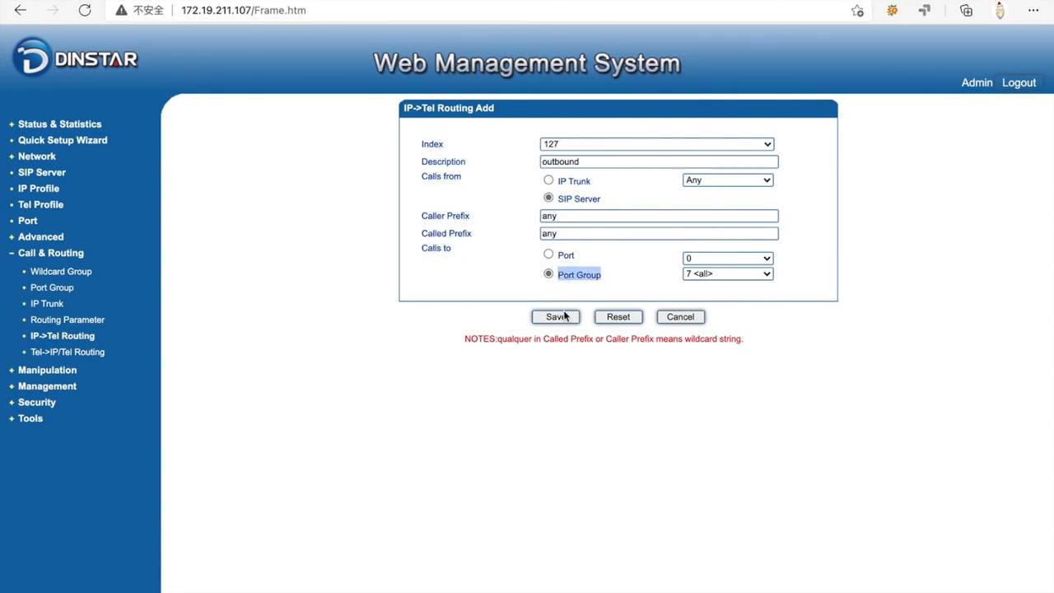
{"action": "left_click", "coordinate": [554, 316]}
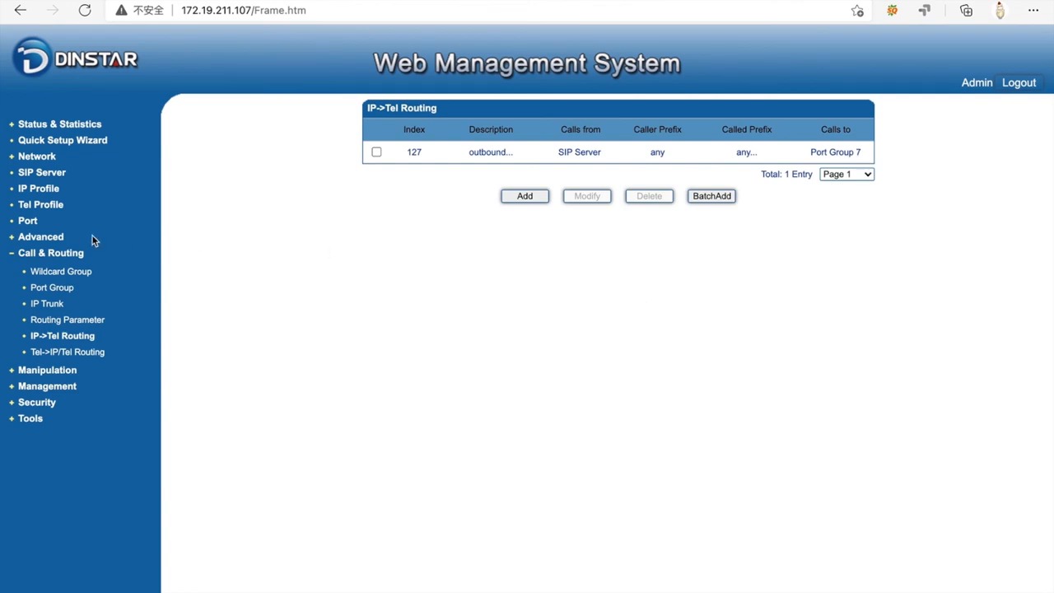
- Add a new Tel->IP/Tel routing rule with description 'inbound'
{"action": "left_click", "coordinate": [70, 352]}
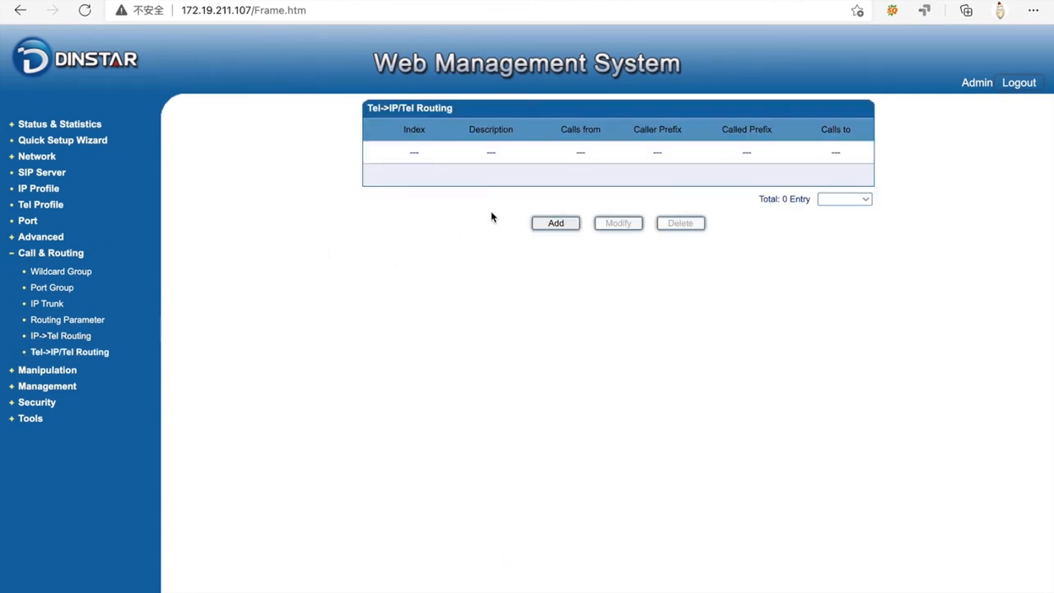
{"action": "left_click", "coordinate": [555, 222]}
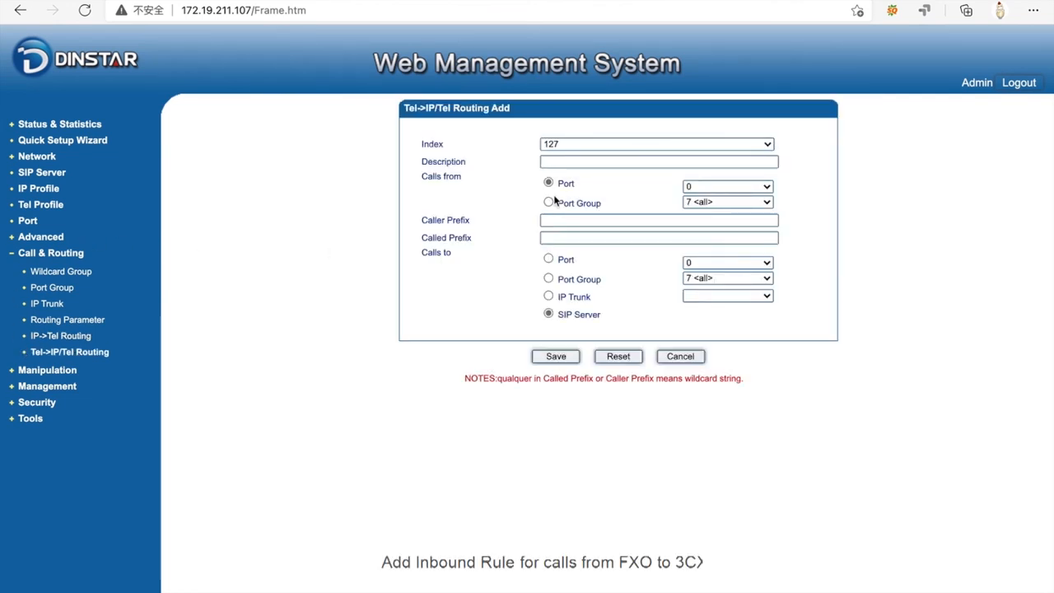
{"action": "left_click", "coordinate": [659, 161]}
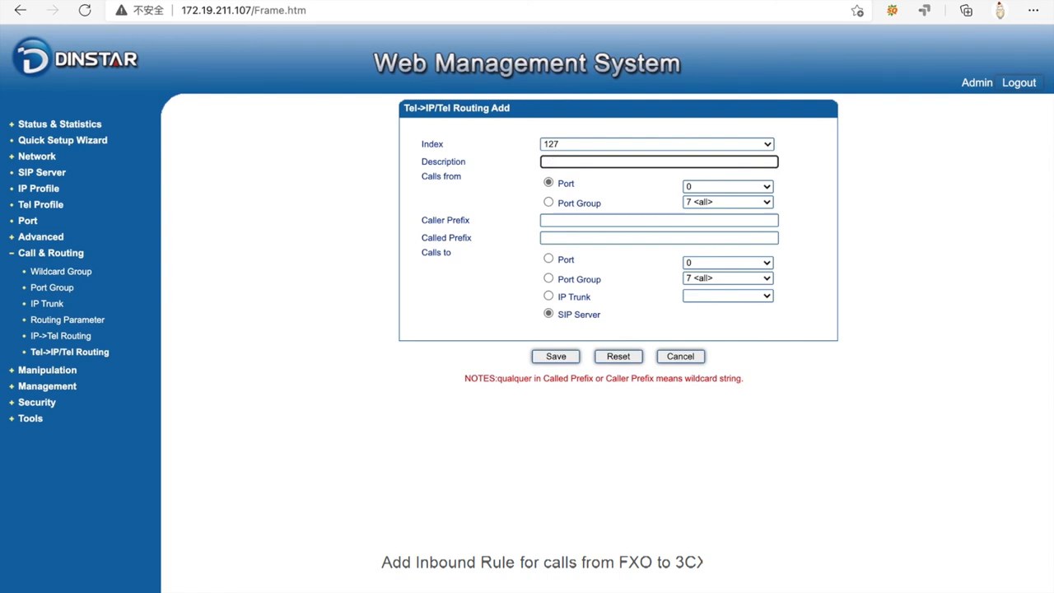
{"action": "type", "text": "inbound"}
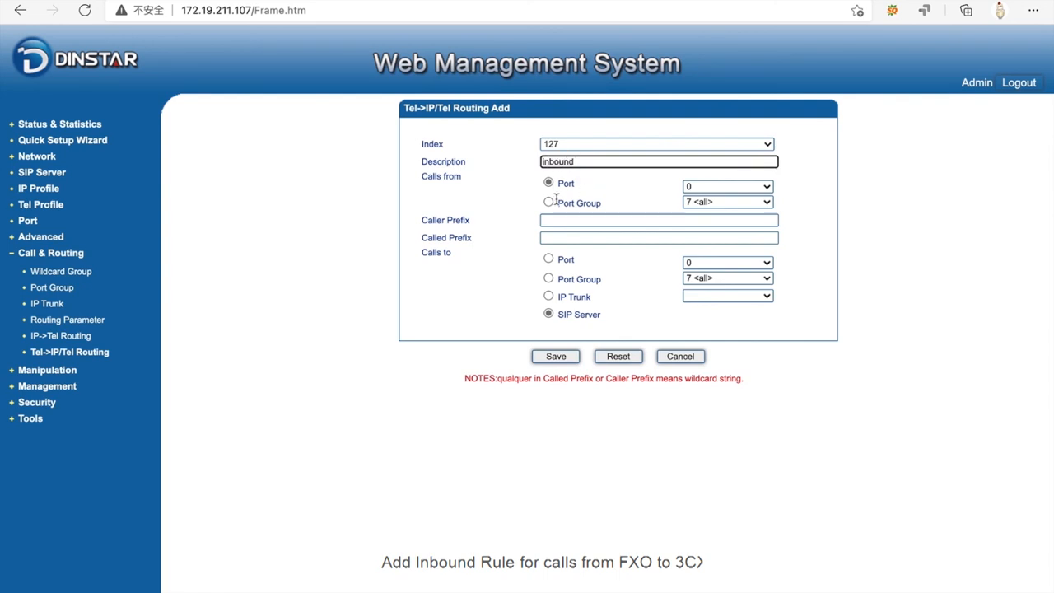
- Take calls from Port Group 7 with any prefixes to the SIP server and save
{"action": "left_click", "coordinate": [548, 201]}
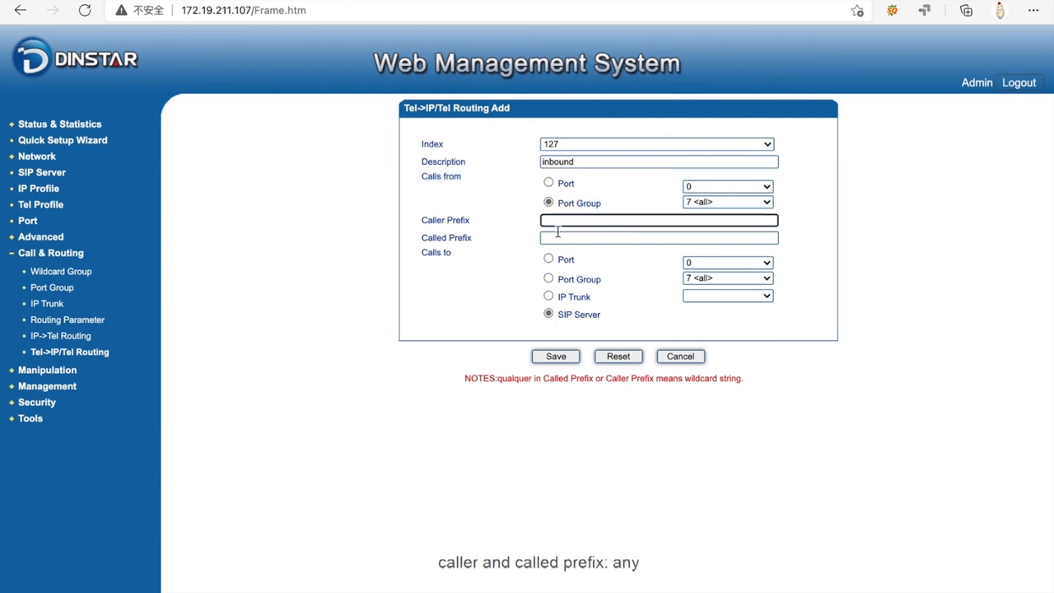
{"action": "type", "text": "any"}
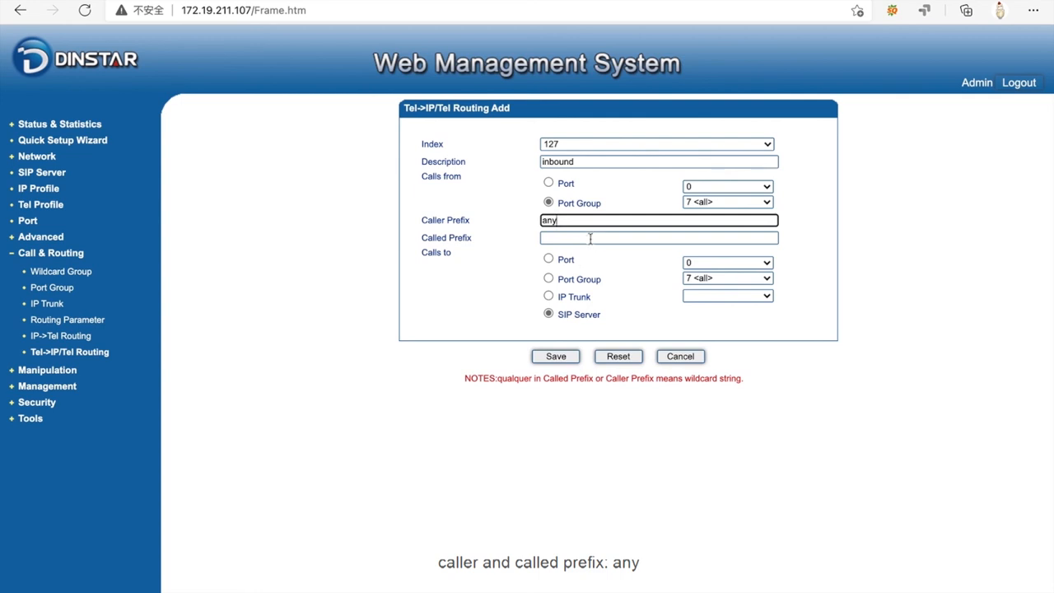
{"action": "type", "text": "any"}
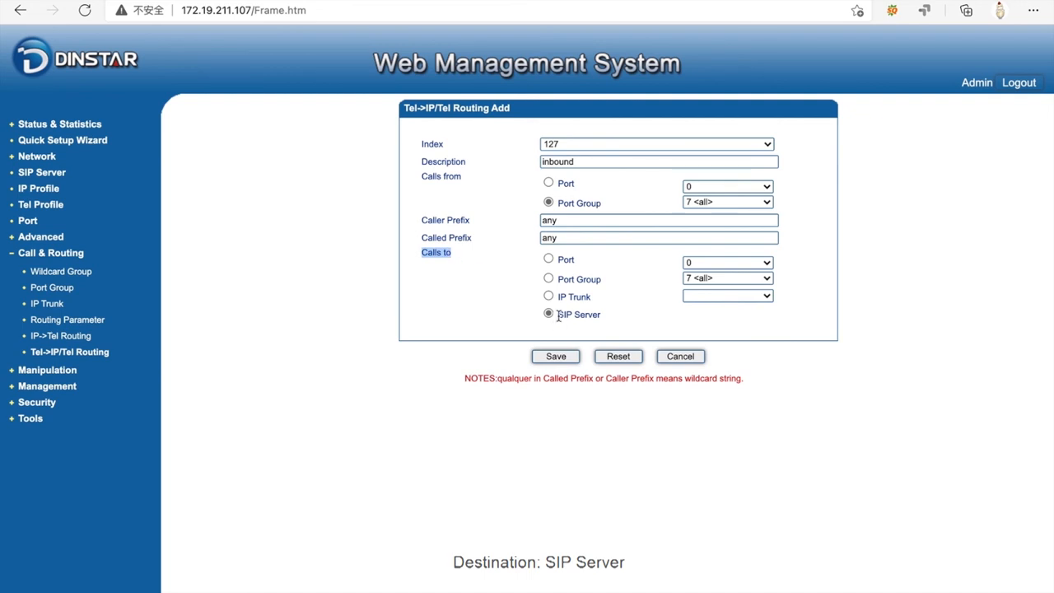
{"action": "mouse_move", "coordinate": [632, 333]}
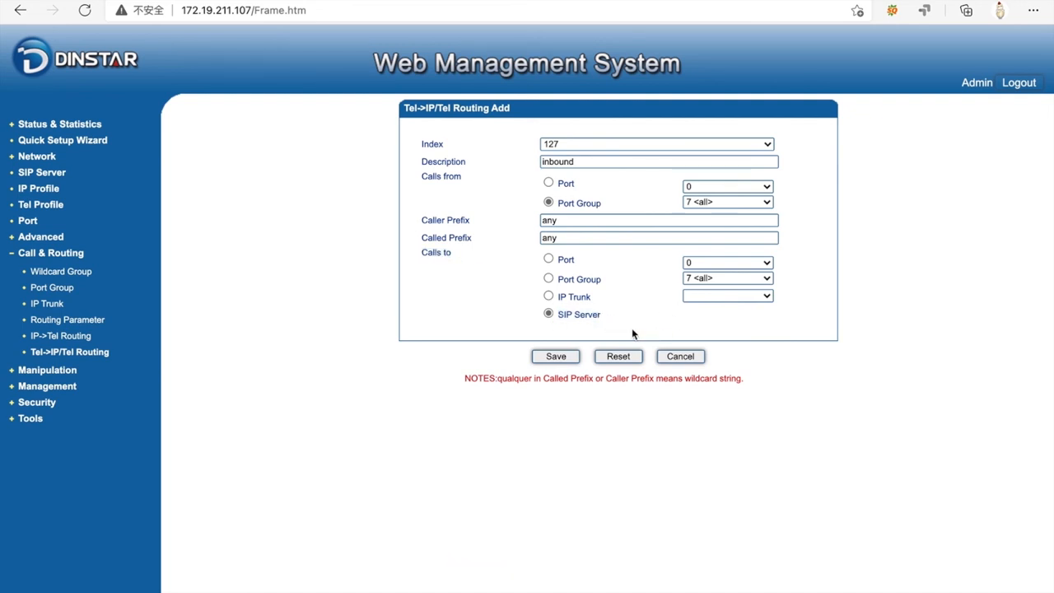
{"action": "left_click", "coordinate": [555, 355]}
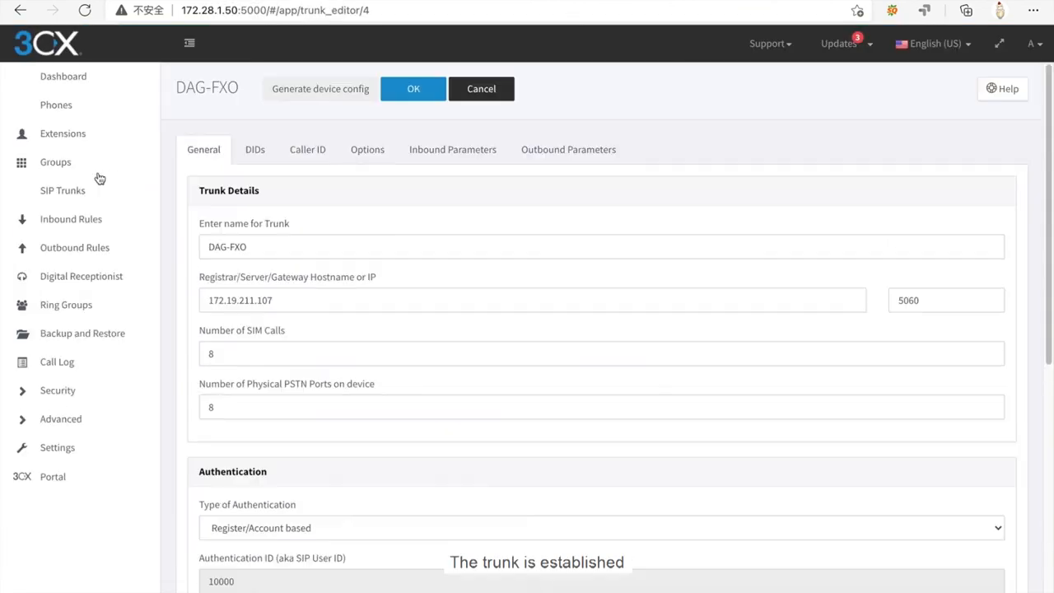
- Check DAG-FXO shows registered in SIP Trunks, then view the extensions list
{"action": "left_click", "coordinate": [411, 89]}
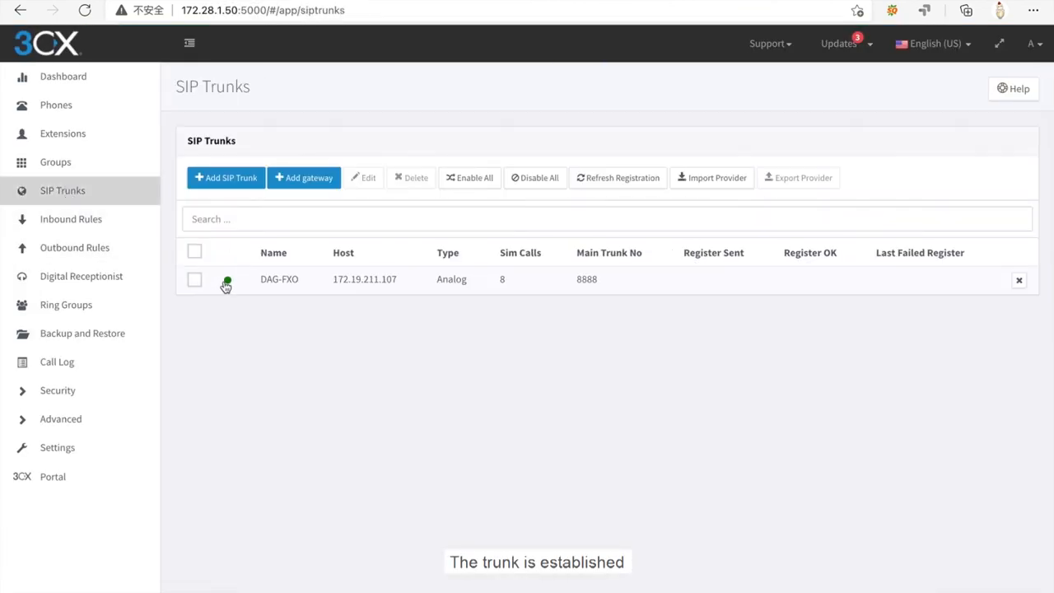
{"action": "double_click", "coordinate": [278, 278]}
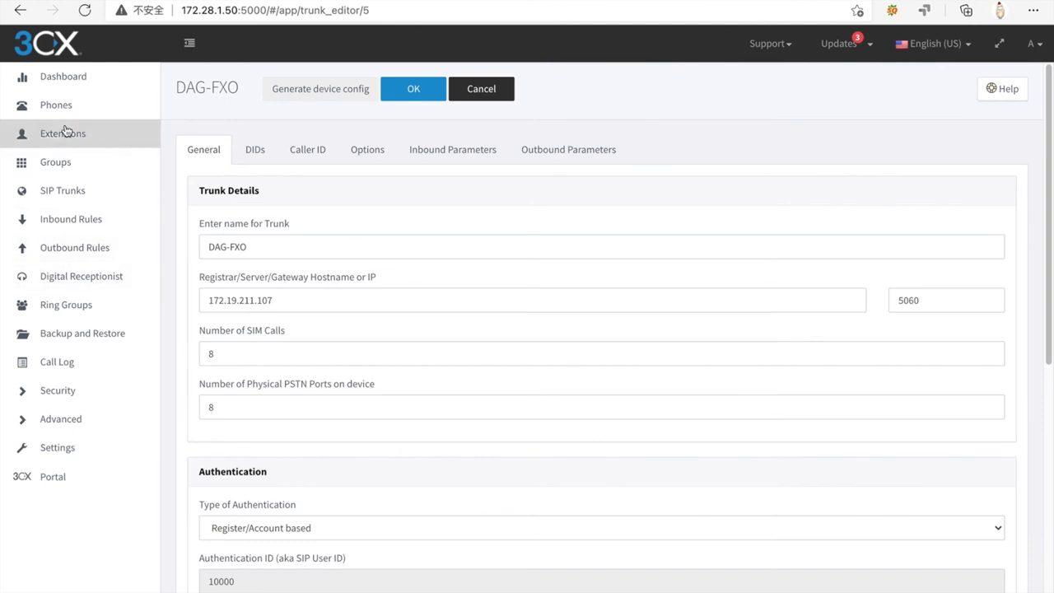
{"action": "left_click", "coordinate": [62, 132]}
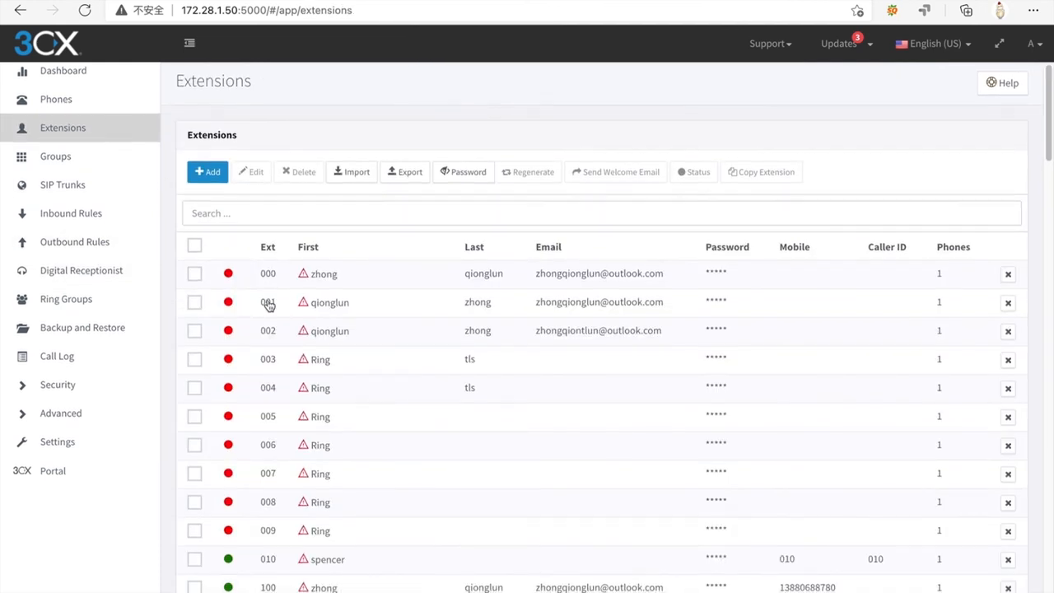
{"action": "scroll", "scroll_direction": "down", "scroll_amount": 3}
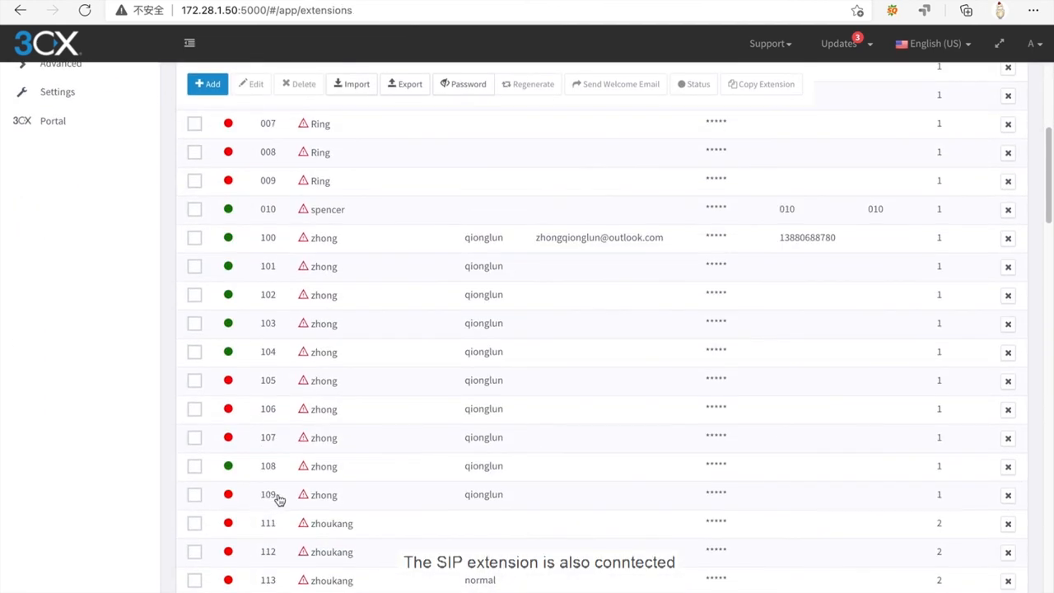